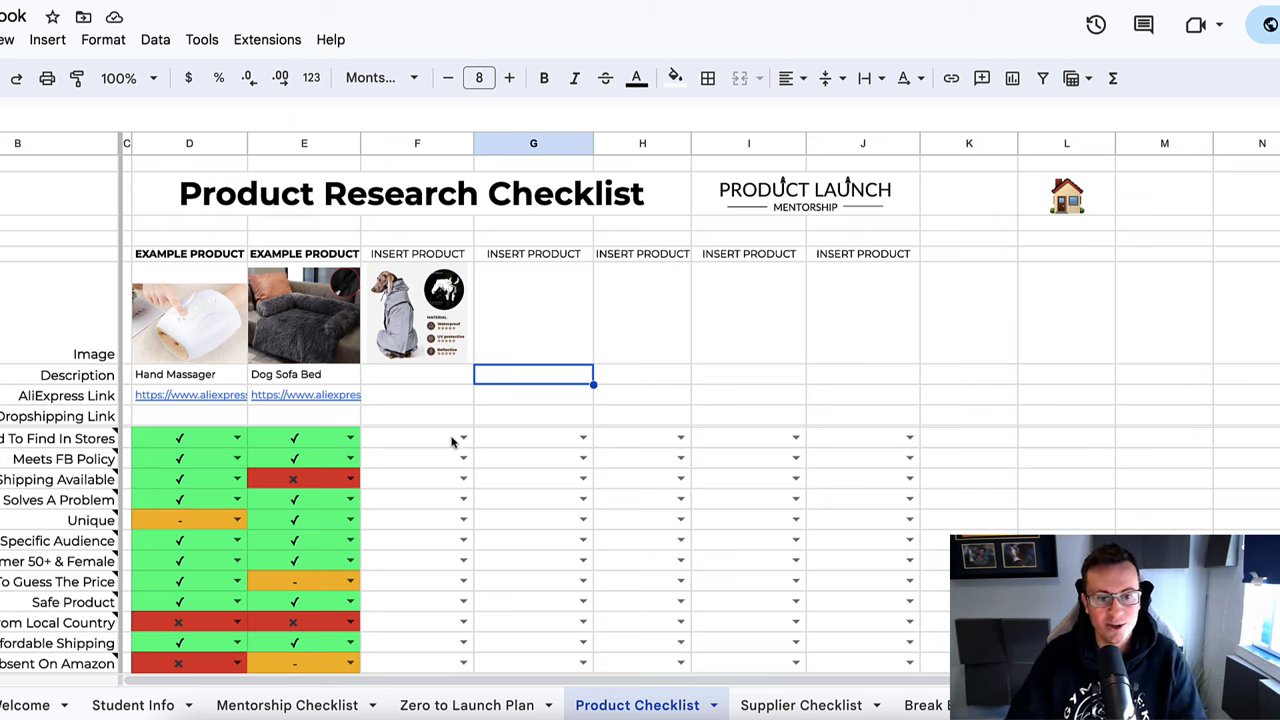
- Mark the dog jacket's Hard To Find In Stores criterion with a green ✓ in column F
{"action": "left_click", "coordinate": [532, 458]}
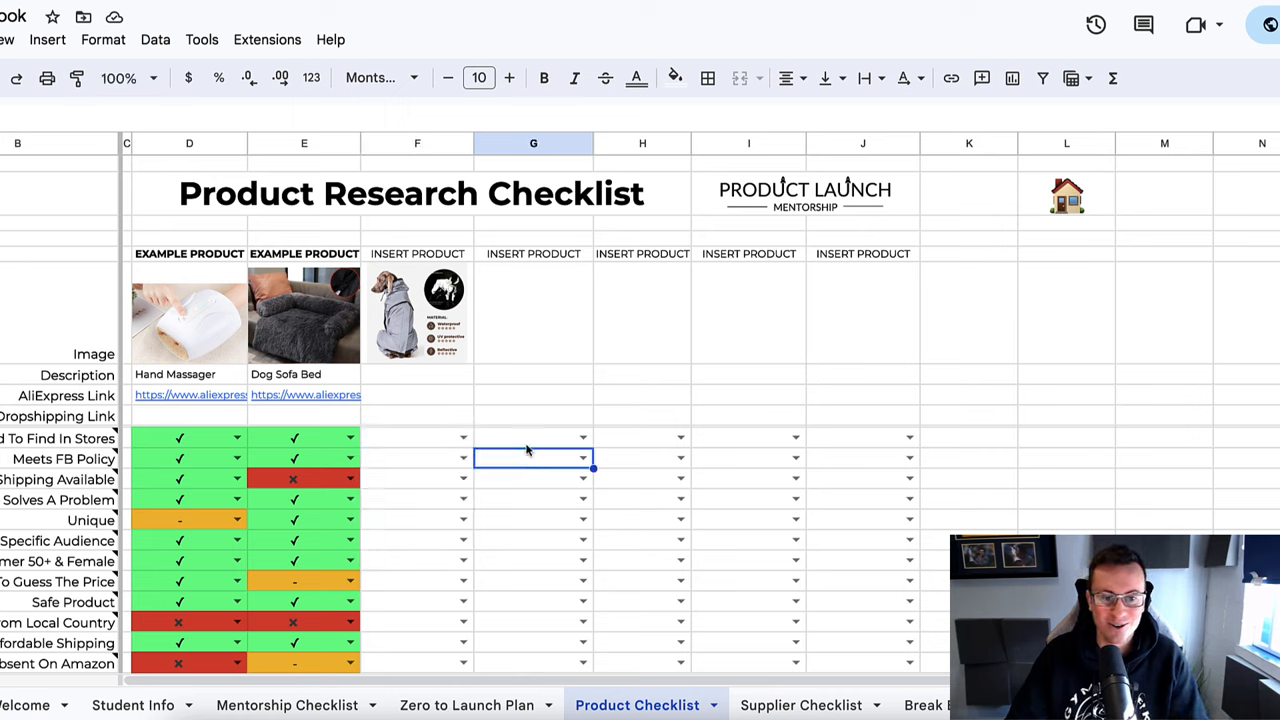
{"action": "left_click", "coordinate": [532, 438]}
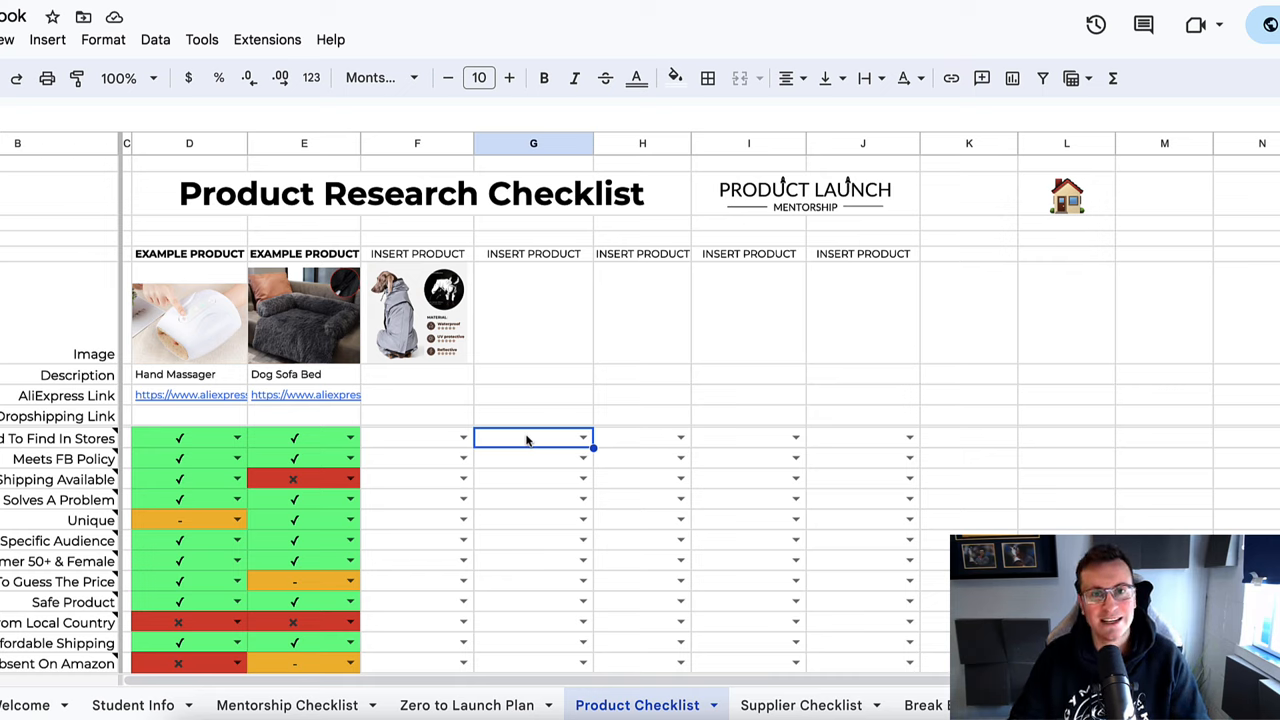
{"action": "mouse_move", "coordinate": [450, 388]}
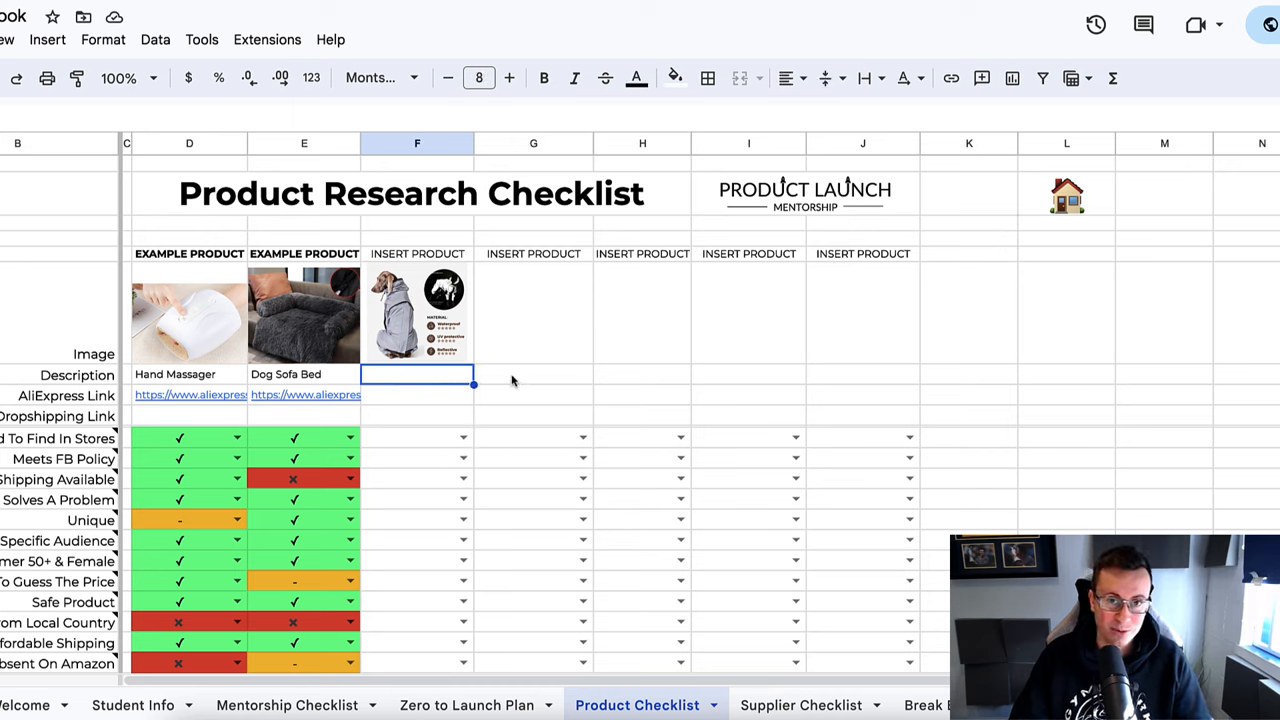
{"action": "left_click", "coordinate": [532, 374]}
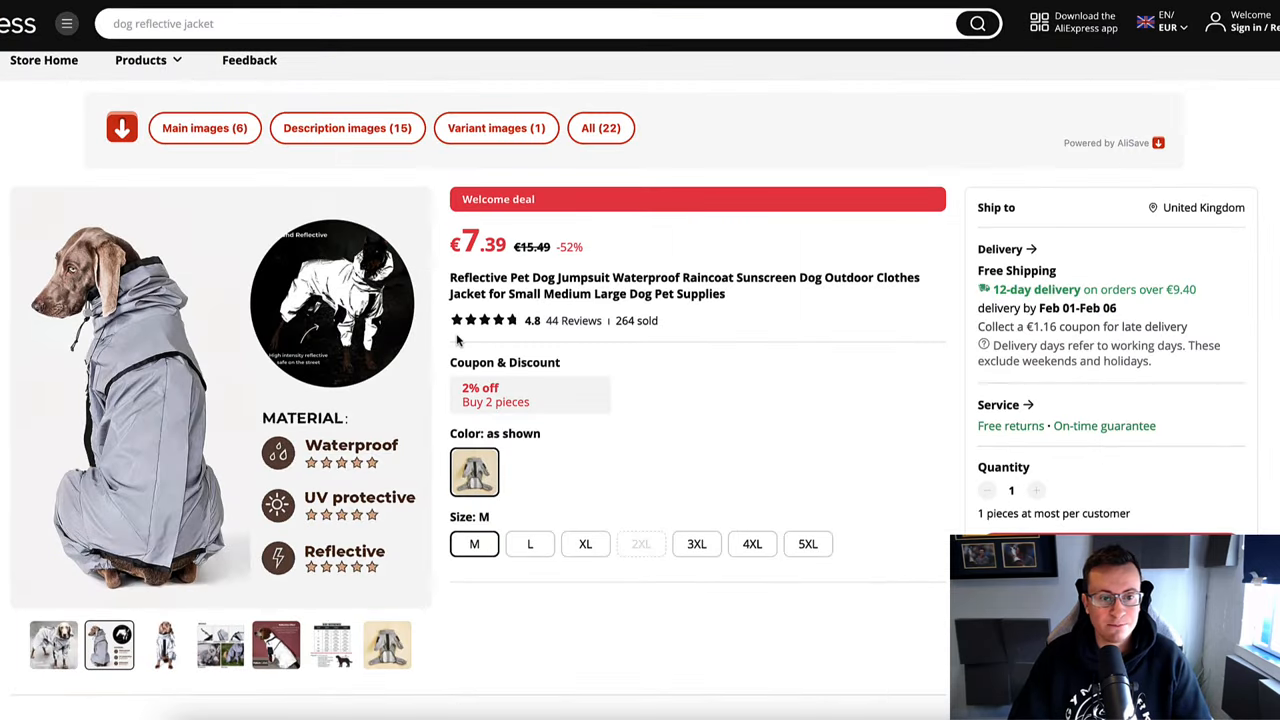
{"action": "mouse_move", "coordinate": [618, 370]}
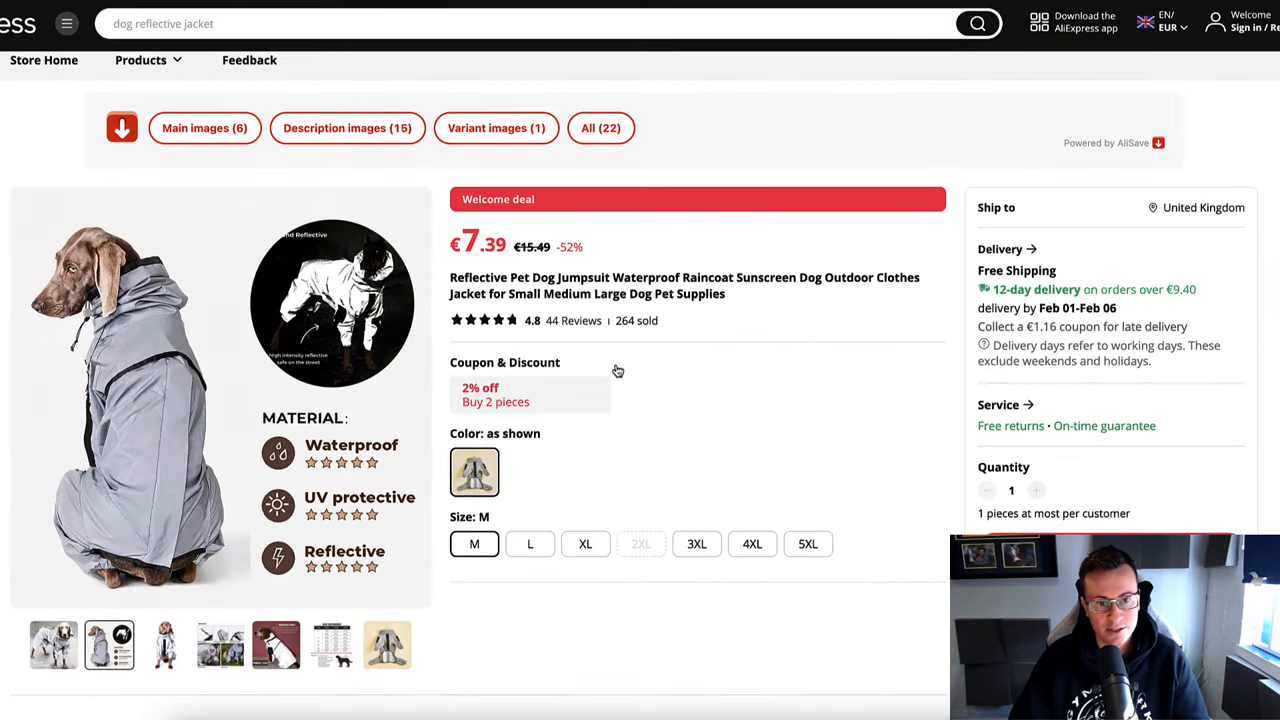
{"action": "mouse_move", "coordinate": [666, 368]}
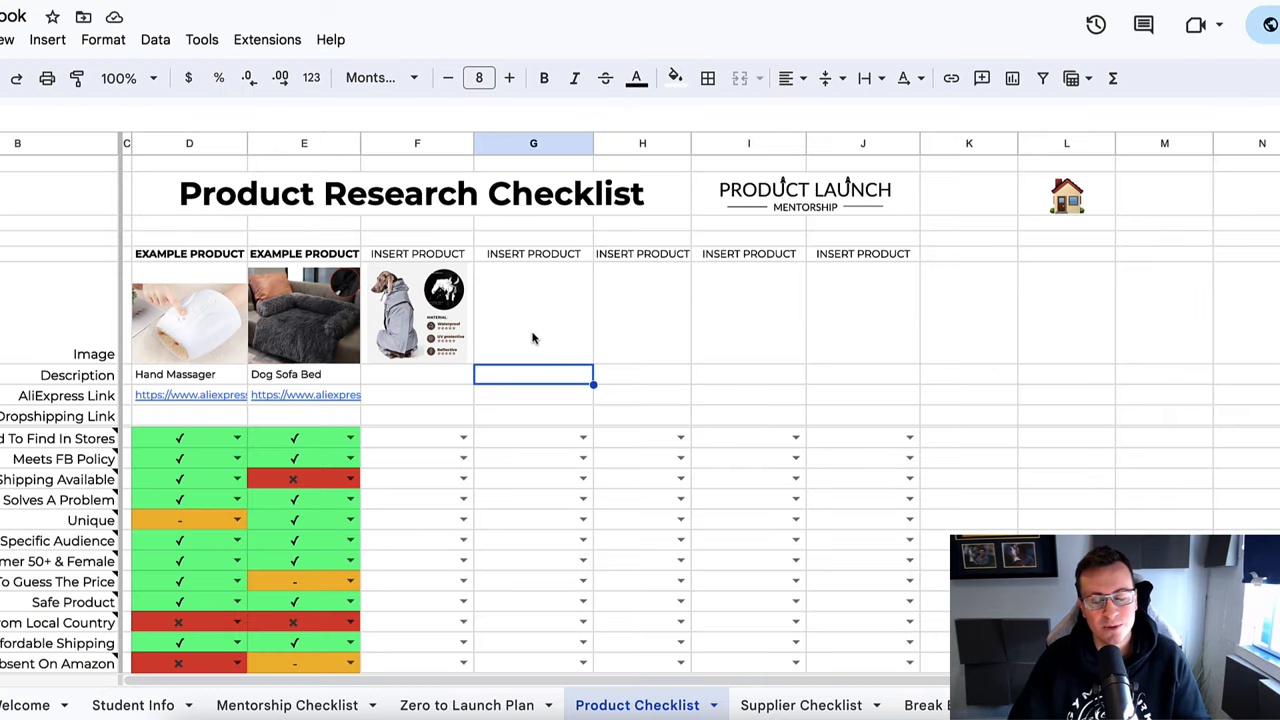
{"action": "scroll", "scroll_direction": "down", "scroll_amount": 3}
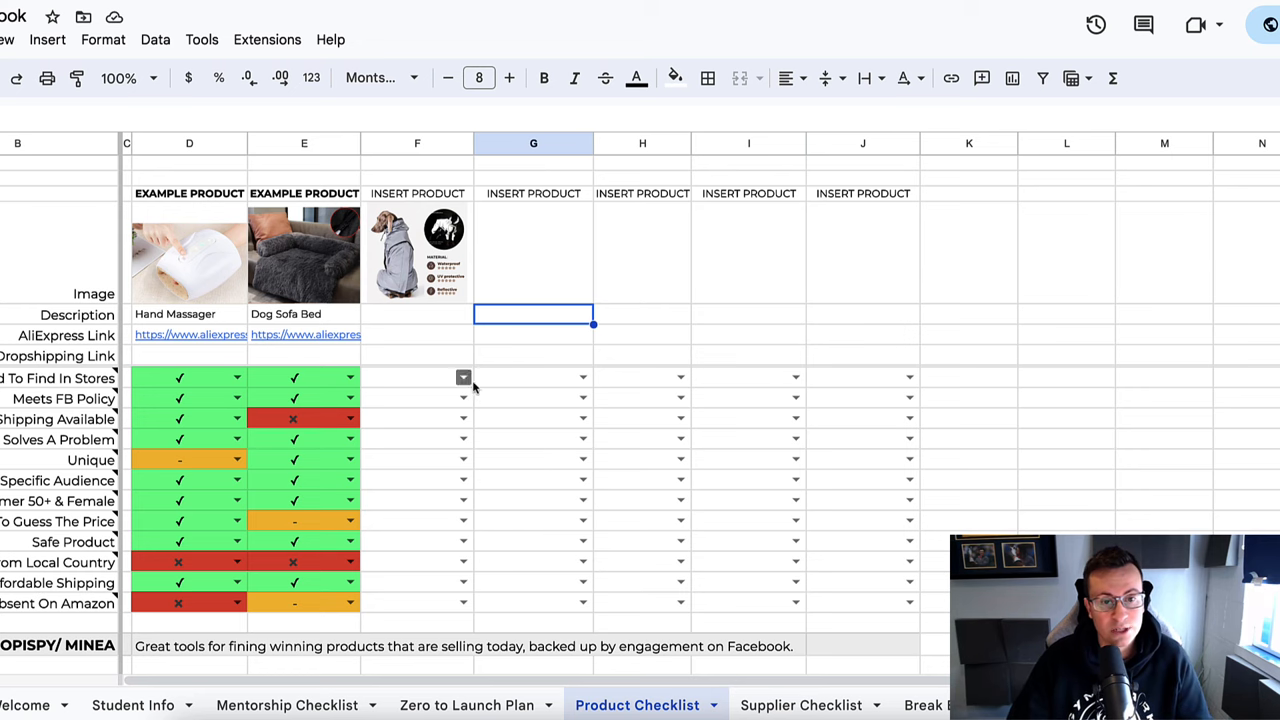
{"action": "scroll", "scroll_direction": "down", "scroll_amount": 3}
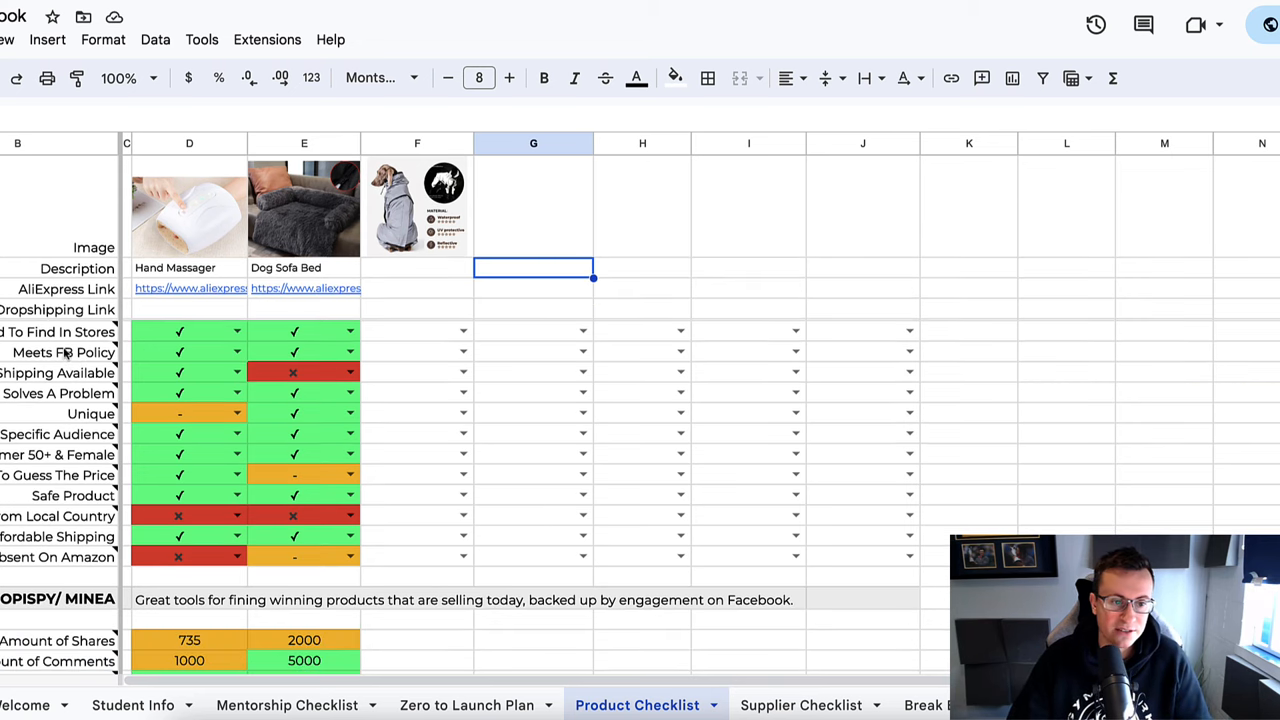
{"action": "scroll", "scroll_direction": "down", "scroll_amount": 3}
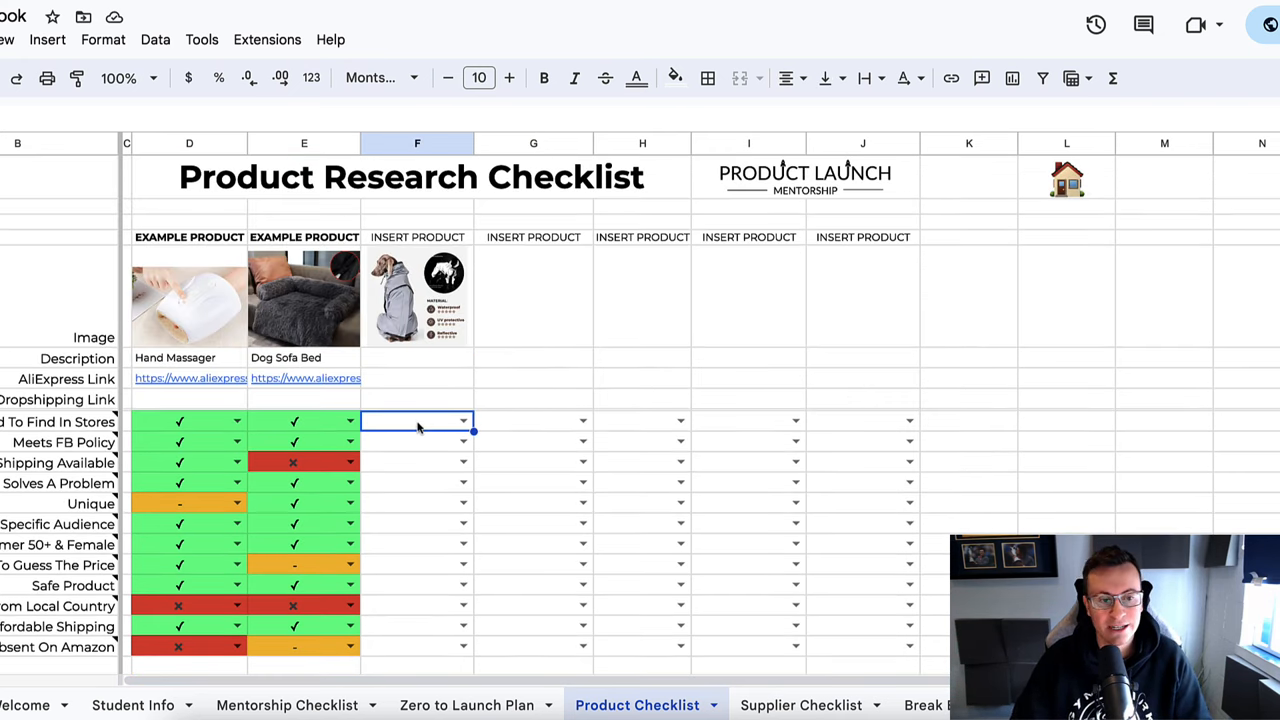
{"action": "left_click", "coordinate": [464, 420]}
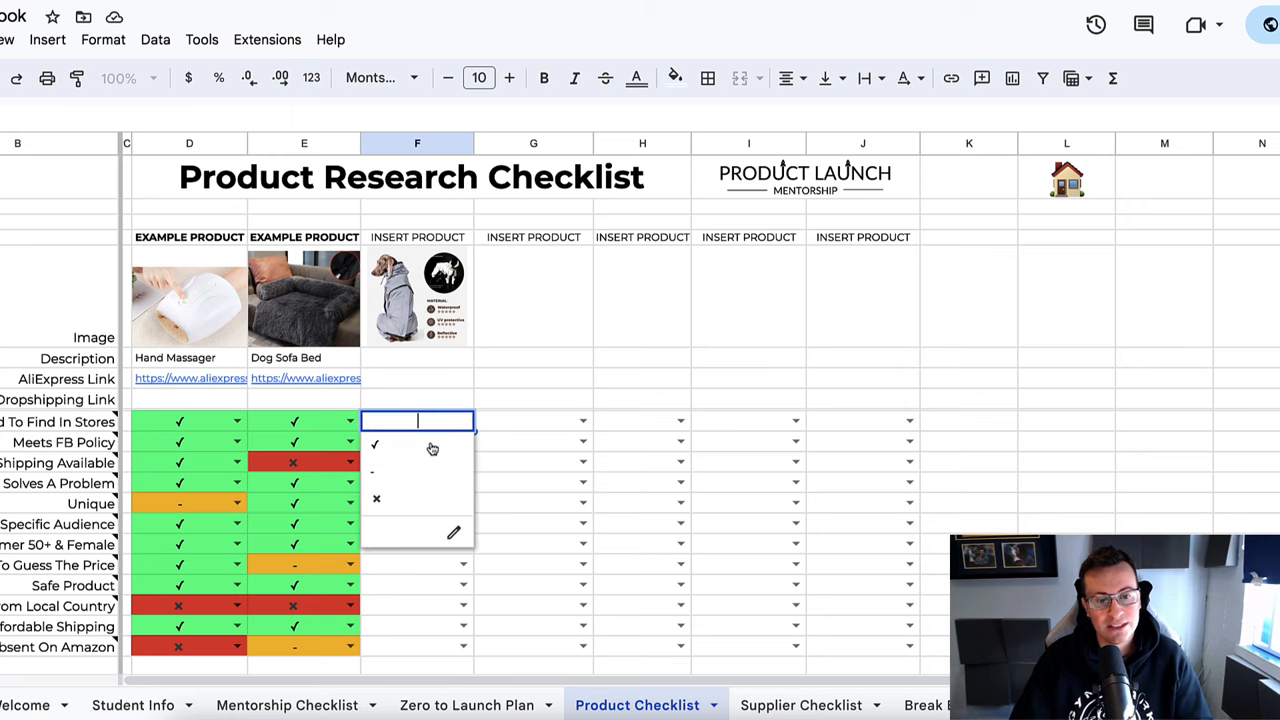
{"action": "left_click", "coordinate": [376, 444]}
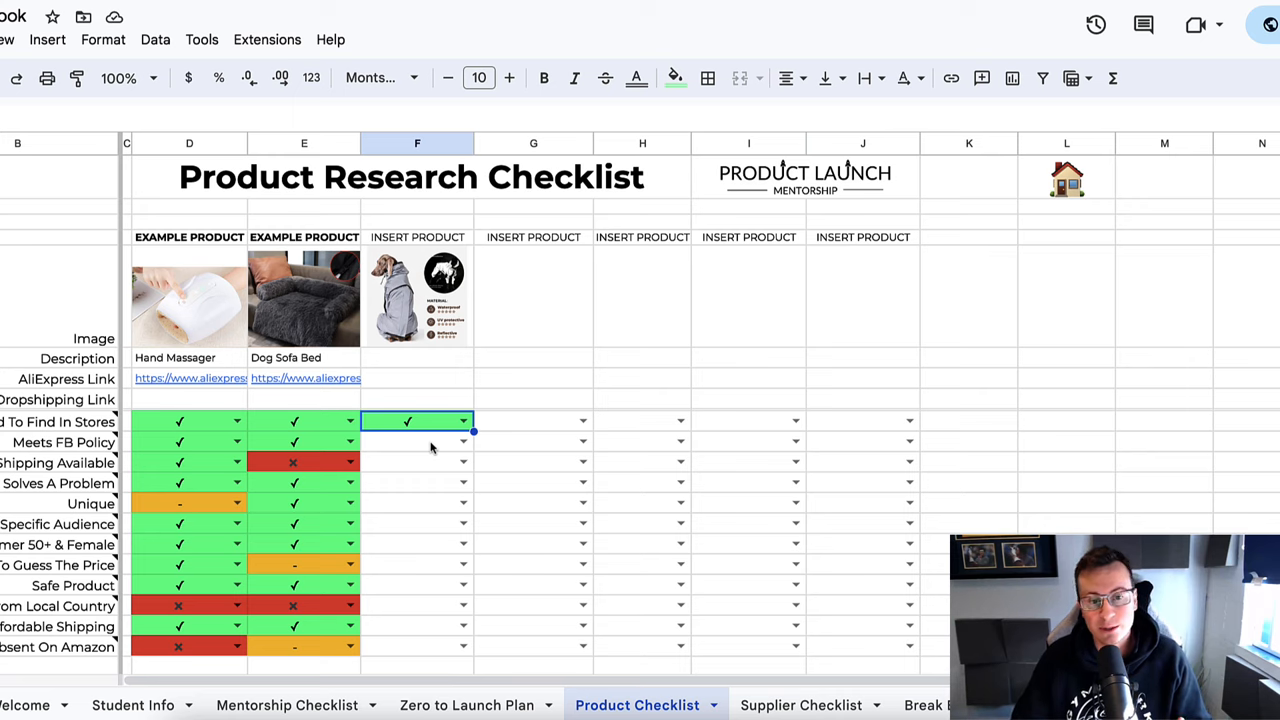
{"action": "left_click", "coordinate": [416, 442]}
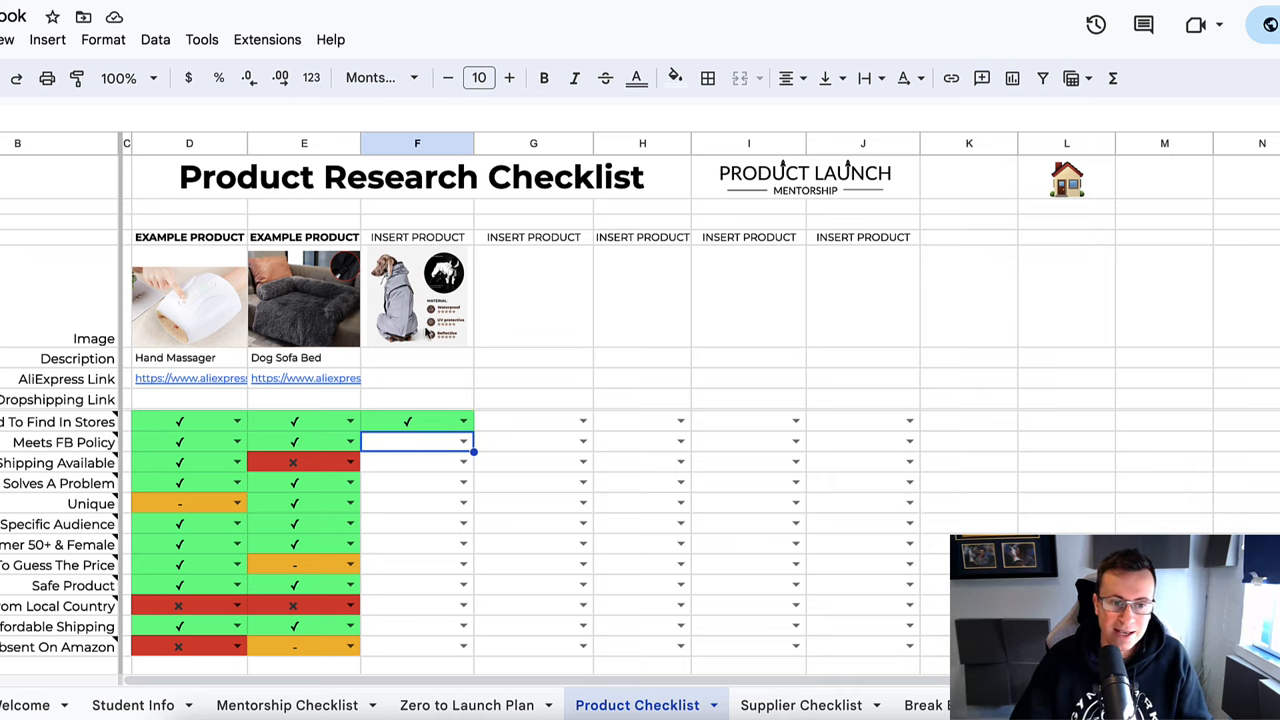
- Enter "Waterproof reflective" as the dog jacket's description in column F
{"action": "left_click", "coordinate": [416, 356]}
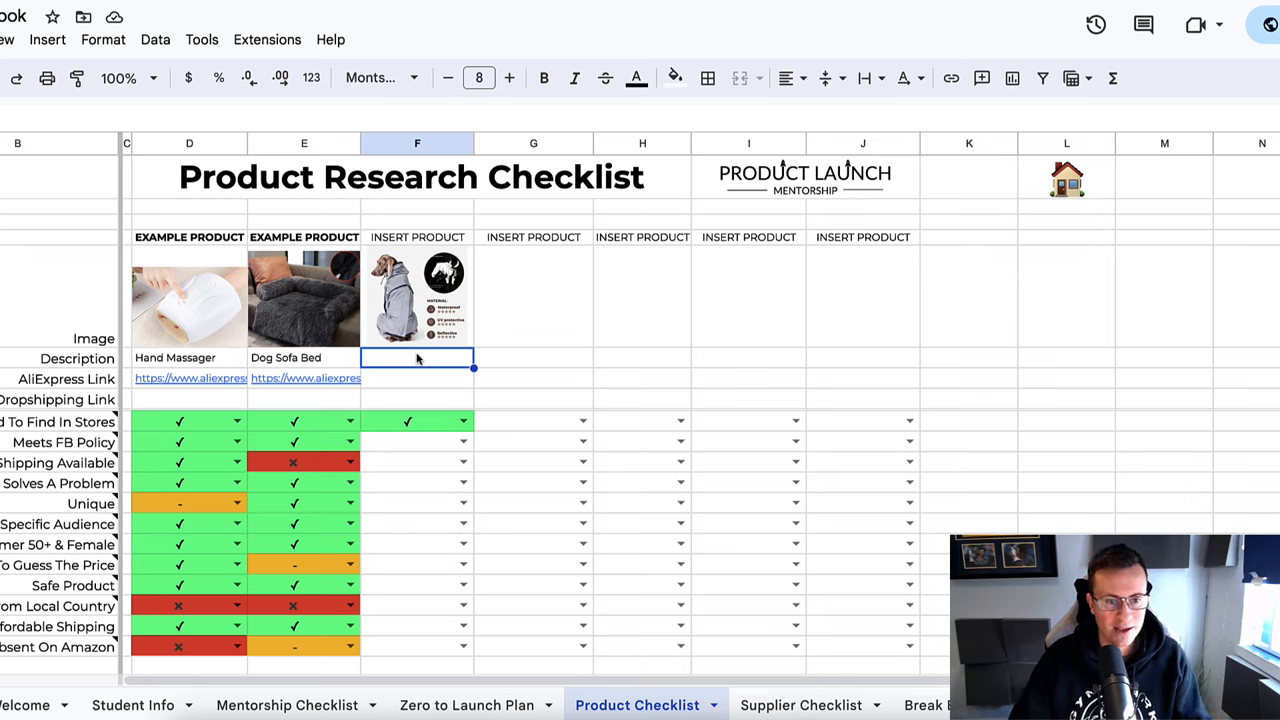
{"action": "type", "text": "Waterproof reflective"}
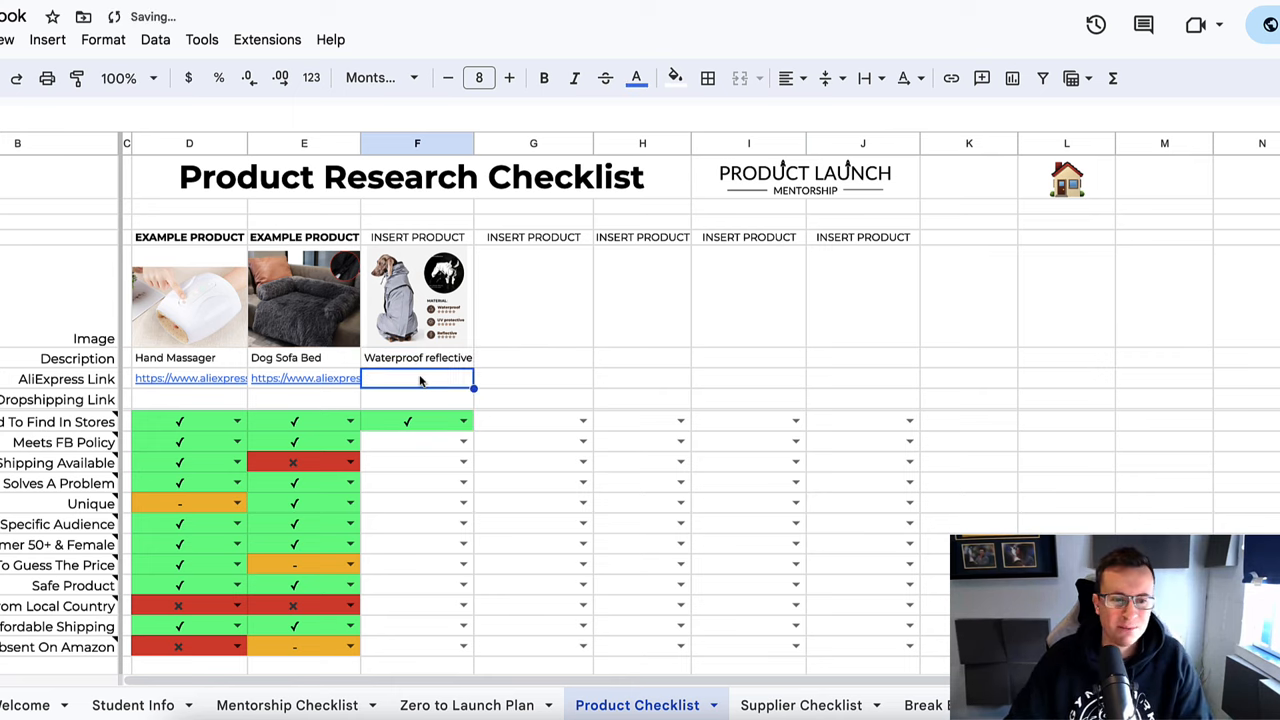
{"action": "mouse_move", "coordinate": [428, 404]}
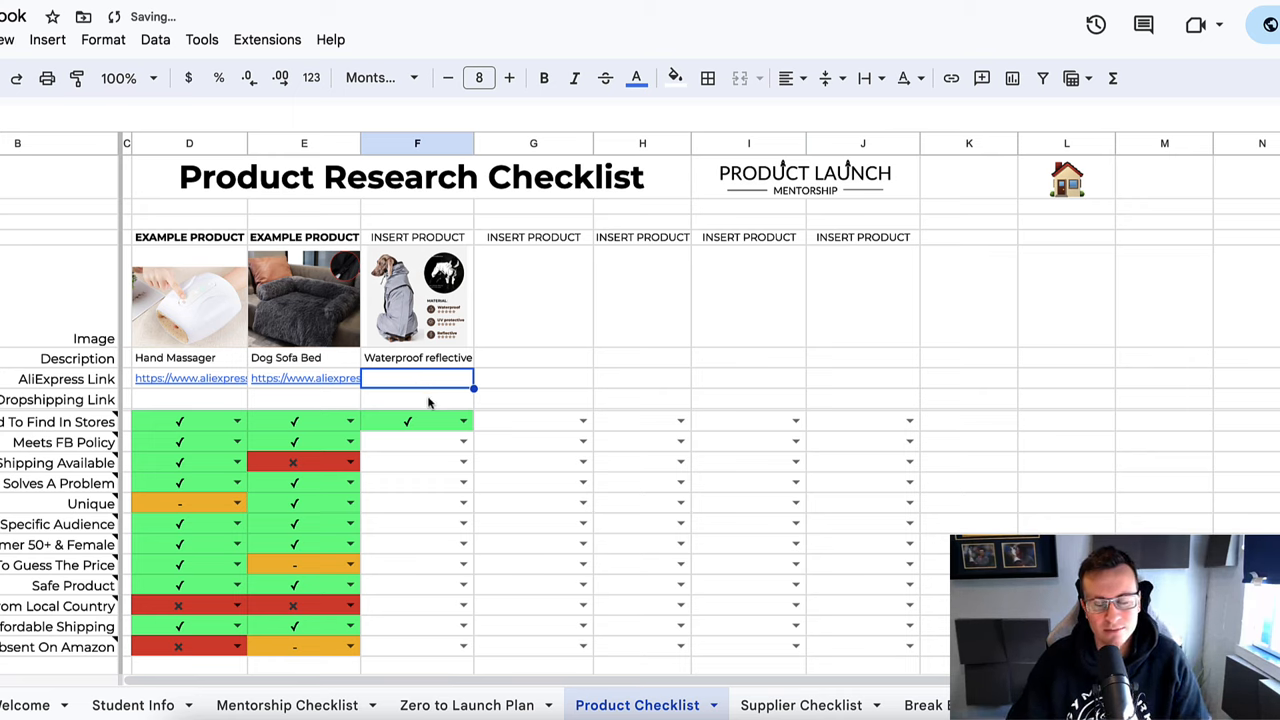
{"action": "mouse_move", "coordinate": [436, 384]}
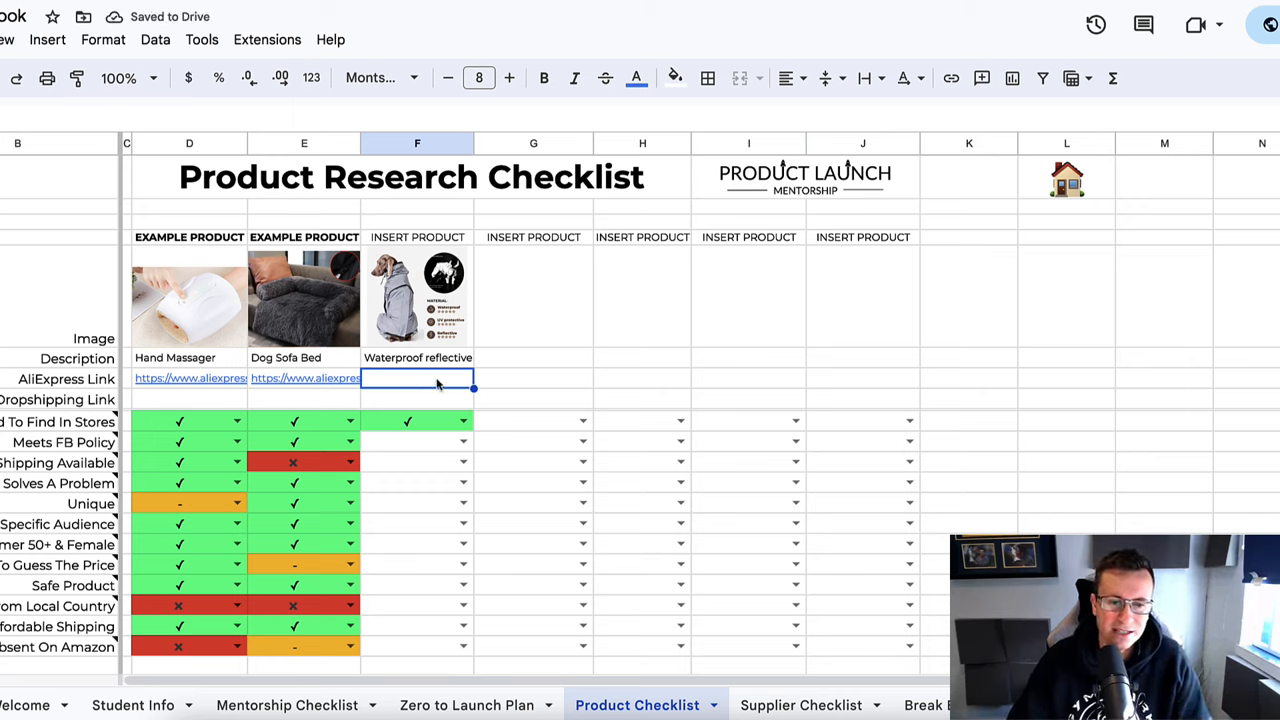
{"action": "mouse_move", "coordinate": [432, 400]}
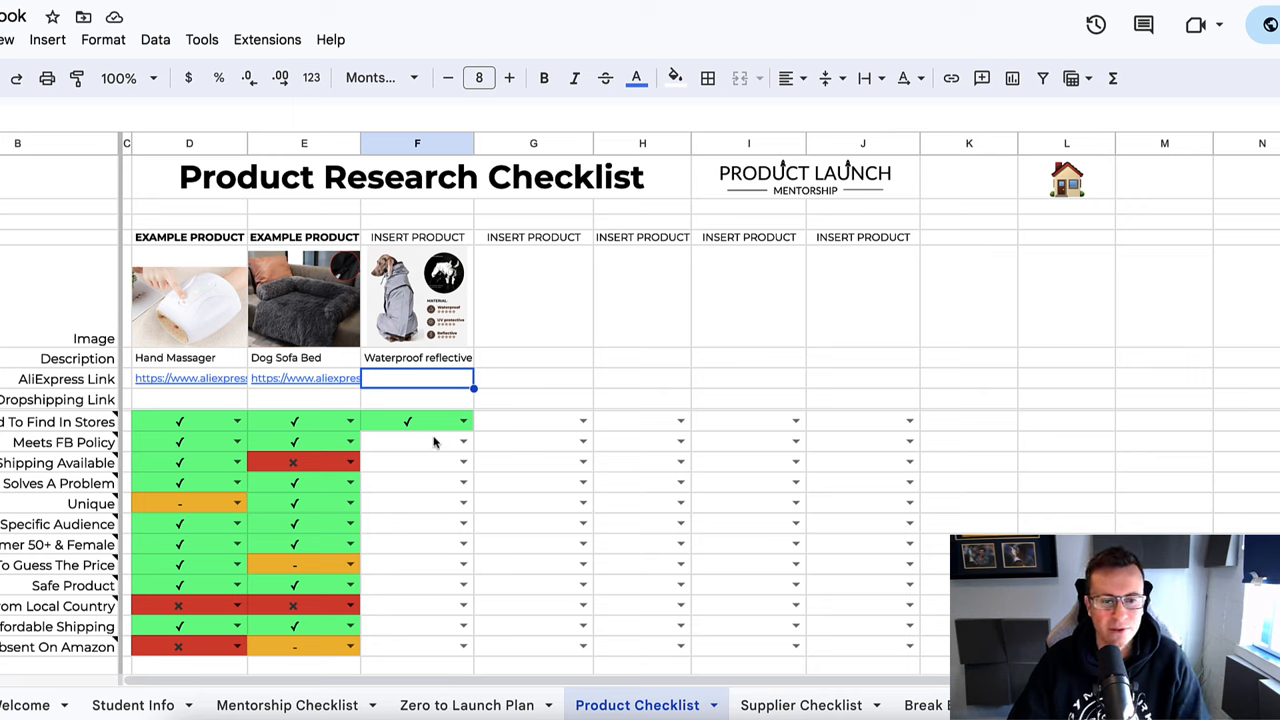
{"action": "left_click", "coordinate": [416, 420]}
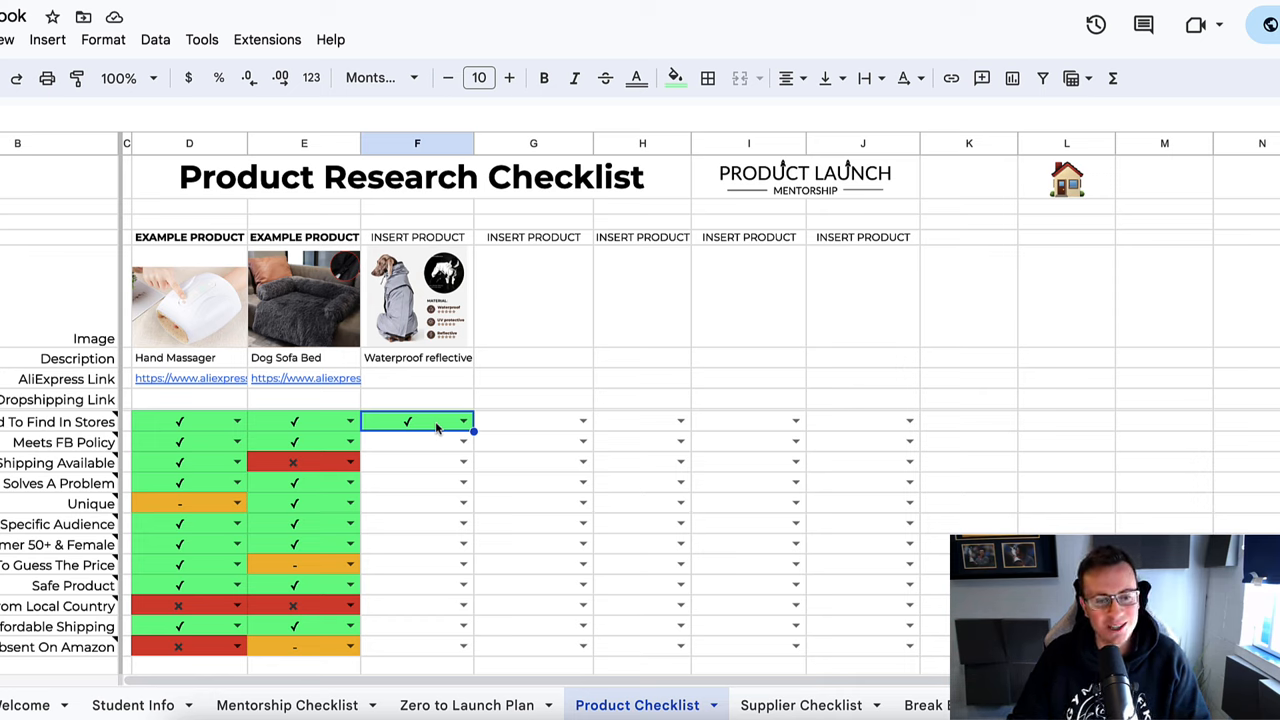
{"action": "mouse_move", "coordinate": [432, 450]}
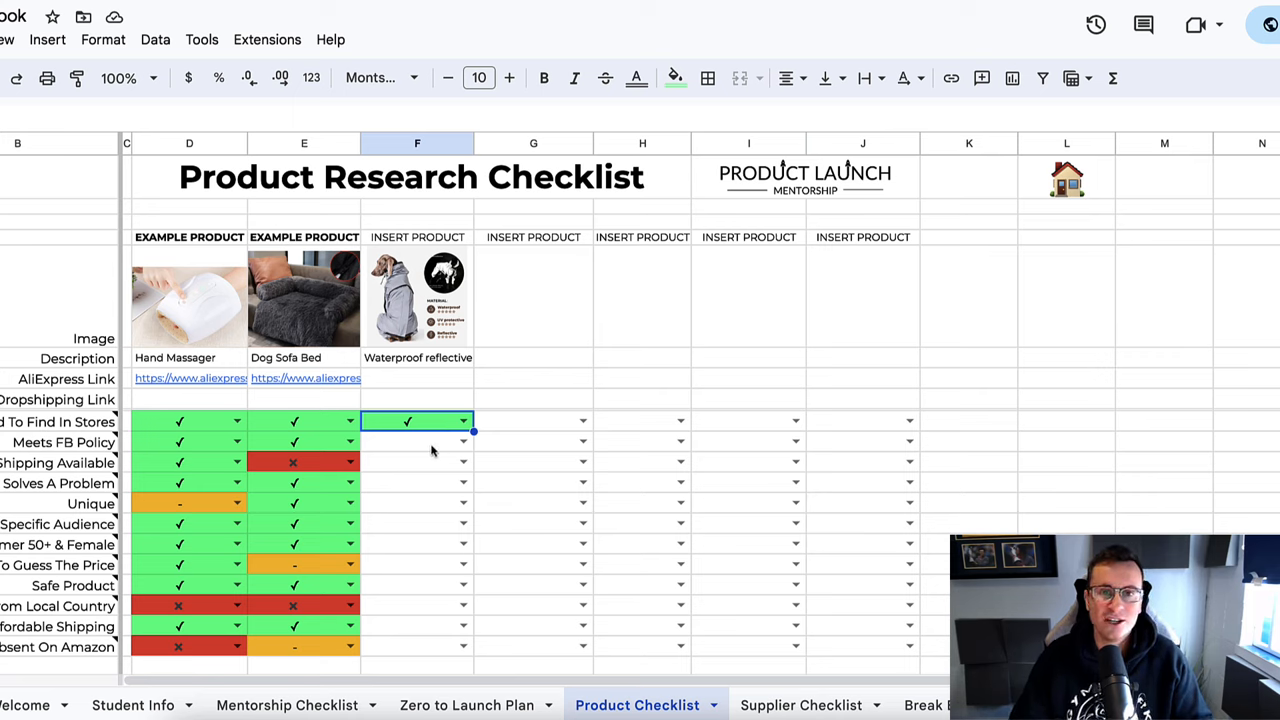
- Give the dog jacket's Meets FB Policy criterion a green ✓ in column F
{"action": "left_click", "coordinate": [416, 442]}
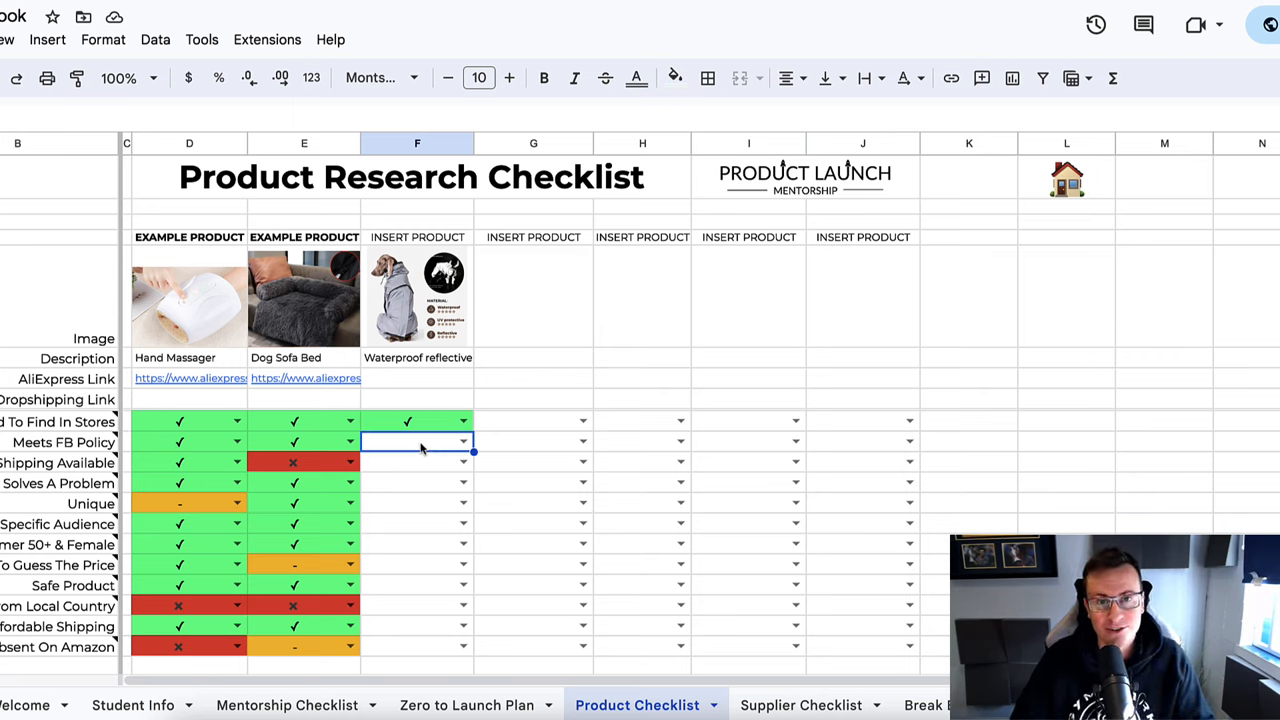
{"action": "mouse_move", "coordinate": [430, 468]}
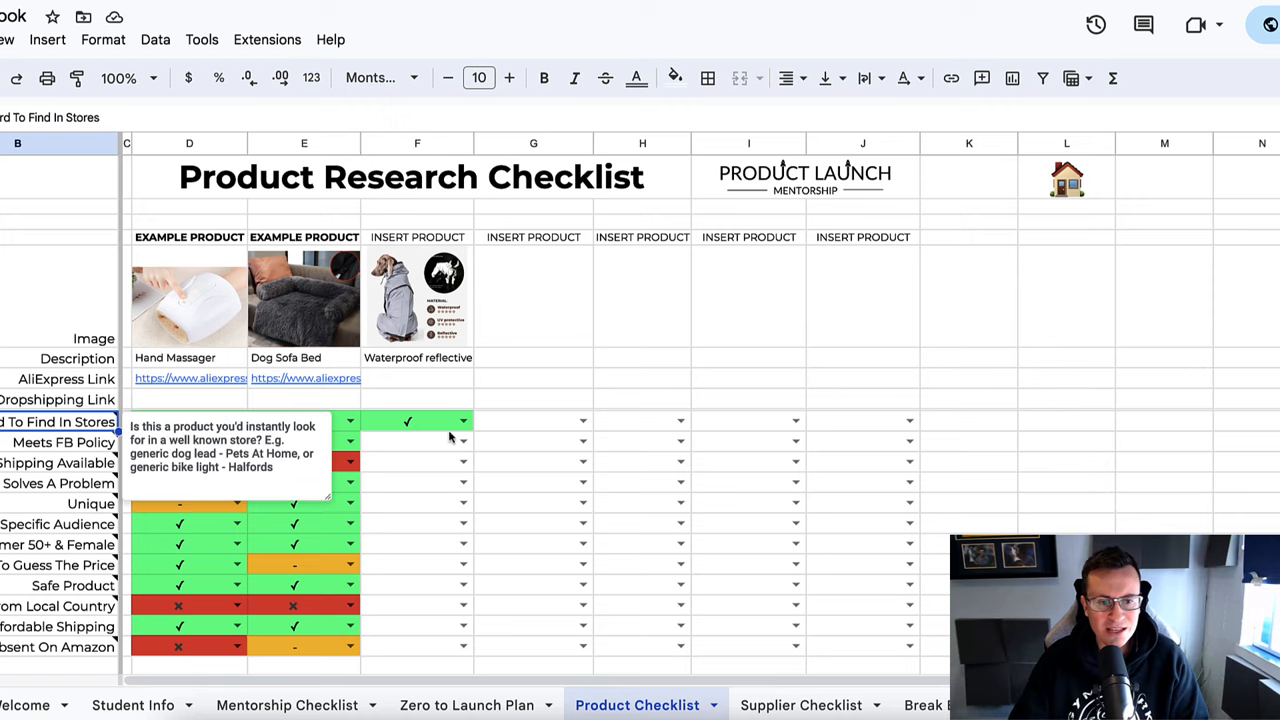
{"action": "left_click", "coordinate": [416, 420]}
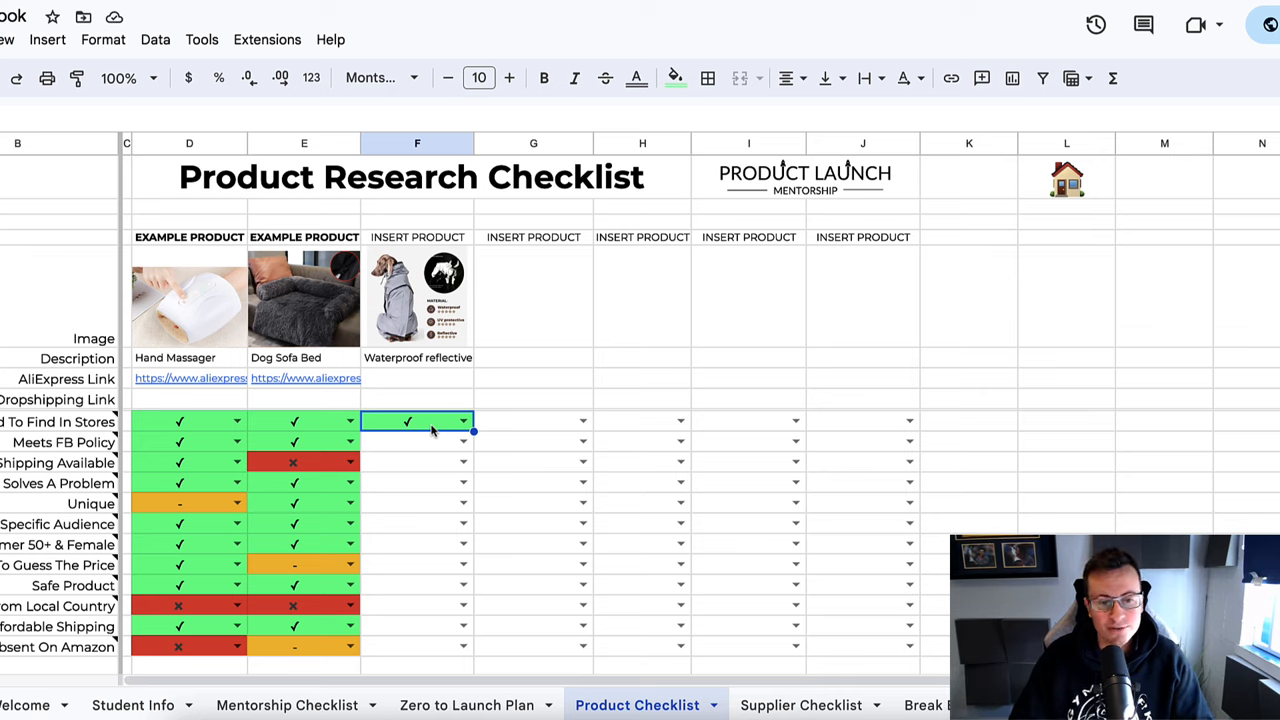
{"action": "left_click", "coordinate": [416, 442]}
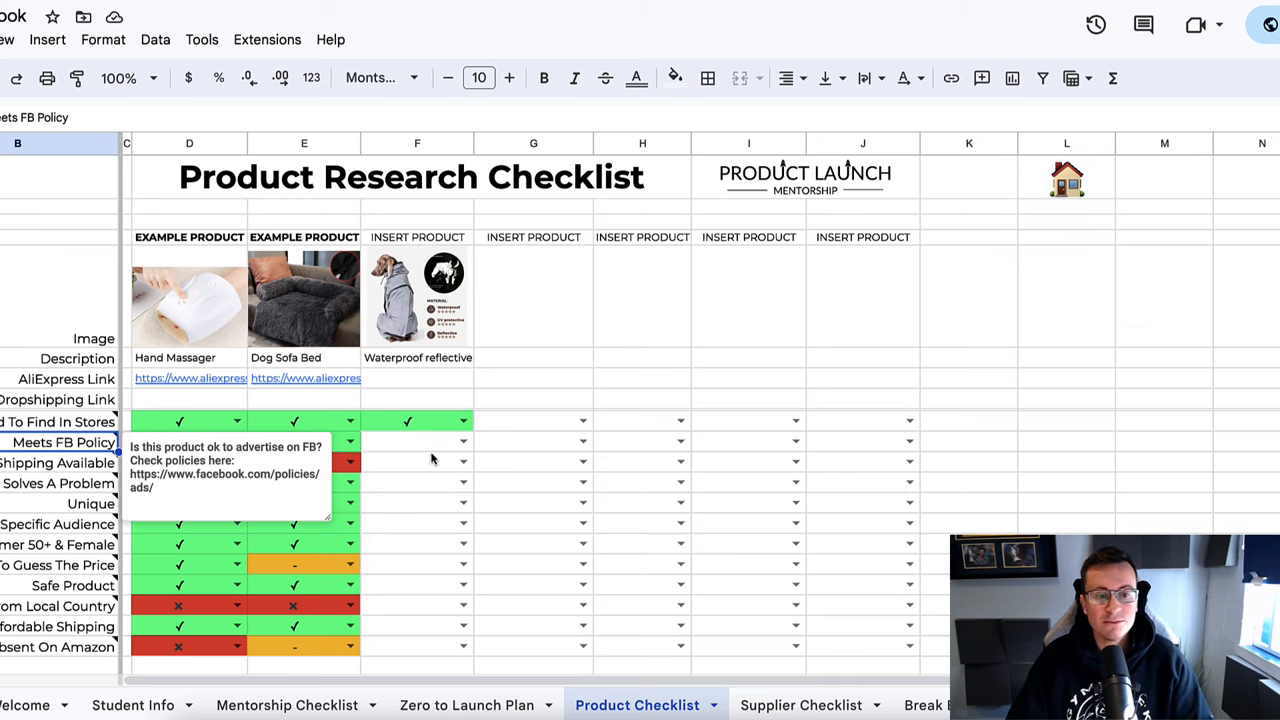
{"action": "left_click", "coordinate": [416, 442]}
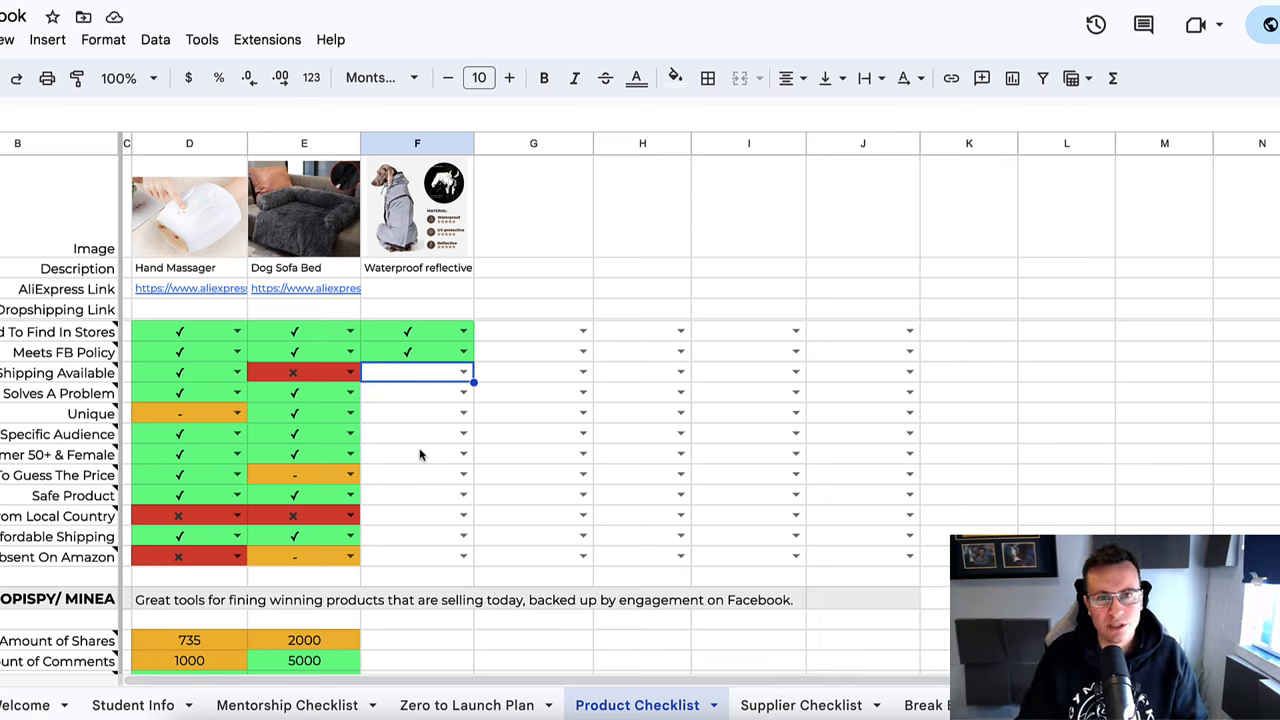
{"action": "mouse_move", "coordinate": [362, 428]}
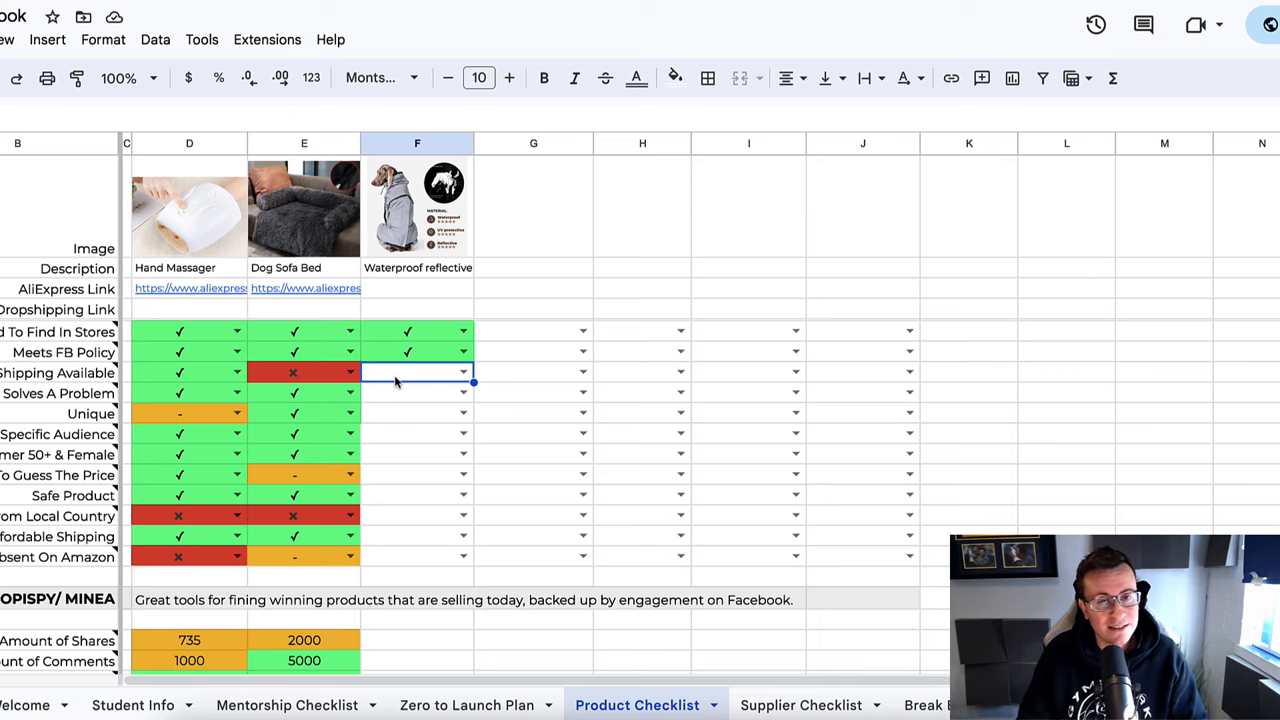
- Tick the jacket's shipping, Solves A Problem, Unique, Specific Audience and 50+ & Female criteria
{"action": "left_click", "coordinate": [464, 372]}
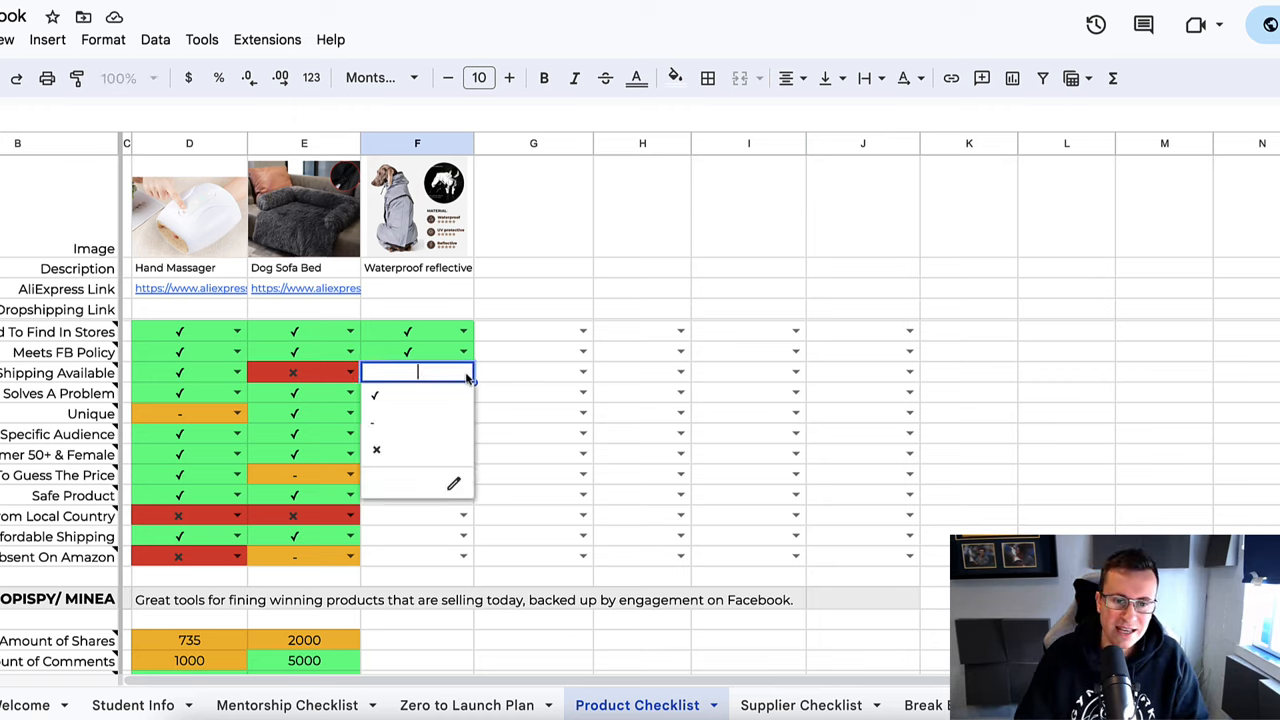
{"action": "left_click", "coordinate": [376, 394]}
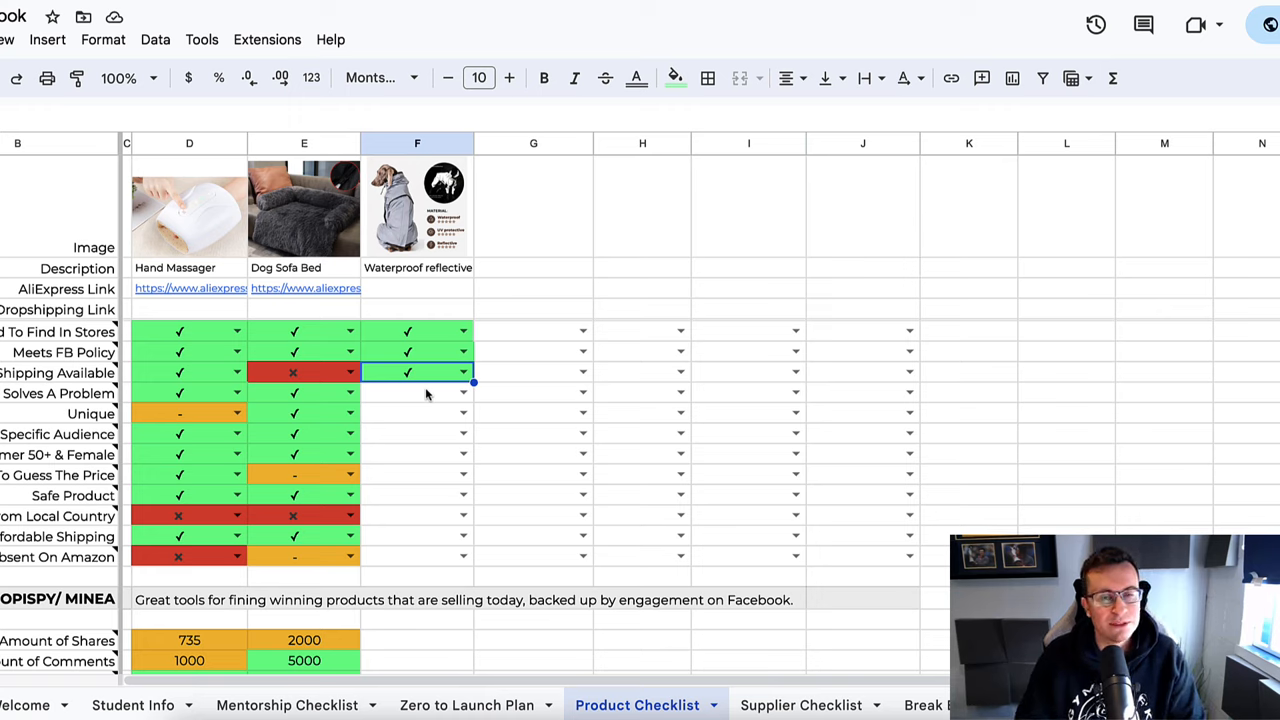
{"action": "mouse_move", "coordinate": [408, 388]}
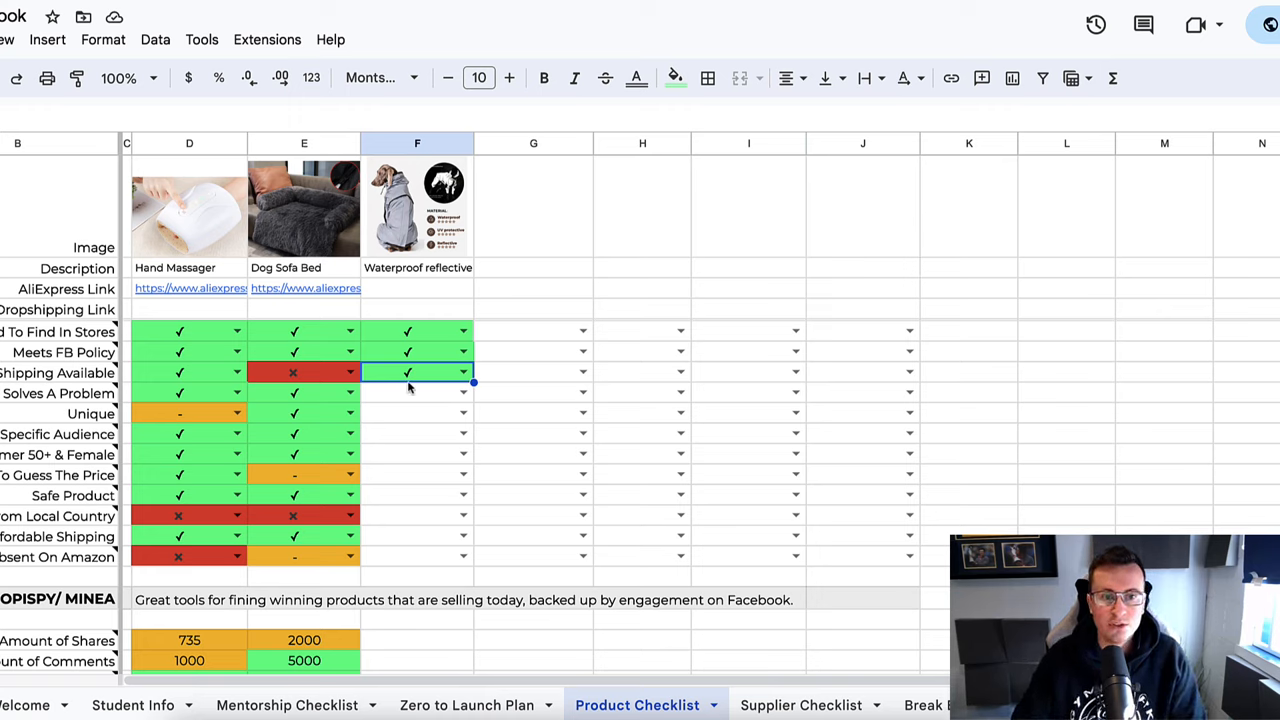
{"action": "mouse_move", "coordinate": [422, 344]}
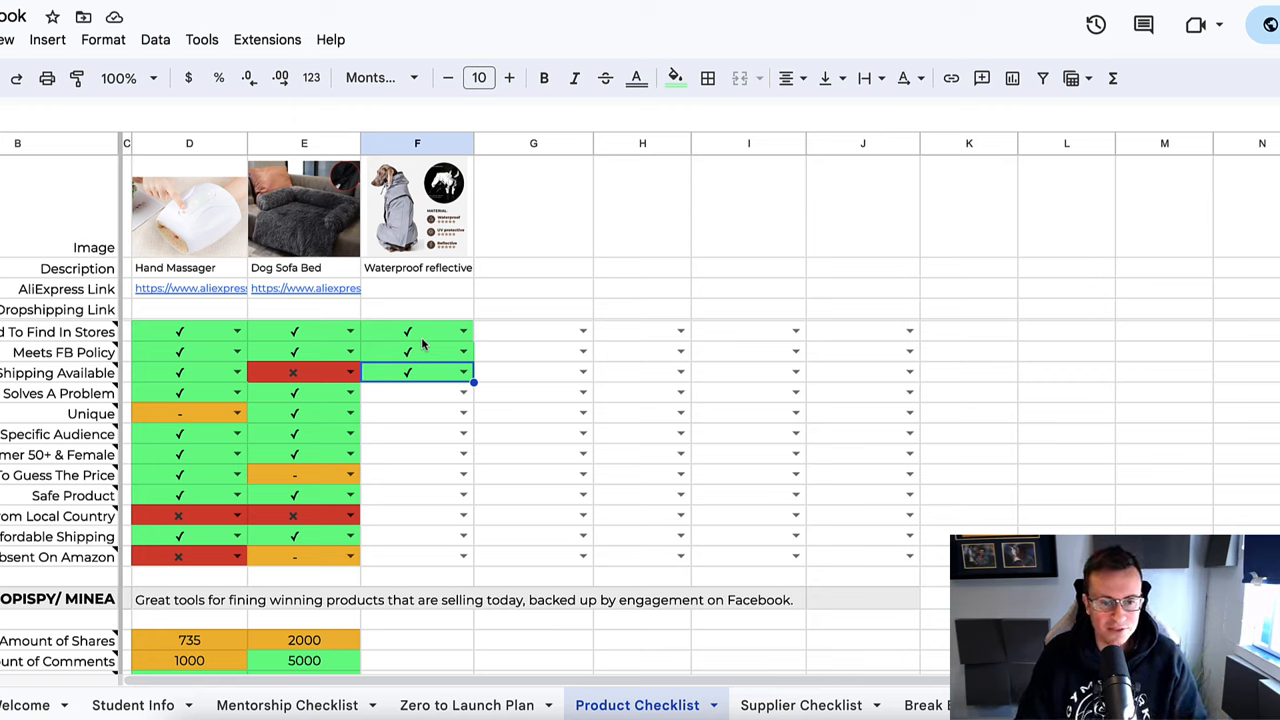
{"action": "left_click", "coordinate": [416, 392]}
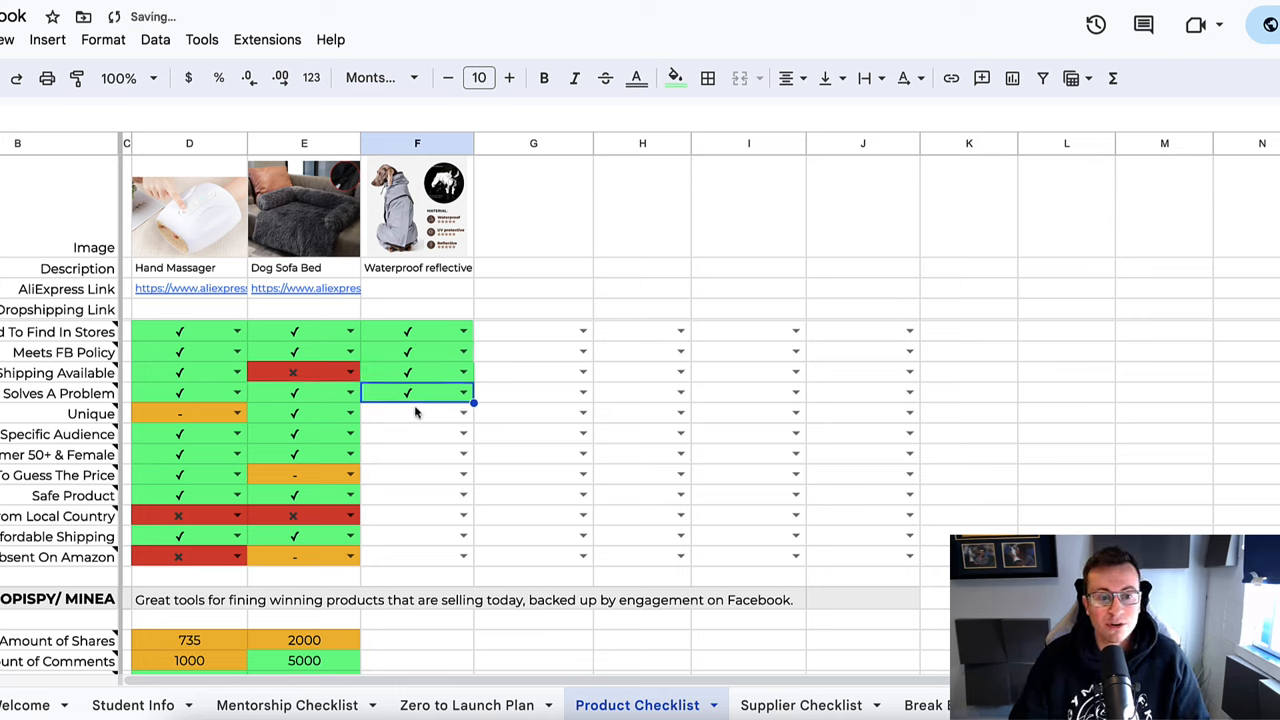
{"action": "left_click", "coordinate": [416, 412]}
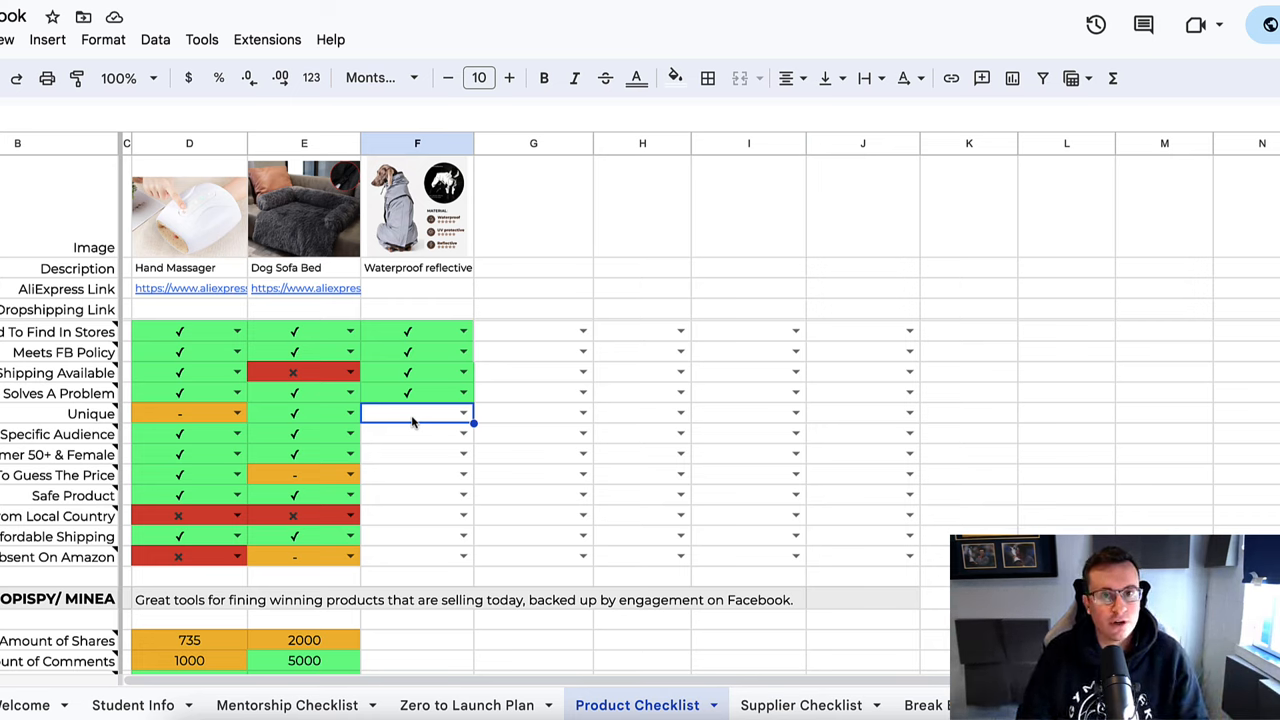
{"action": "left_click", "coordinate": [462, 412]}
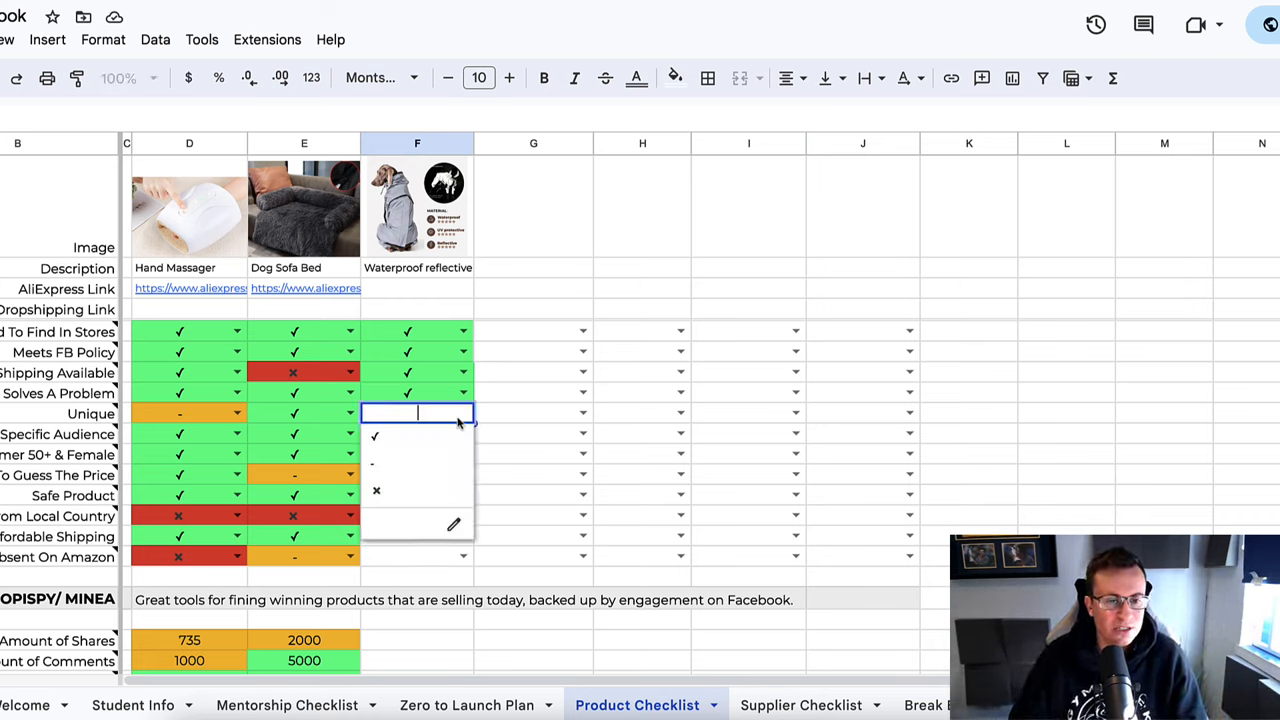
{"action": "left_click", "coordinate": [376, 436]}
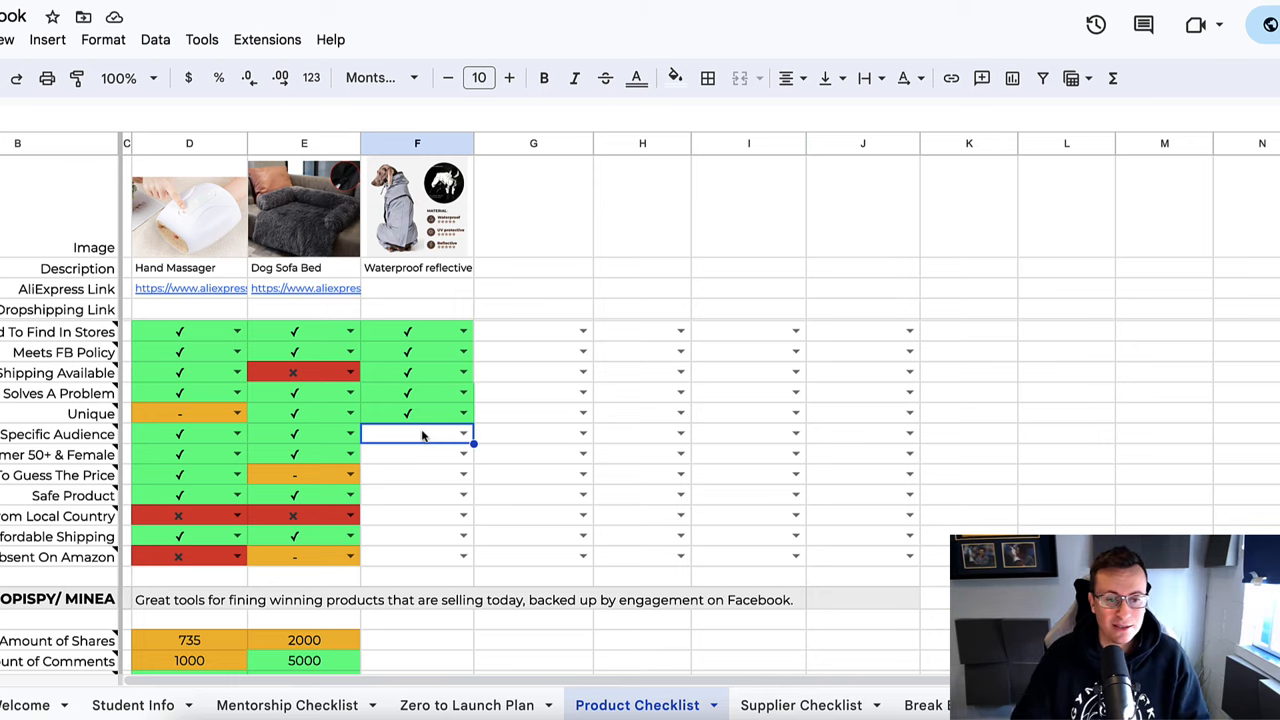
{"action": "left_click", "coordinate": [462, 434]}
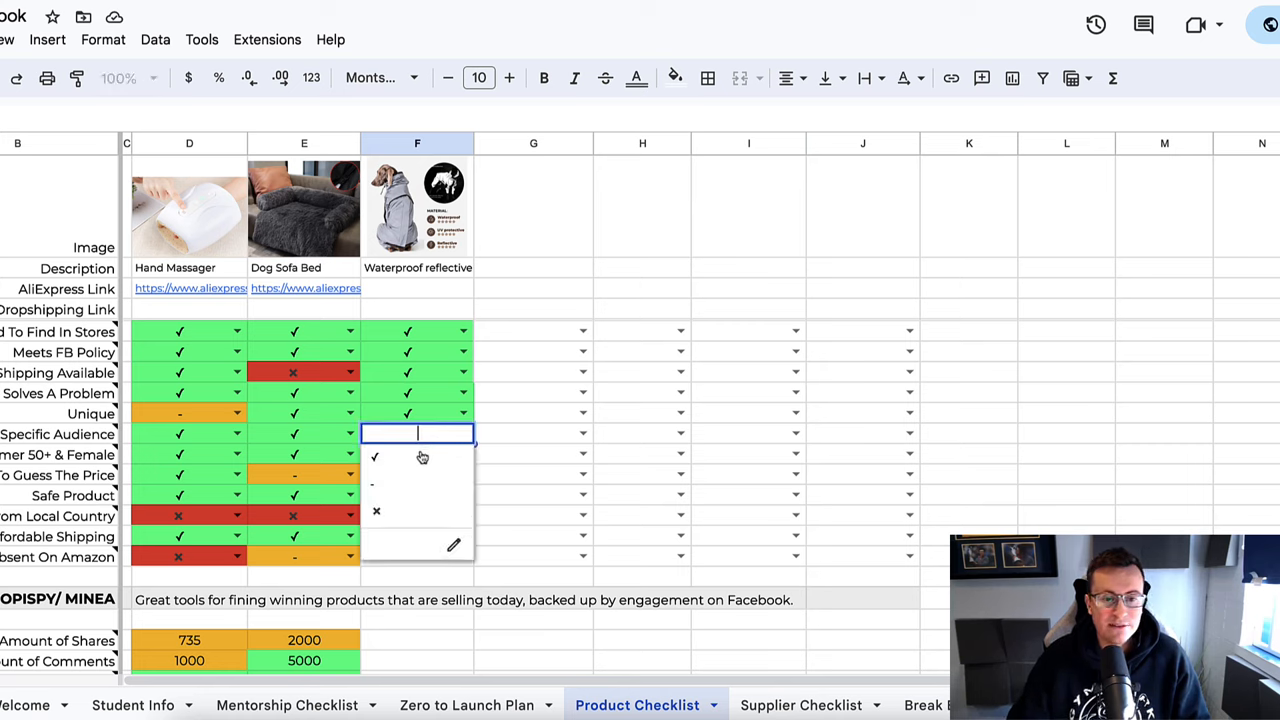
{"action": "left_click", "coordinate": [376, 456]}
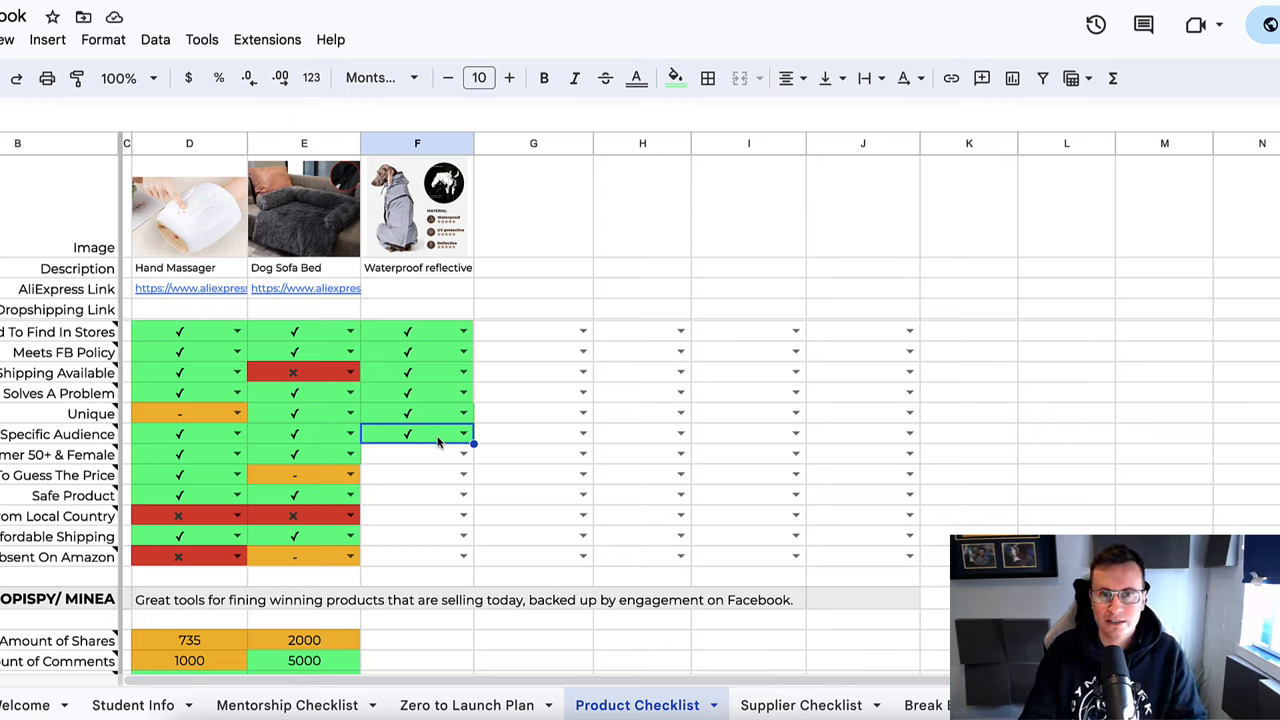
{"action": "left_click", "coordinate": [416, 454]}
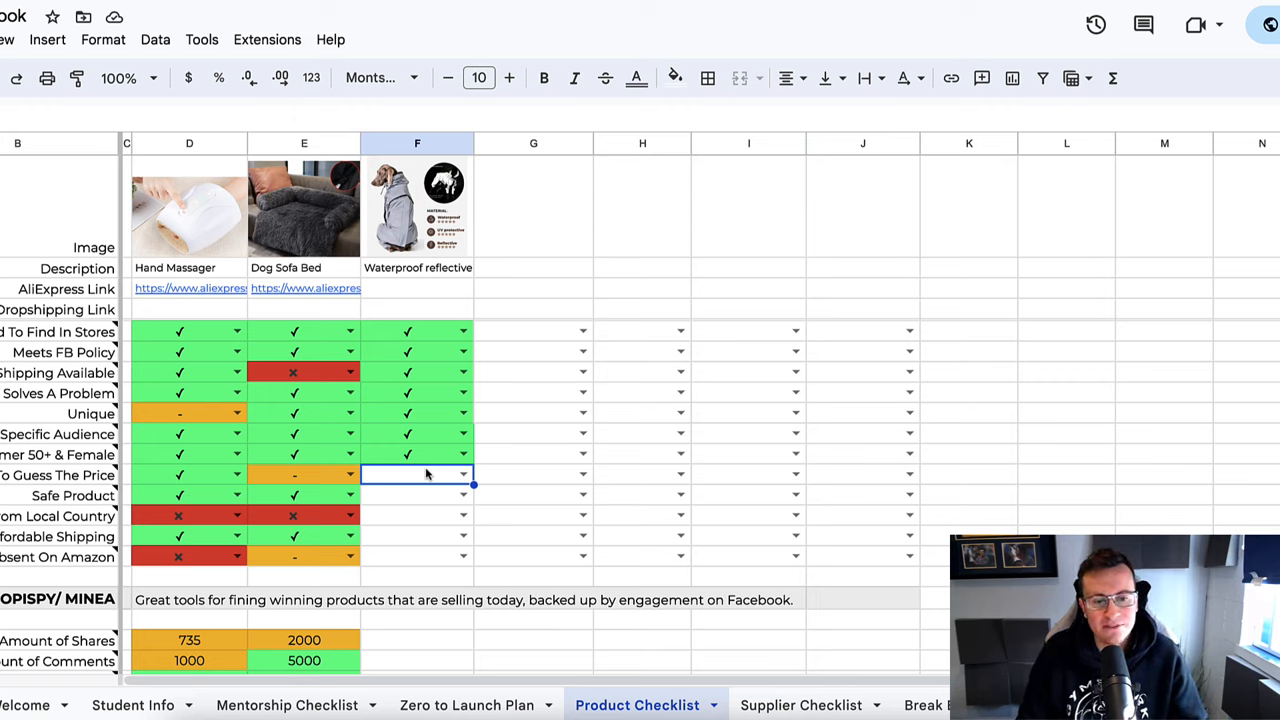
{"action": "mouse_move", "coordinate": [388, 464]}
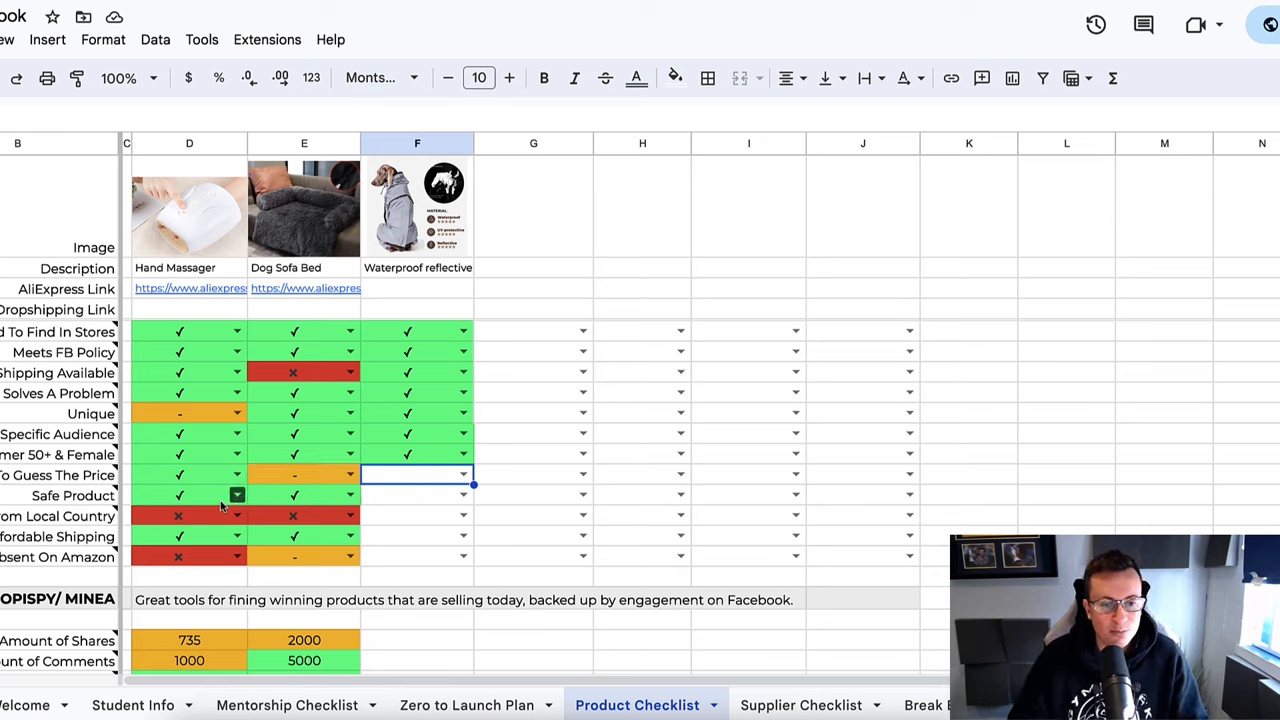
- Rate Hard To Guess The Price '-', Safe Product ✓ and From Local Country ✗ for the jacket
{"action": "left_click", "coordinate": [60, 476]}
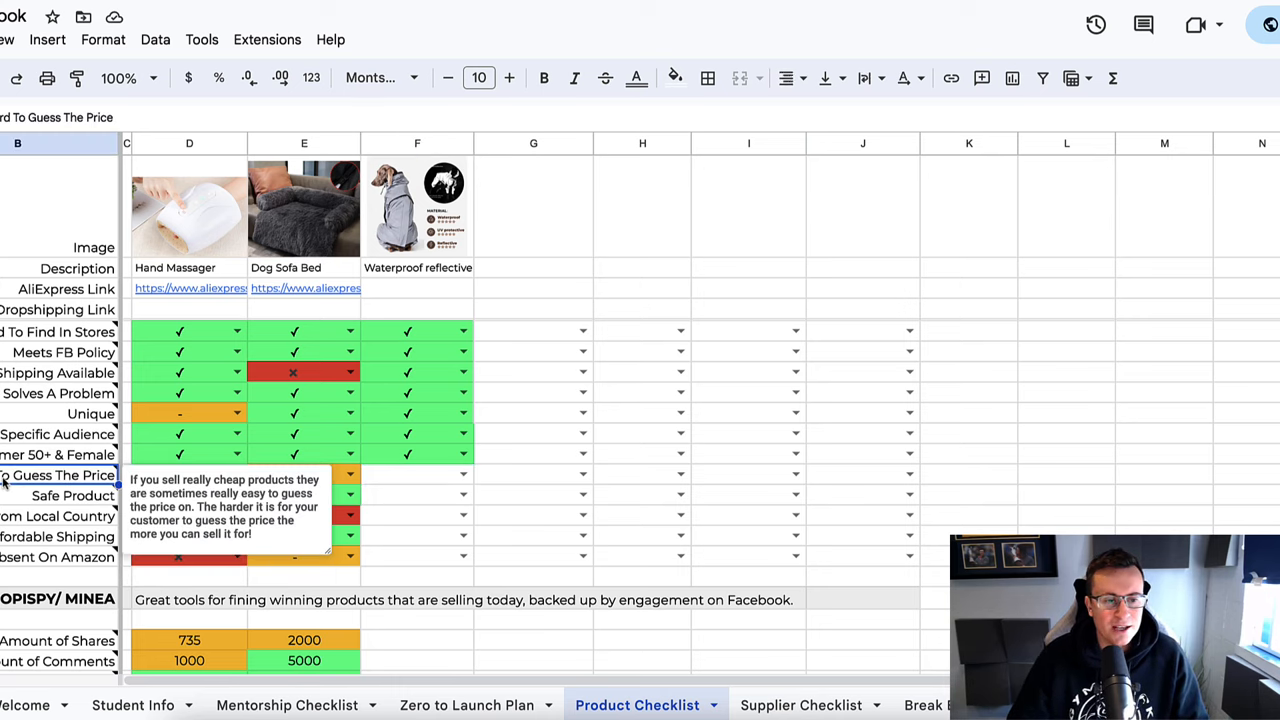
{"action": "left_click", "coordinate": [416, 474]}
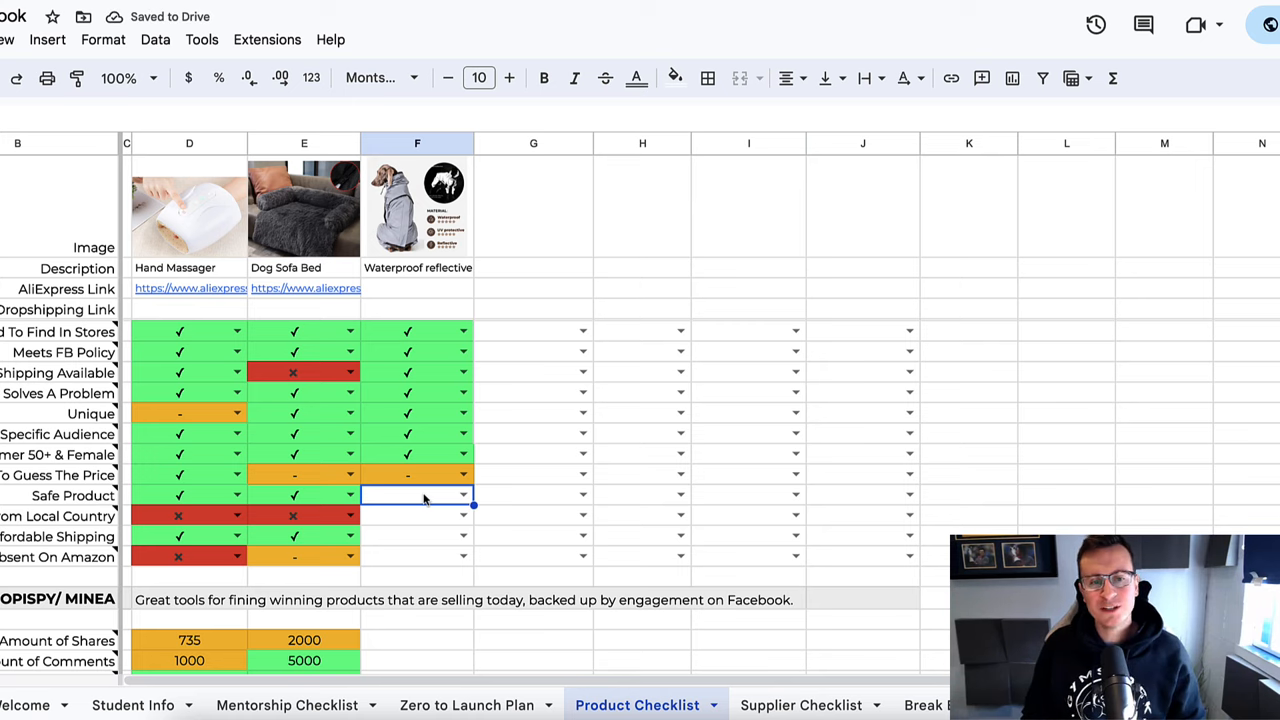
{"action": "mouse_move", "coordinate": [230, 414]}
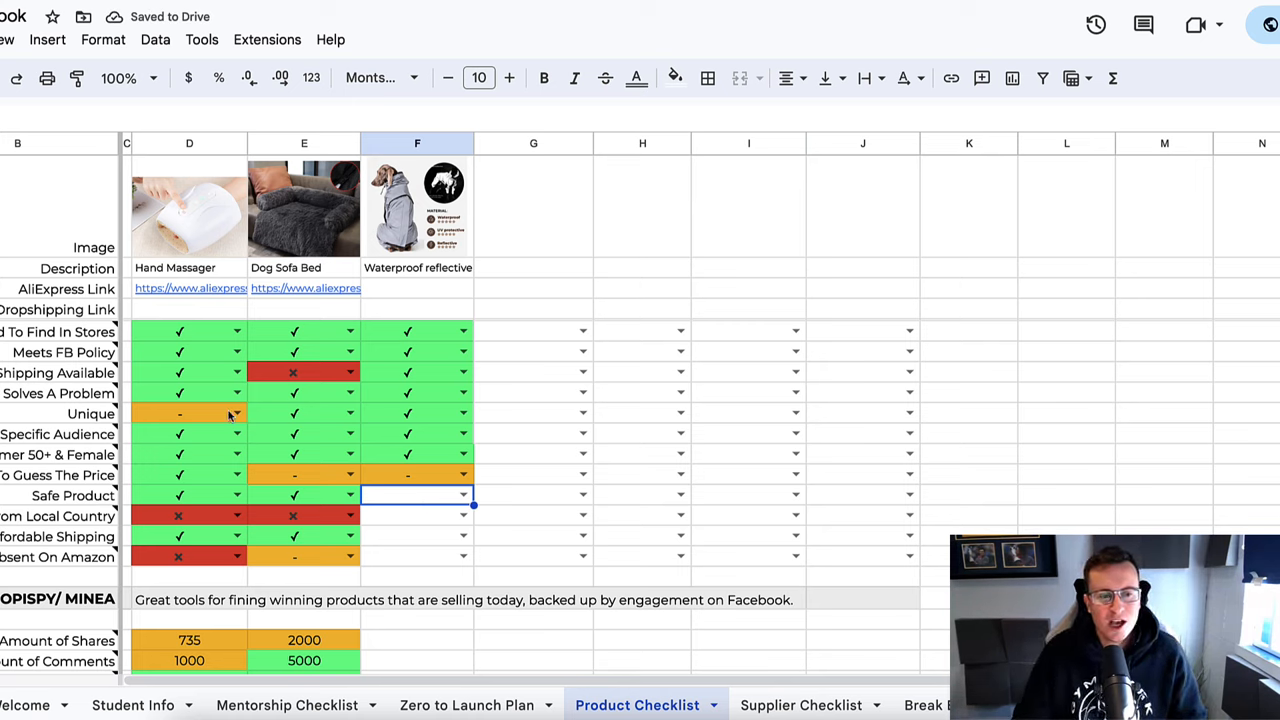
{"action": "left_click", "coordinate": [188, 210]}
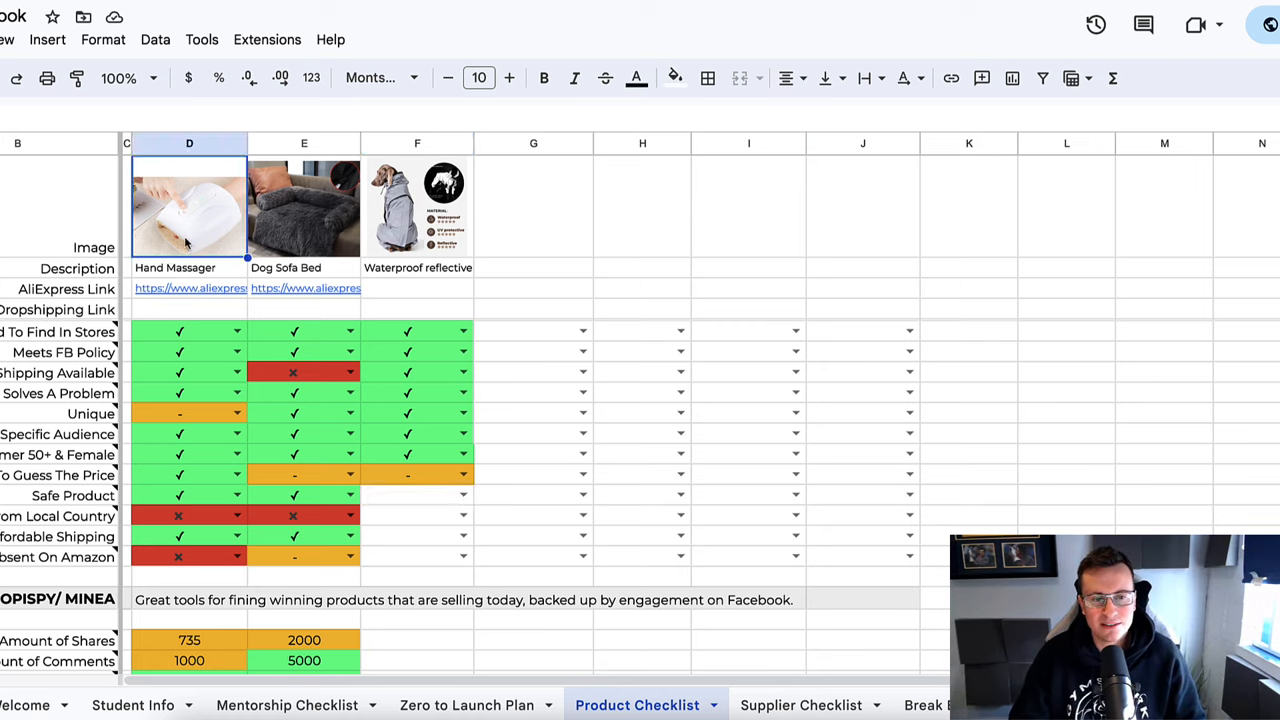
{"action": "left_click", "coordinate": [408, 474]}
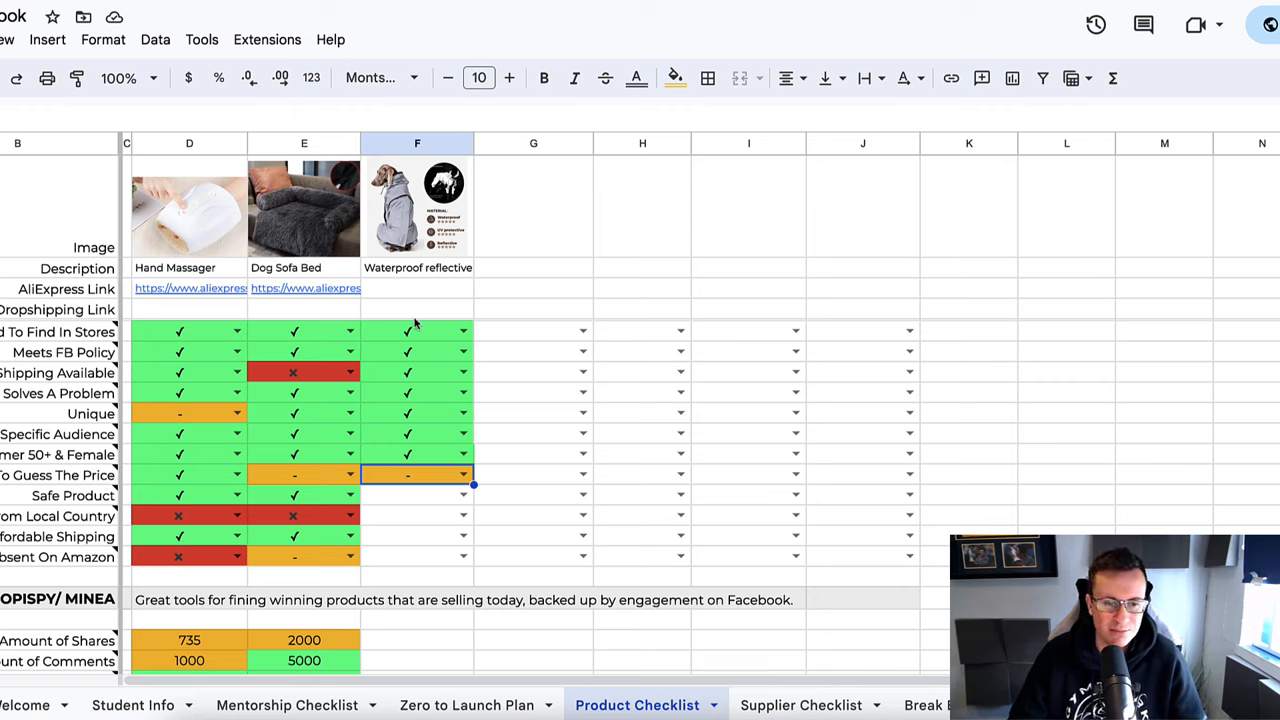
{"action": "left_click", "coordinate": [416, 494]}
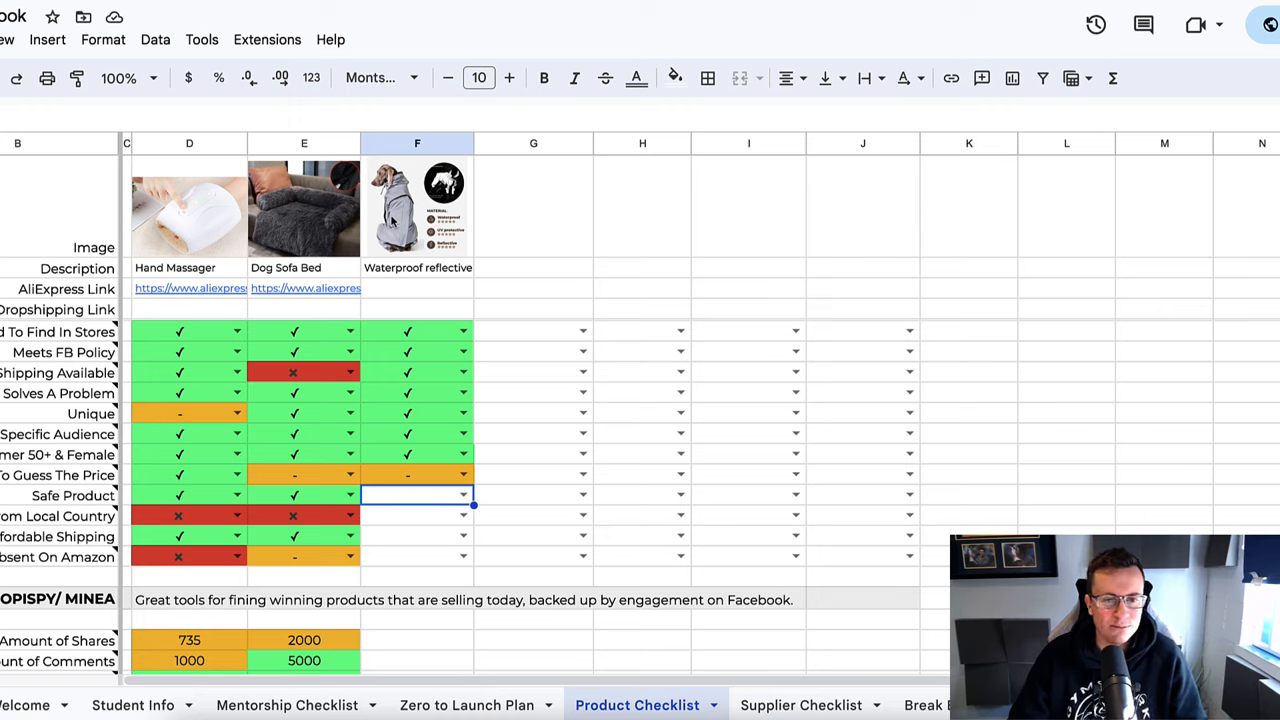
{"action": "left_click", "coordinate": [464, 494]}
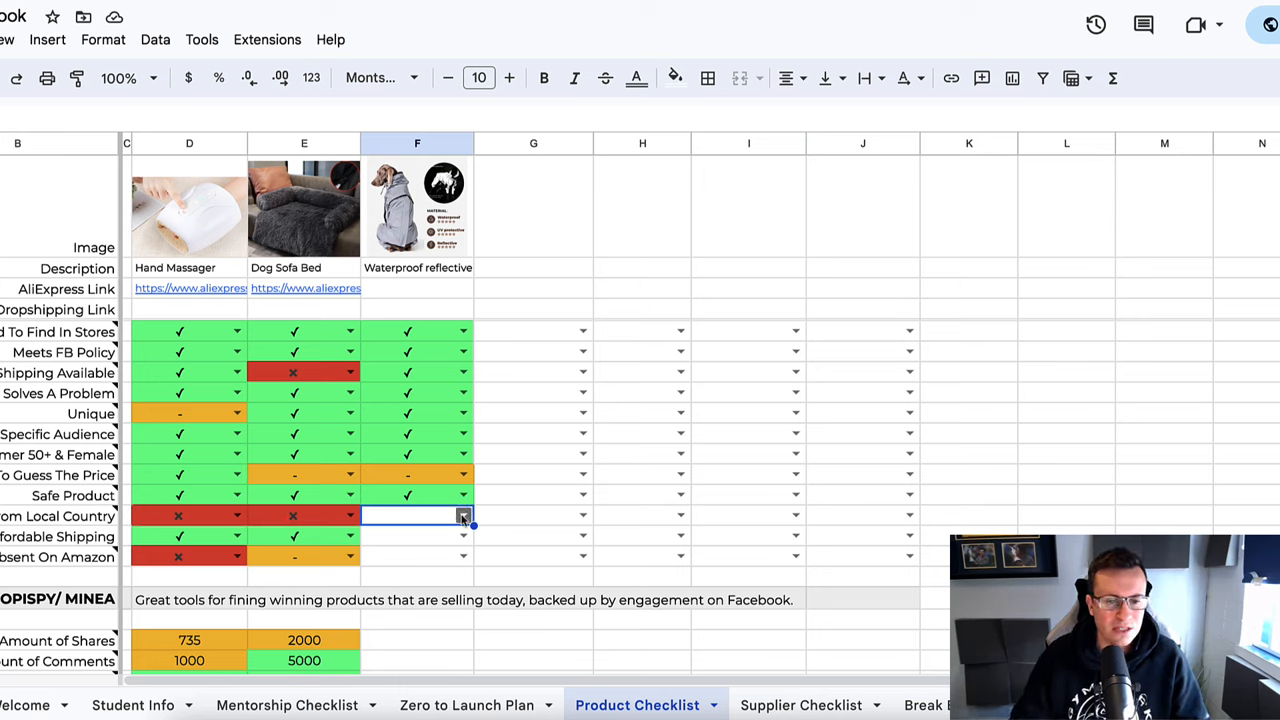
{"action": "left_click", "coordinate": [464, 516]}
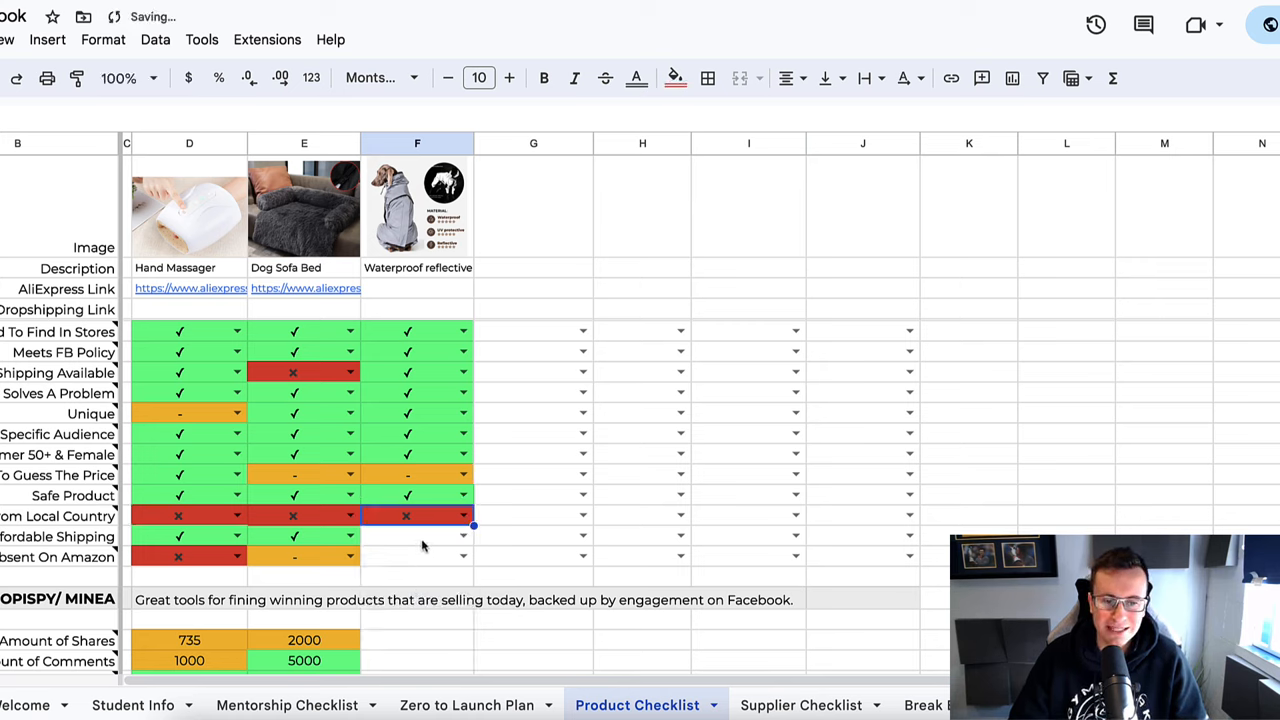
{"action": "left_click", "coordinate": [416, 536]}
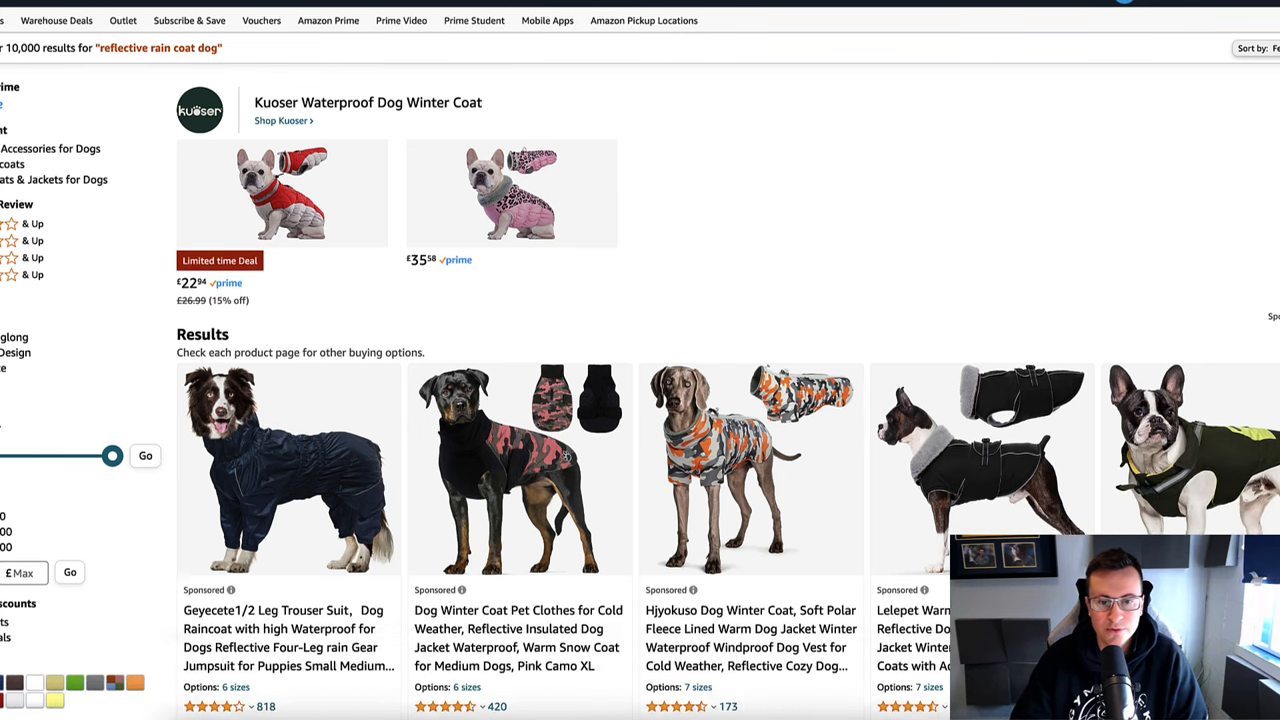
{"action": "scroll", "scroll_direction": "down", "scroll_amount": 3}
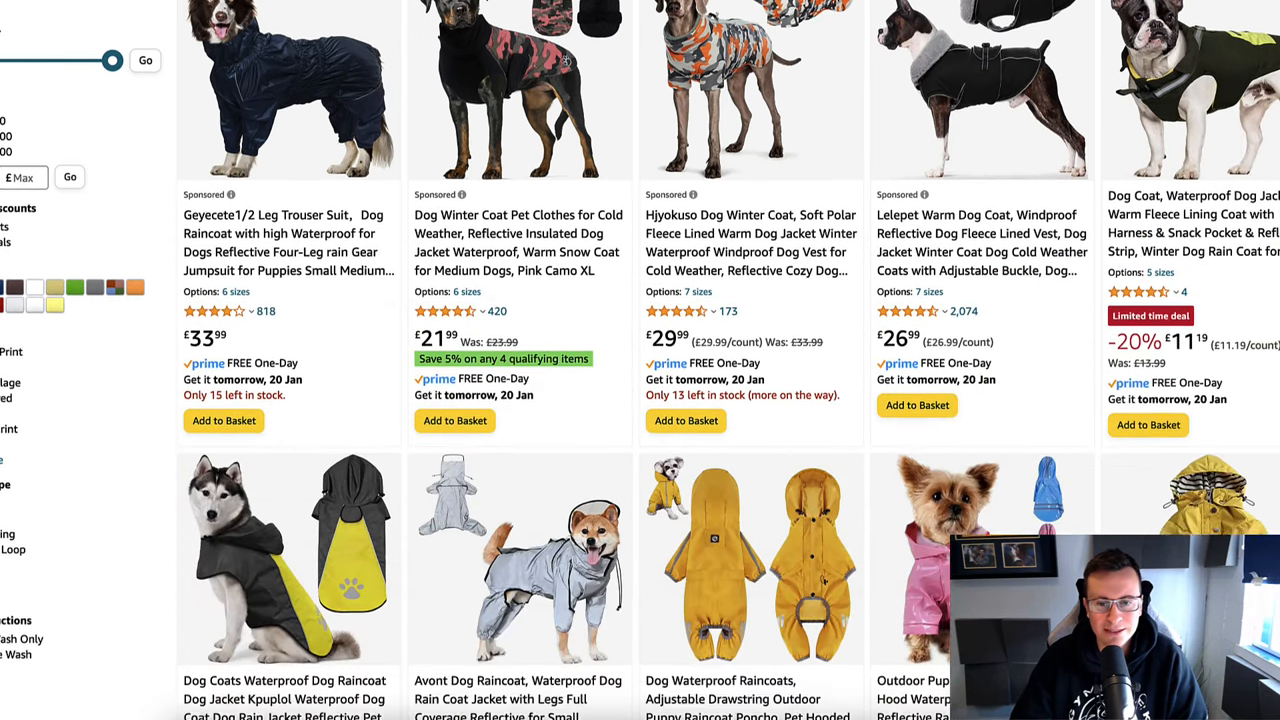
{"action": "scroll", "scroll_direction": "down", "scroll_amount": 3}
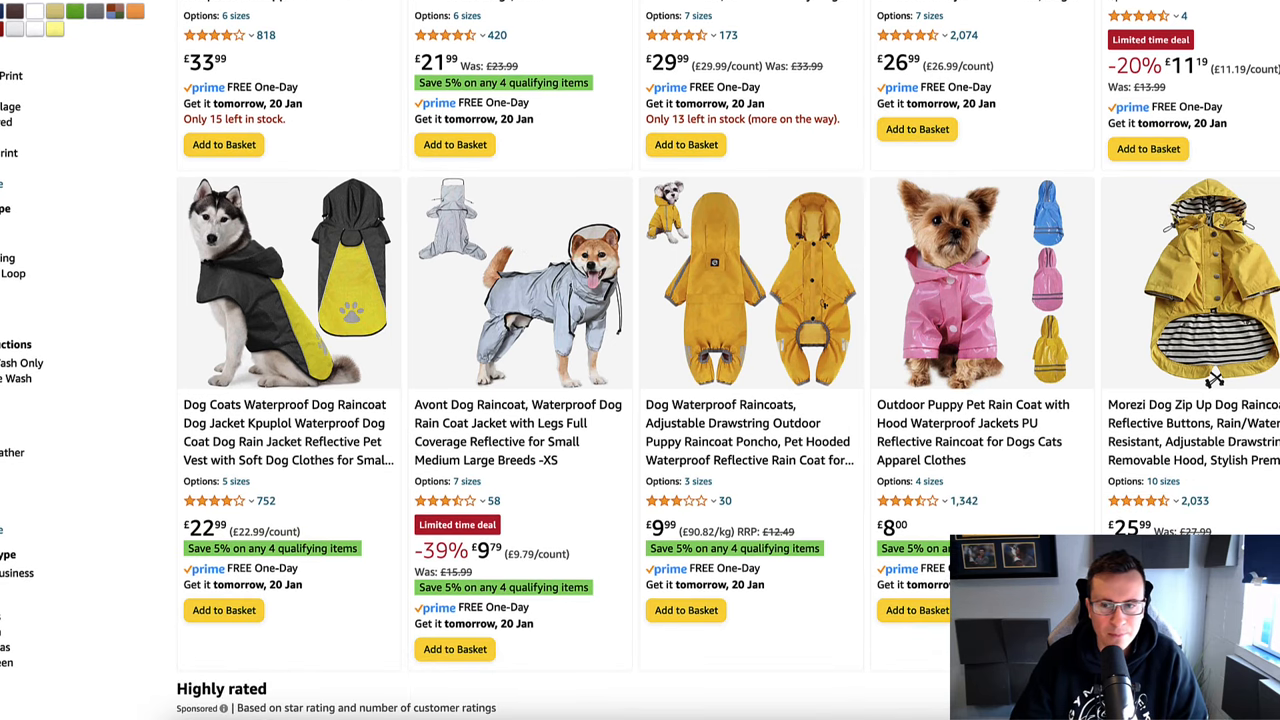
{"action": "scroll", "scroll_direction": "down", "scroll_amount": 3}
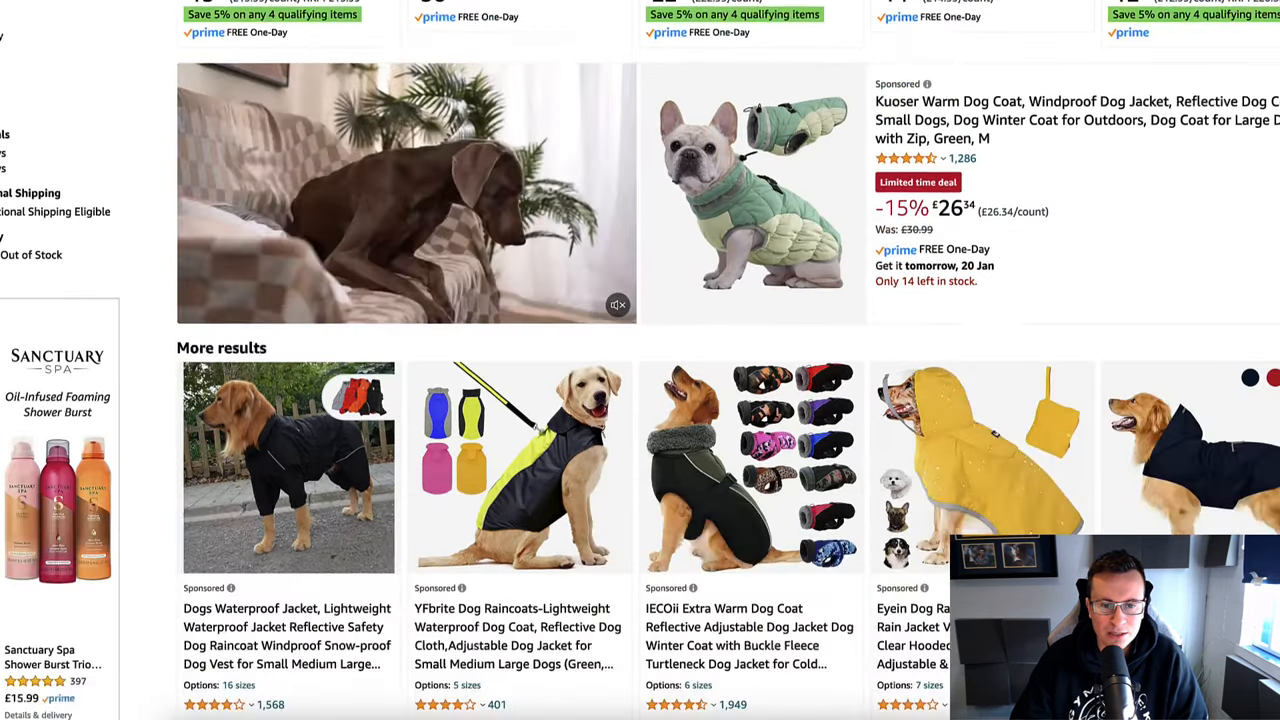
{"action": "scroll", "scroll_direction": "down", "scroll_amount": 3}
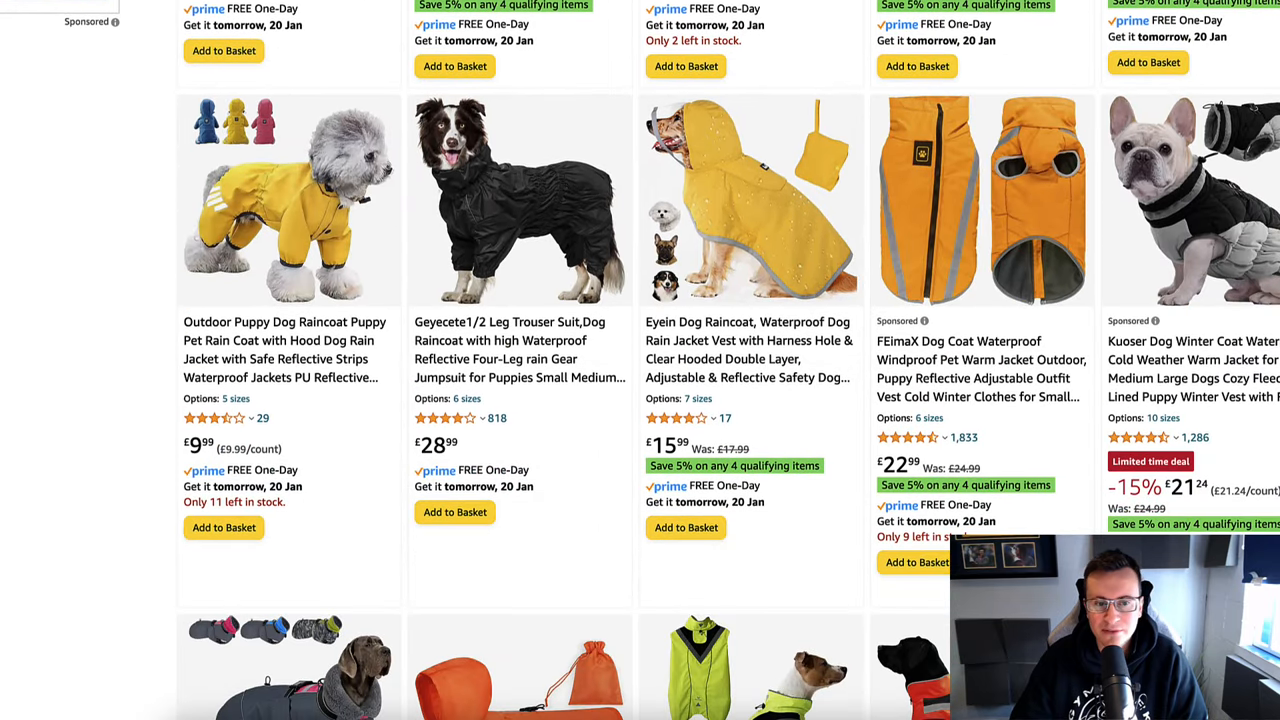
{"action": "scroll", "scroll_direction": "down", "scroll_amount": 3}
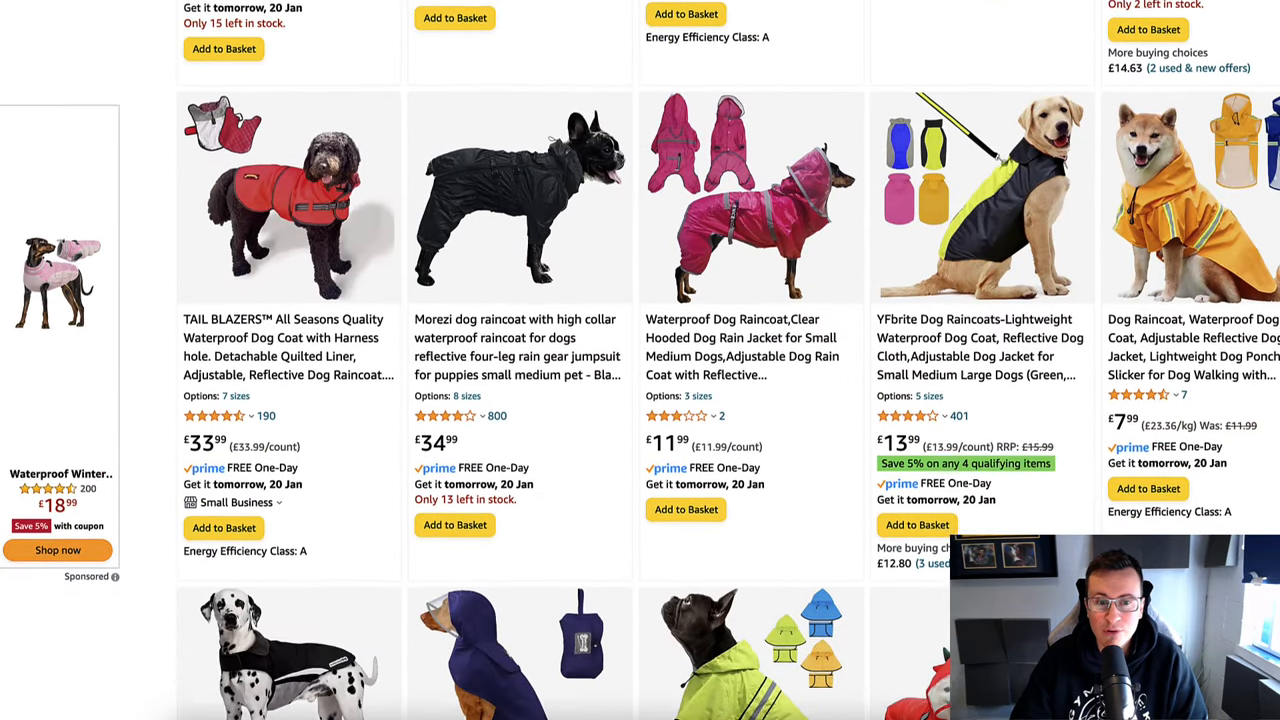
{"action": "scroll", "scroll_direction": "down", "scroll_amount": 3}
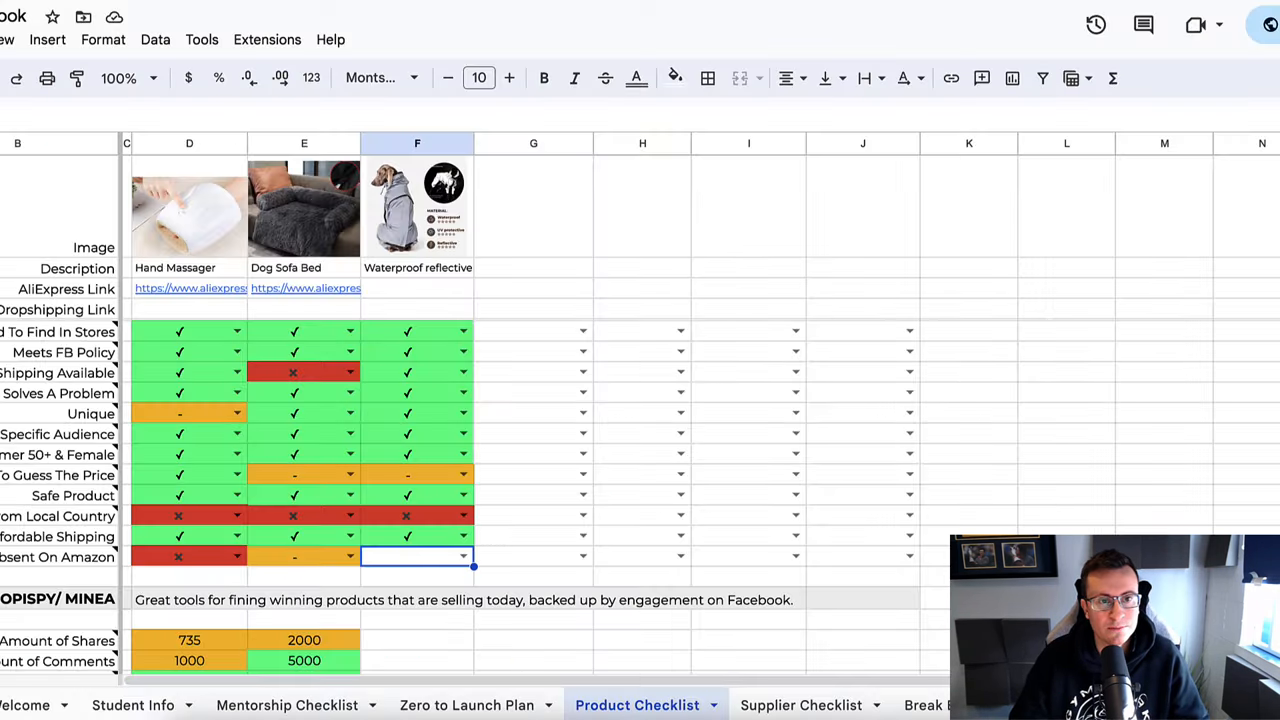
- Log the jacket's Facebook figures: 500 shares, 20 comments and 80 engagements
{"action": "left_click", "coordinate": [462, 556]}
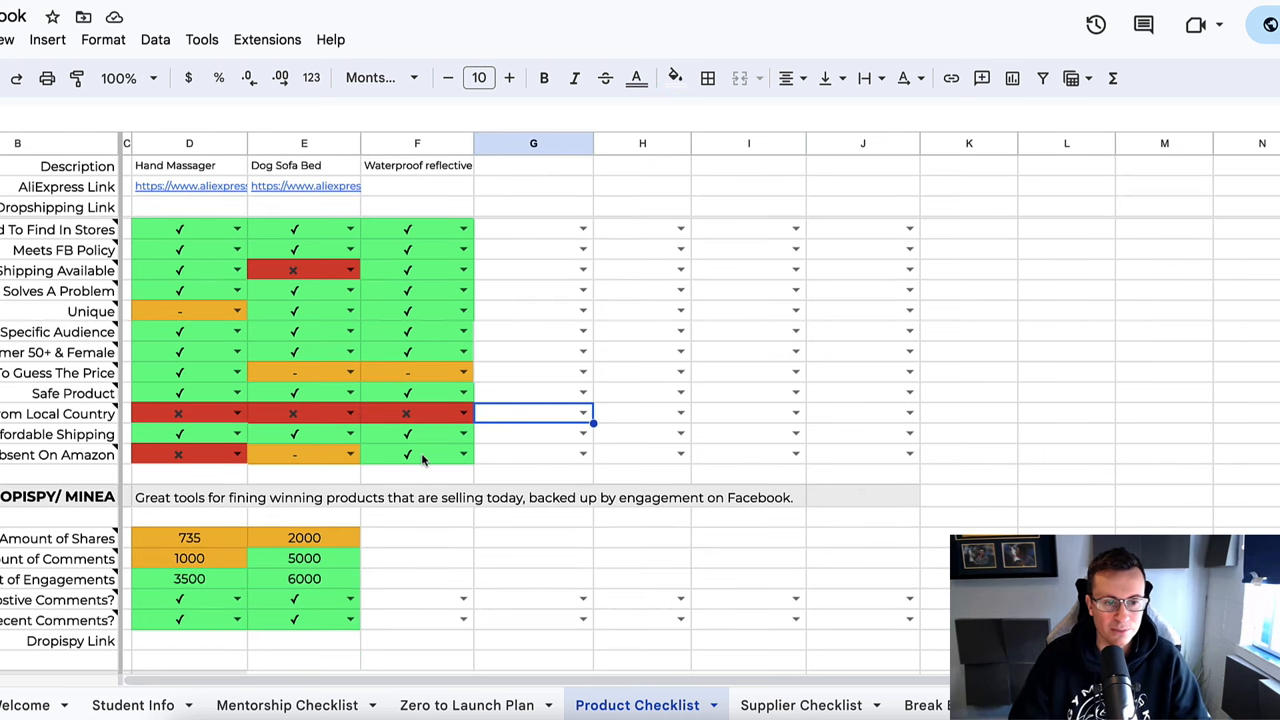
{"action": "scroll", "scroll_direction": "down", "scroll_amount": 3}
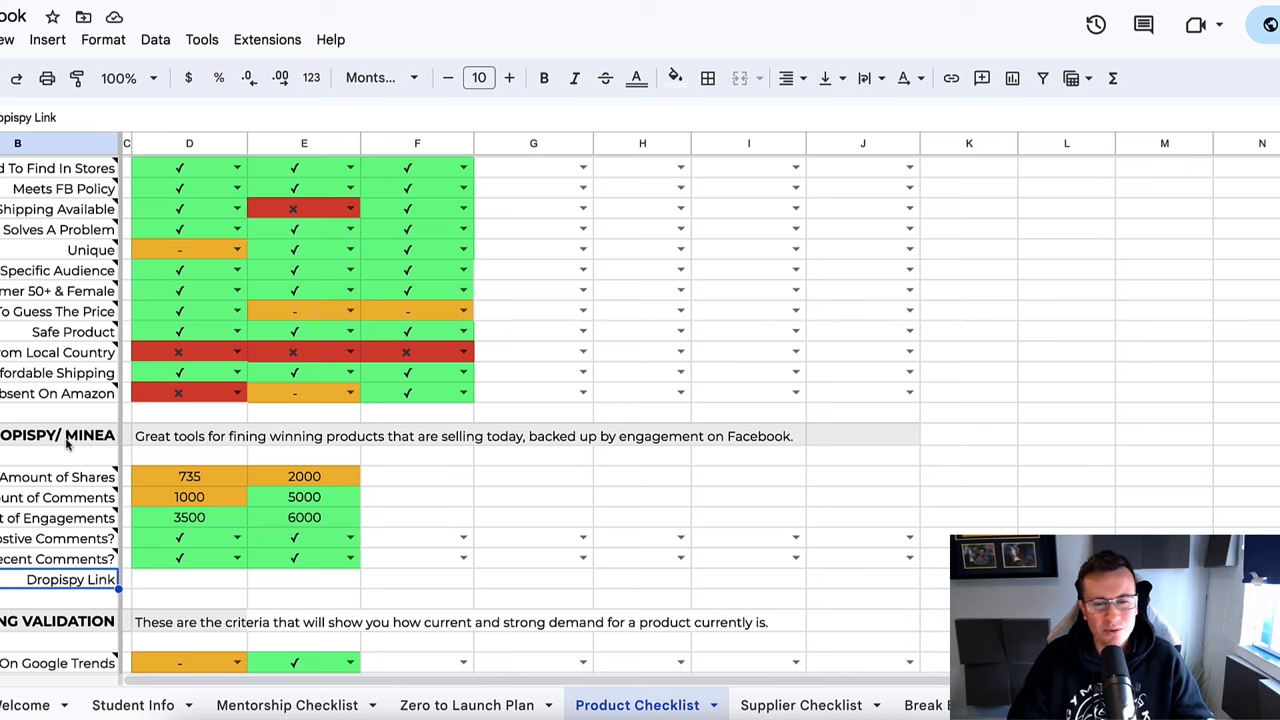
{"action": "mouse_move", "coordinate": [170, 504]}
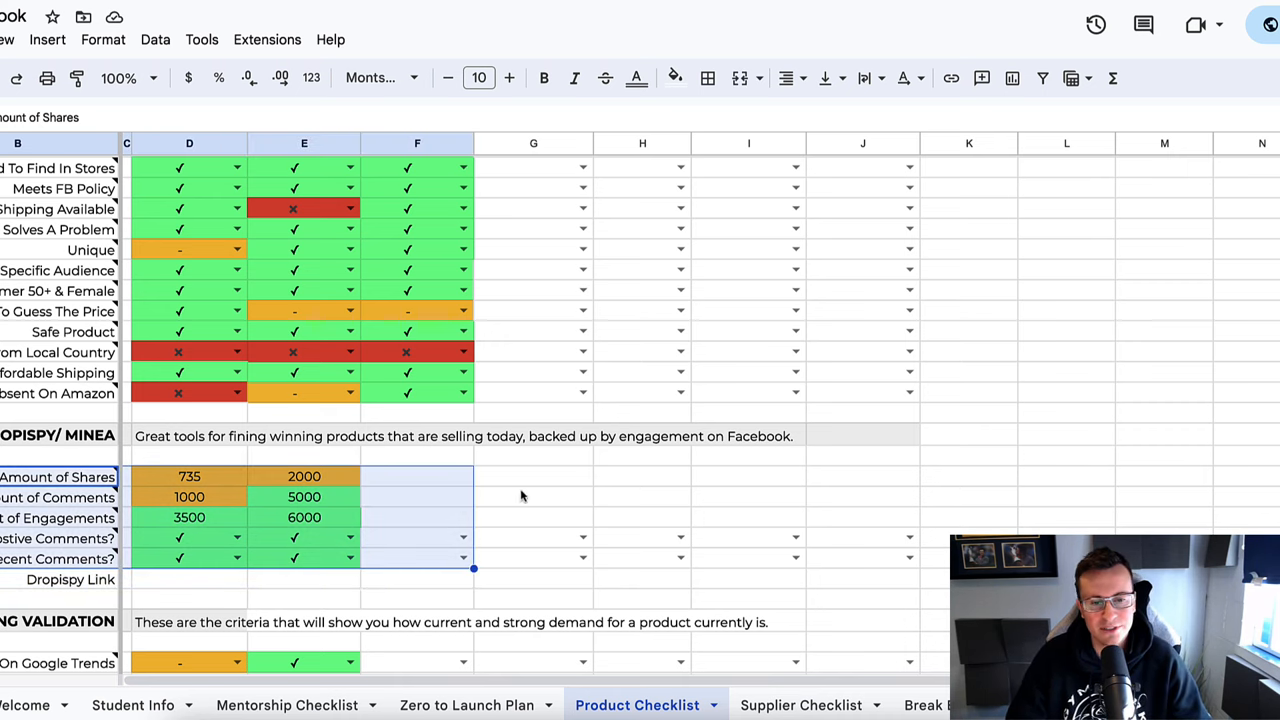
{"action": "left_click", "coordinate": [532, 476]}
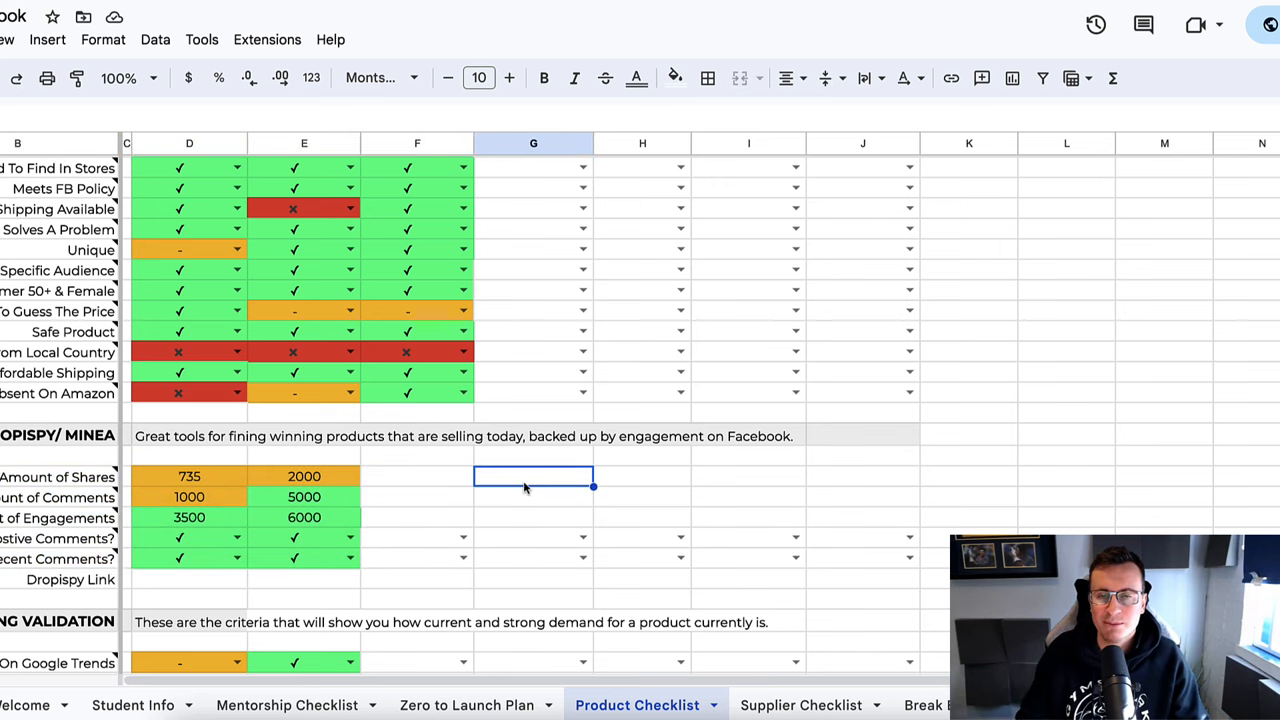
{"action": "left_click", "coordinate": [416, 476]}
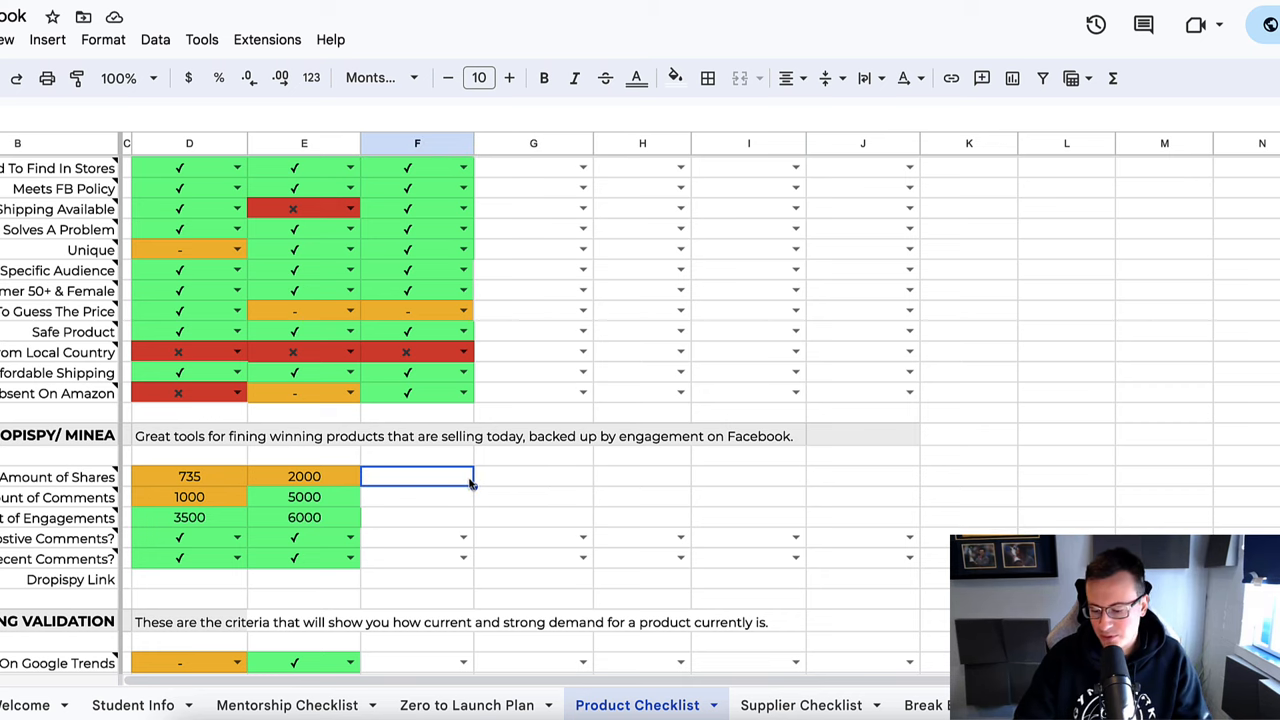
{"action": "type", "text": "500"}
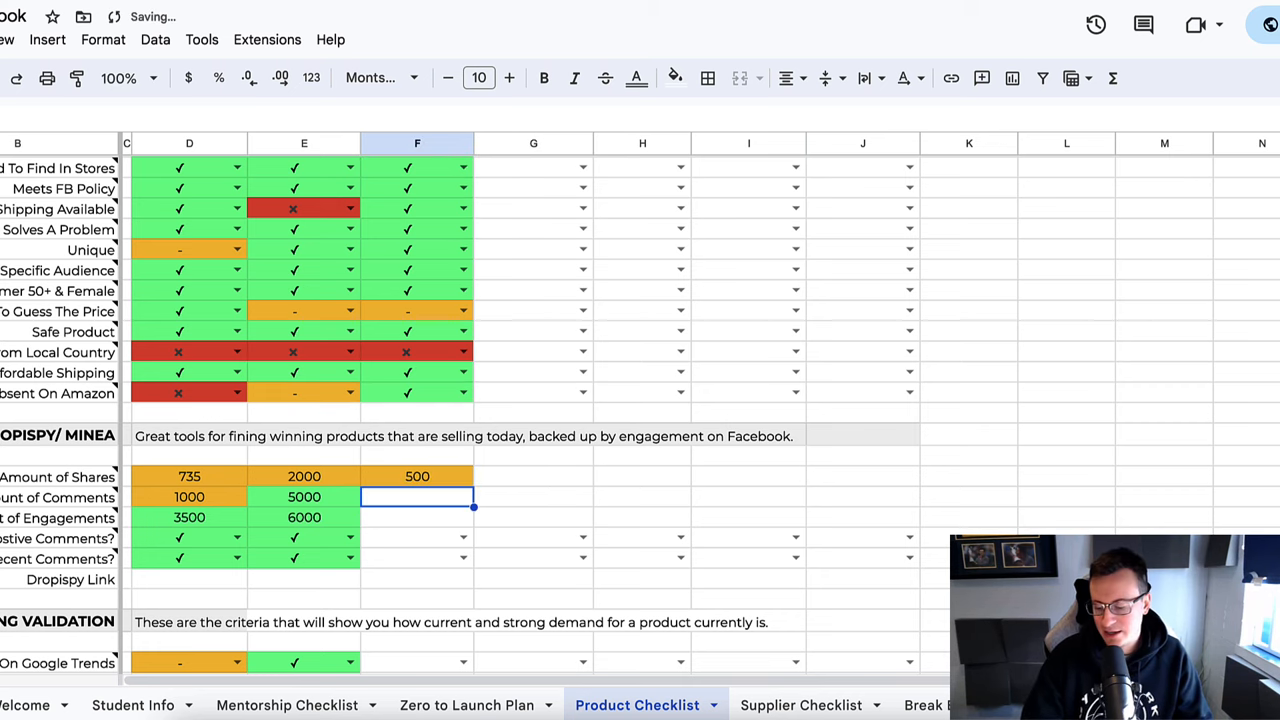
{"action": "type", "text": "20"}
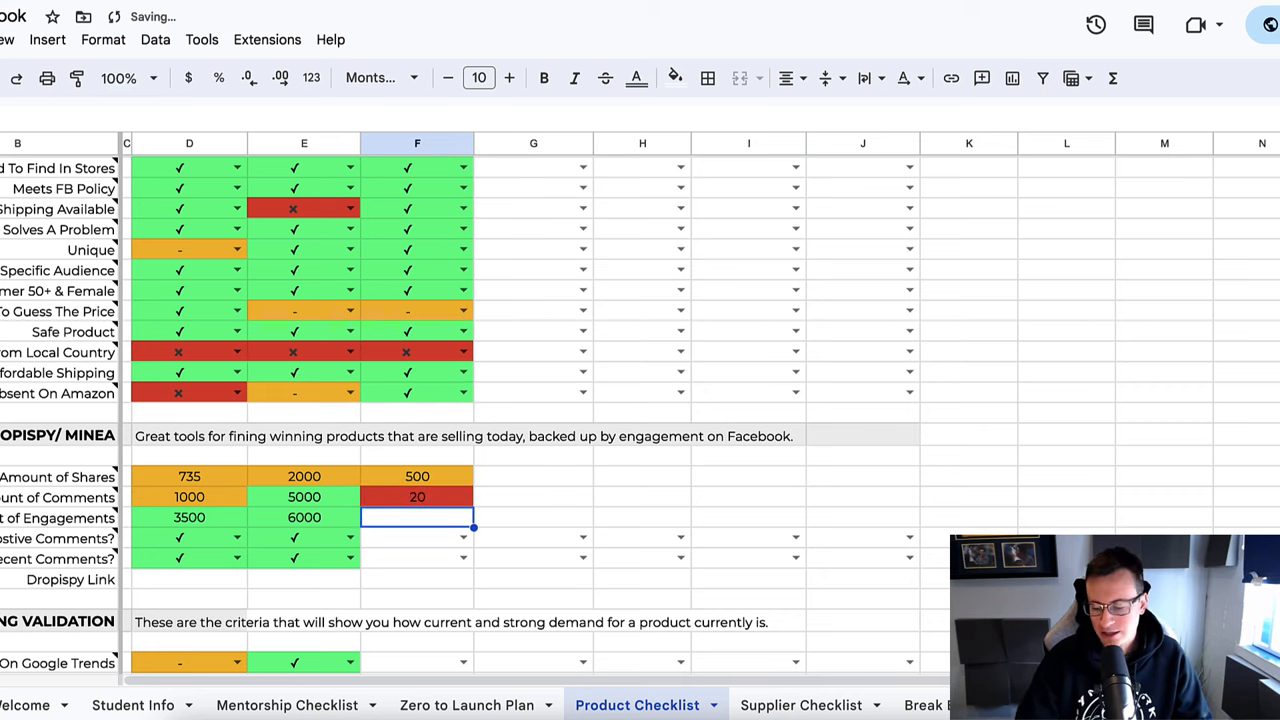
{"action": "type", "text": "80"}
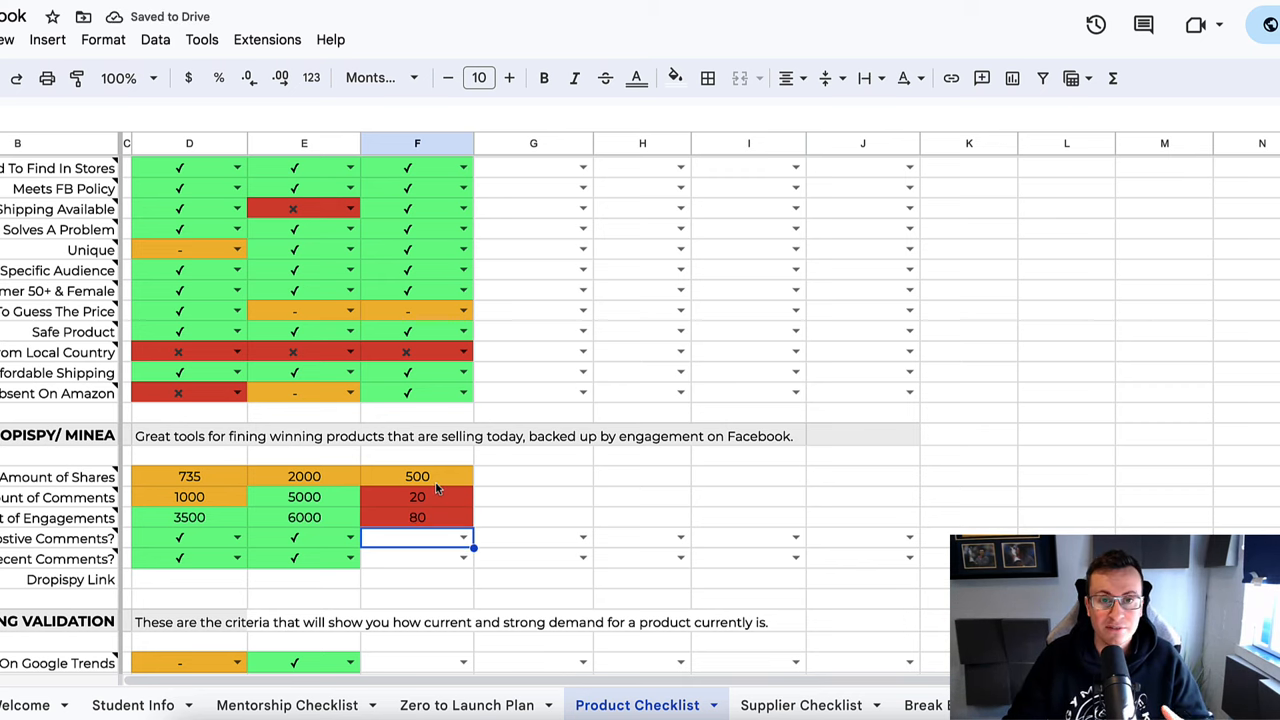
{"action": "scroll", "scroll_direction": "down", "scroll_amount": 3}
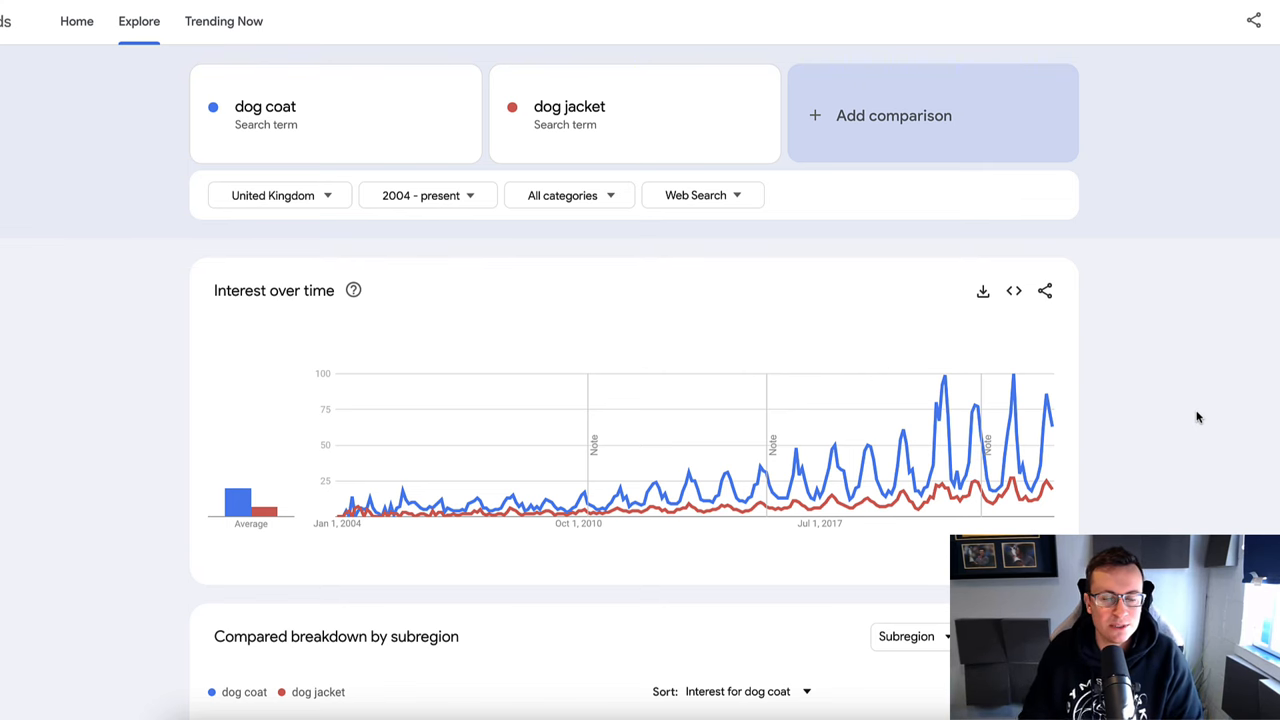
{"action": "mouse_move", "coordinate": [1172, 406]}
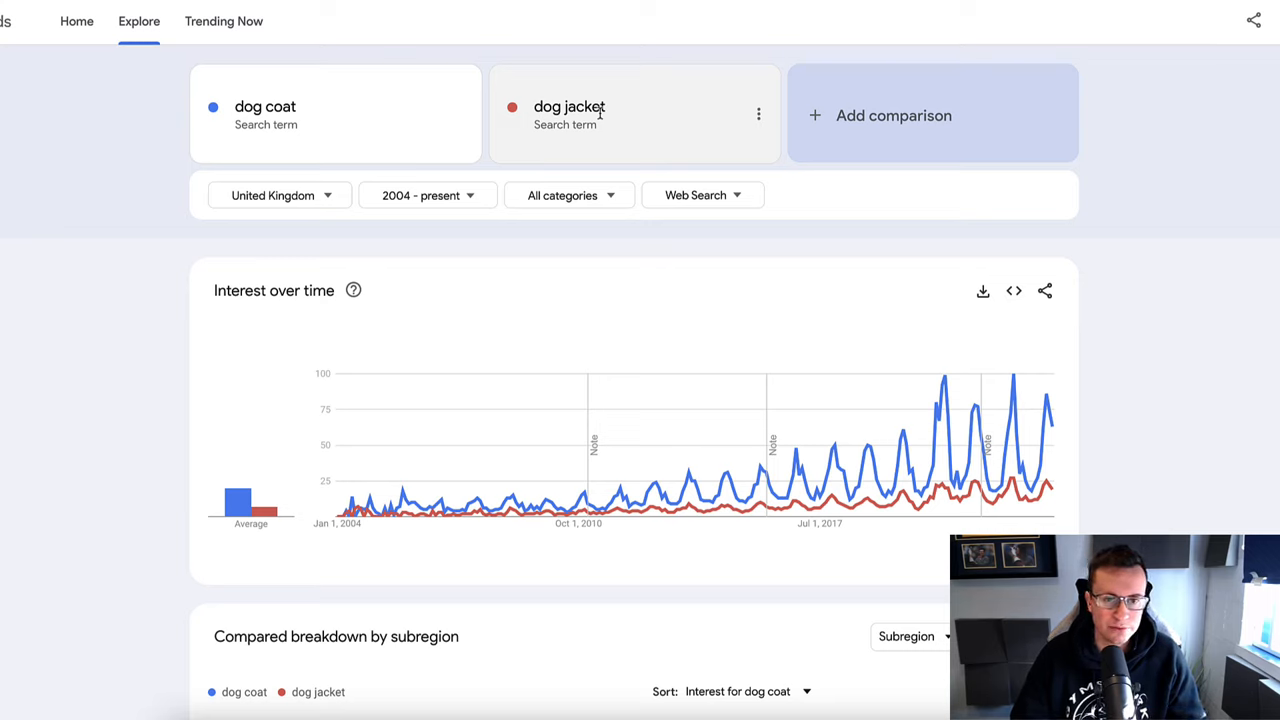
{"action": "mouse_move", "coordinate": [884, 524]}
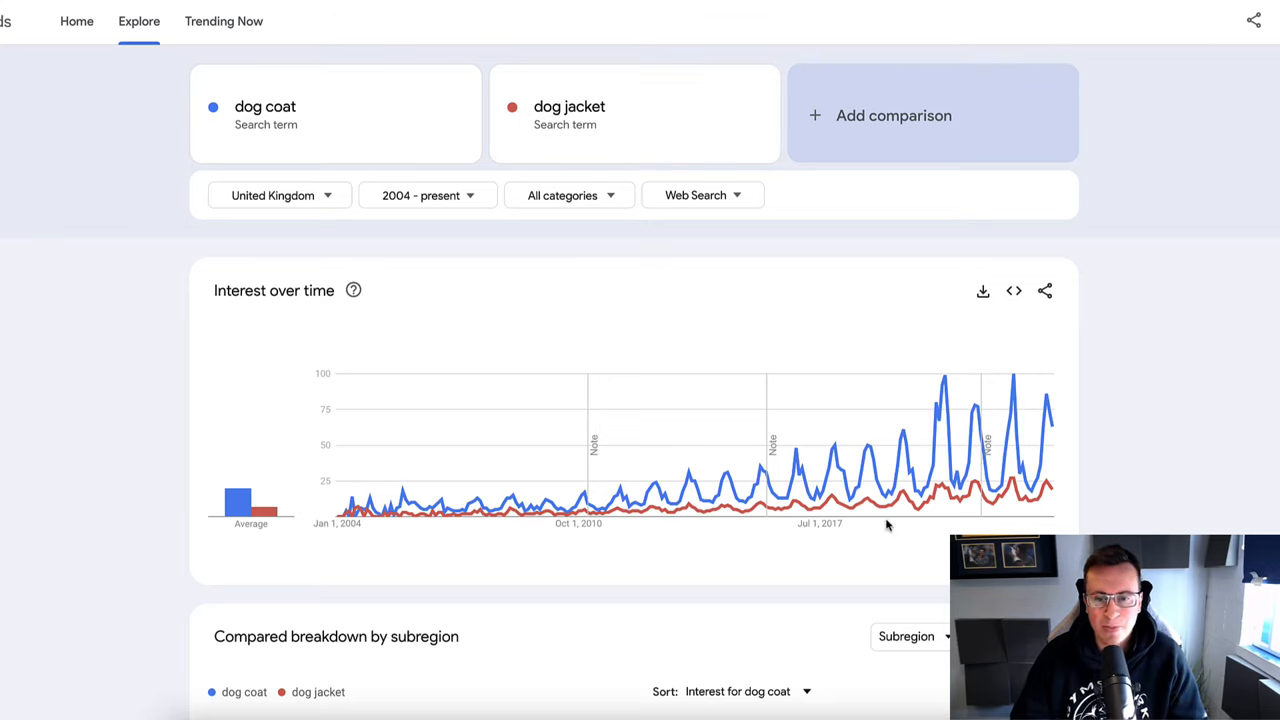
{"action": "mouse_move", "coordinate": [1008, 520]}
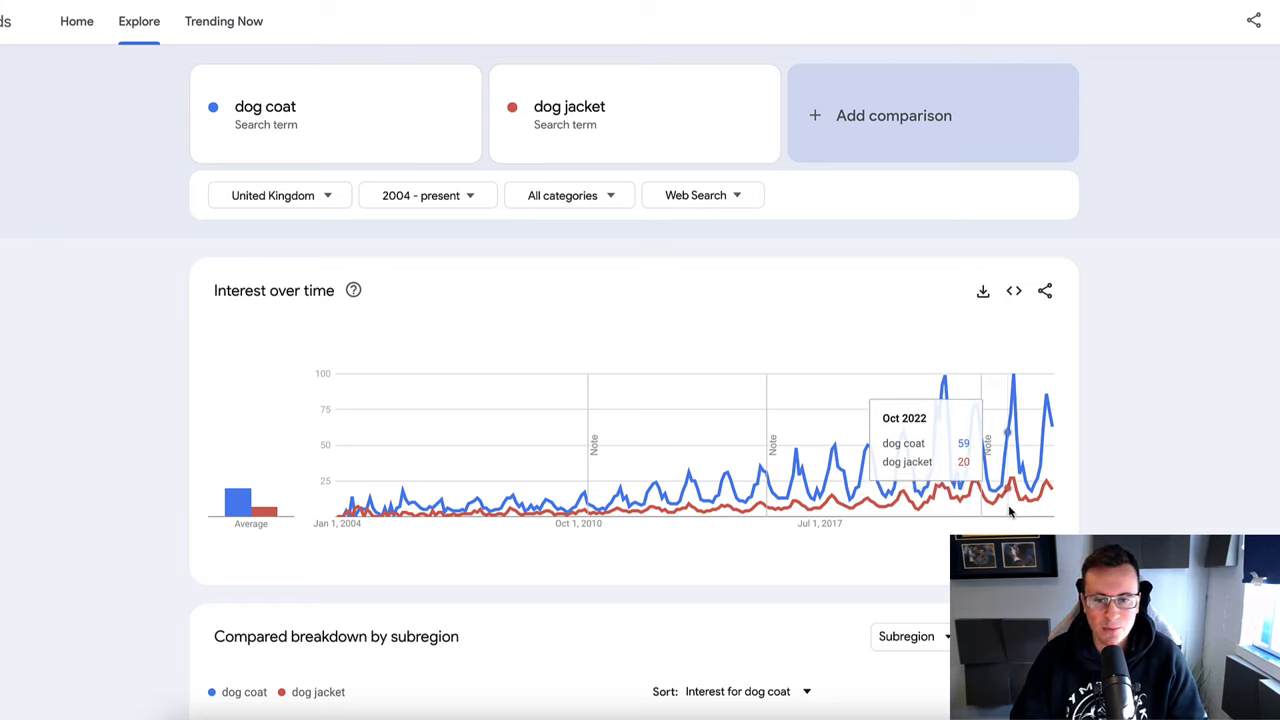
{"action": "mouse_move", "coordinate": [1046, 490]}
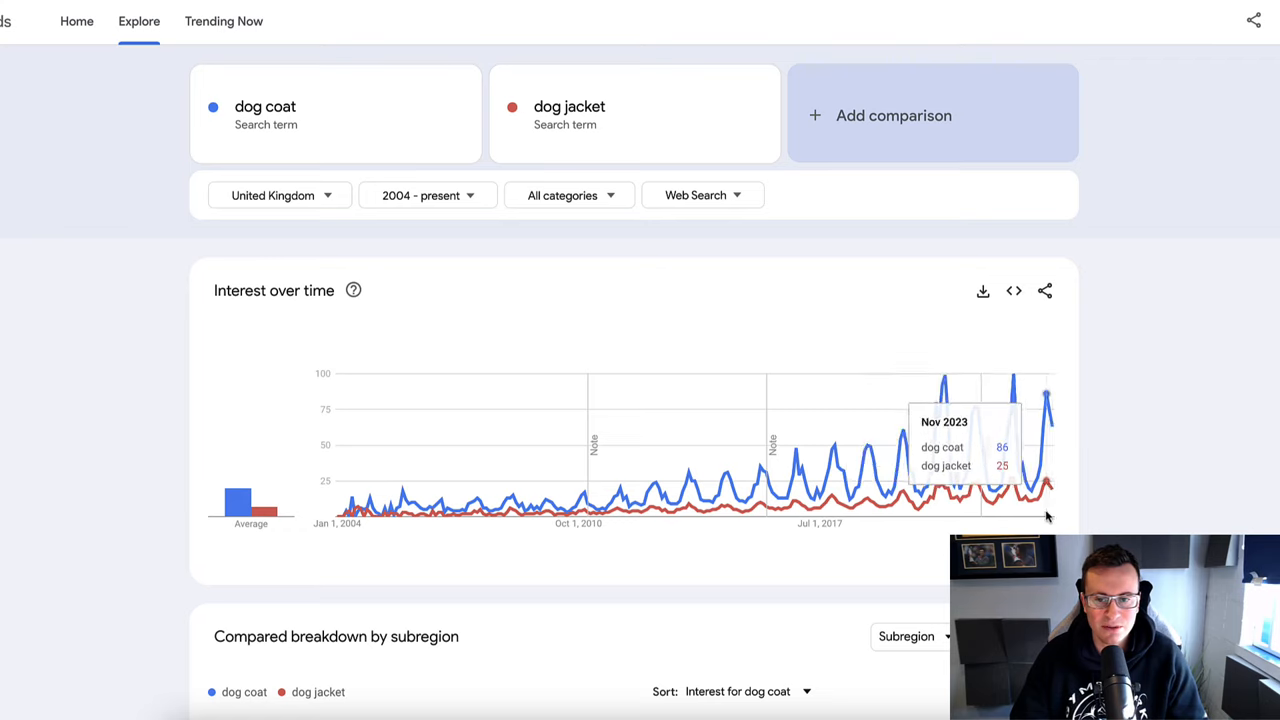
{"action": "mouse_move", "coordinate": [976, 516]}
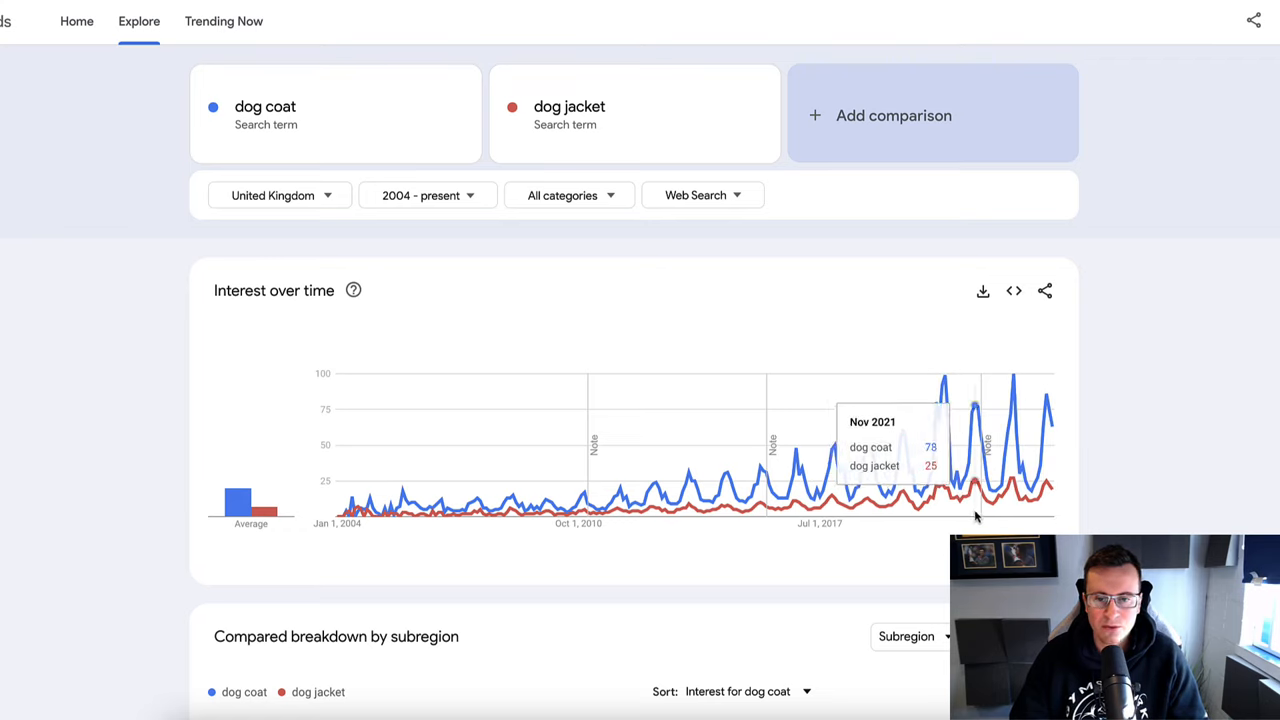
{"action": "mouse_move", "coordinate": [944, 520]}
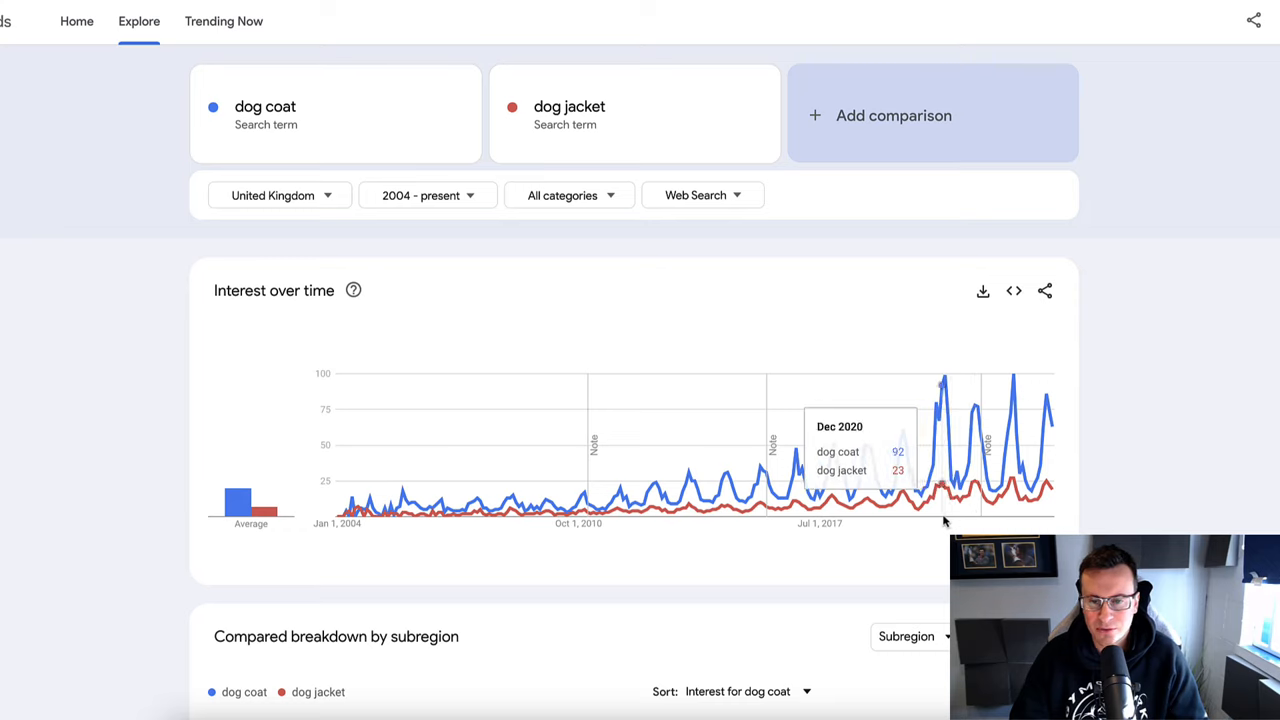
{"action": "mouse_move", "coordinate": [1050, 512]}
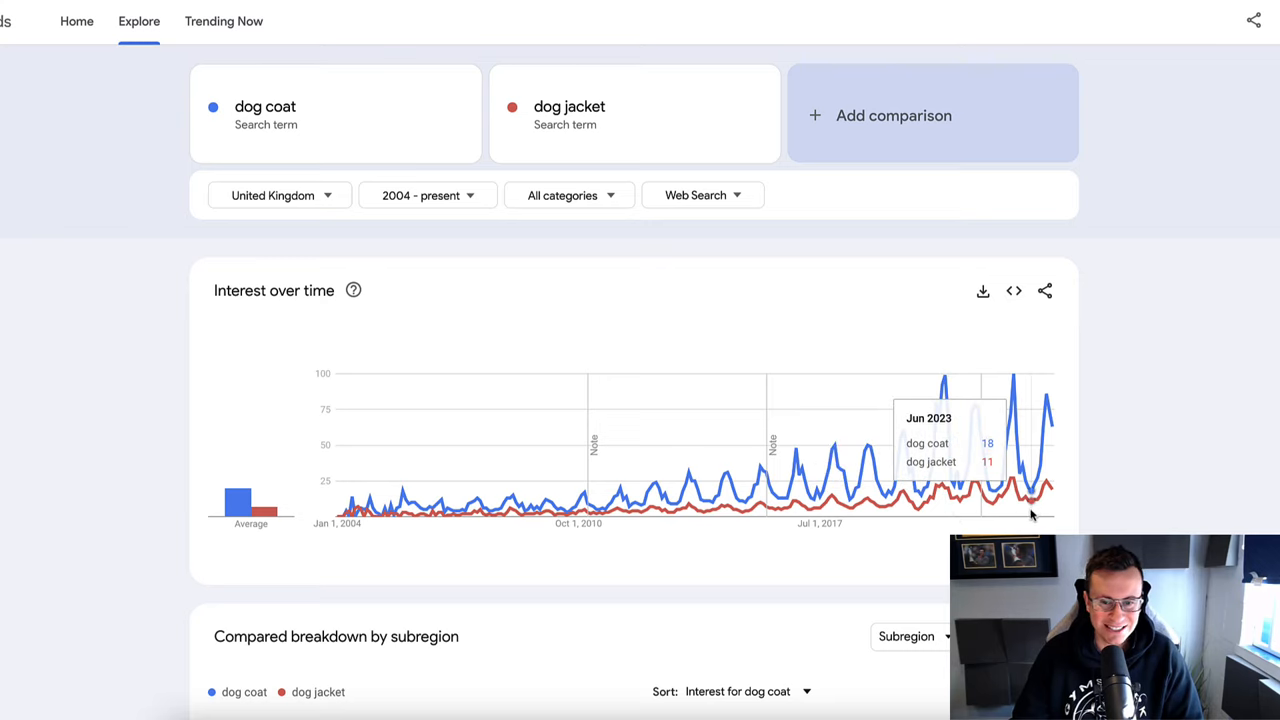
{"action": "mouse_move", "coordinate": [1050, 472]}
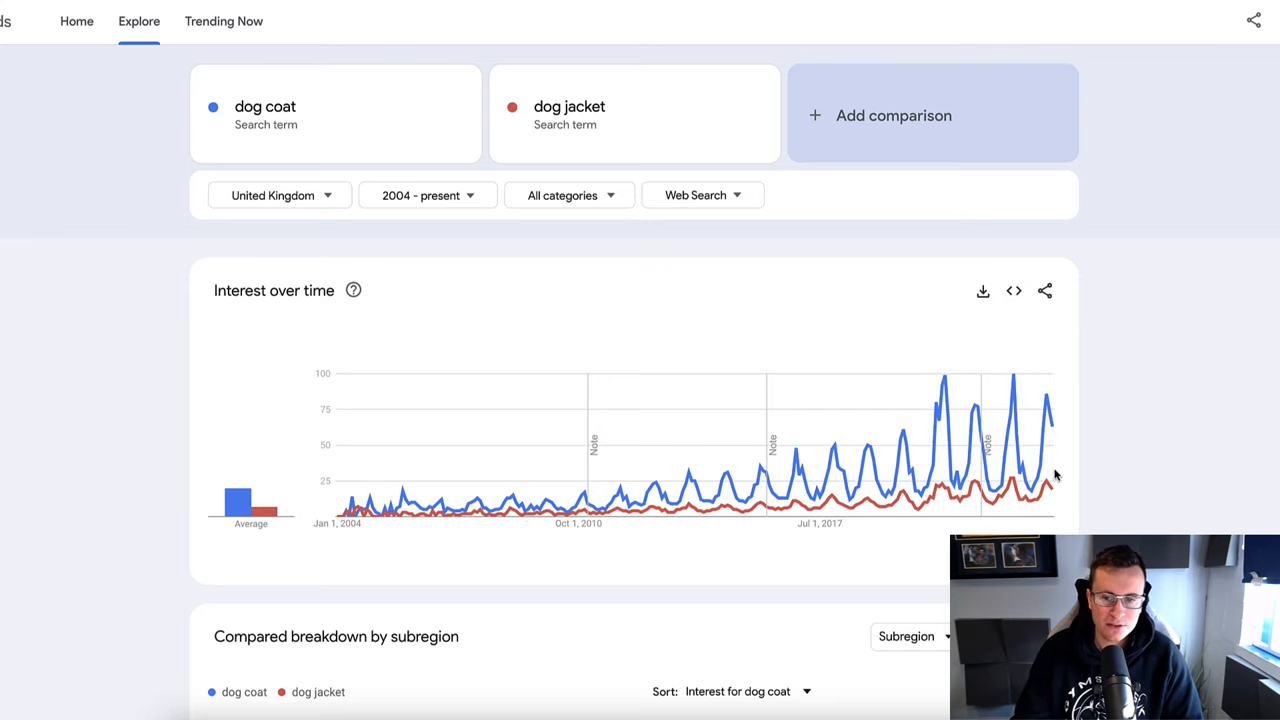
{"action": "mouse_move", "coordinate": [1050, 472]}
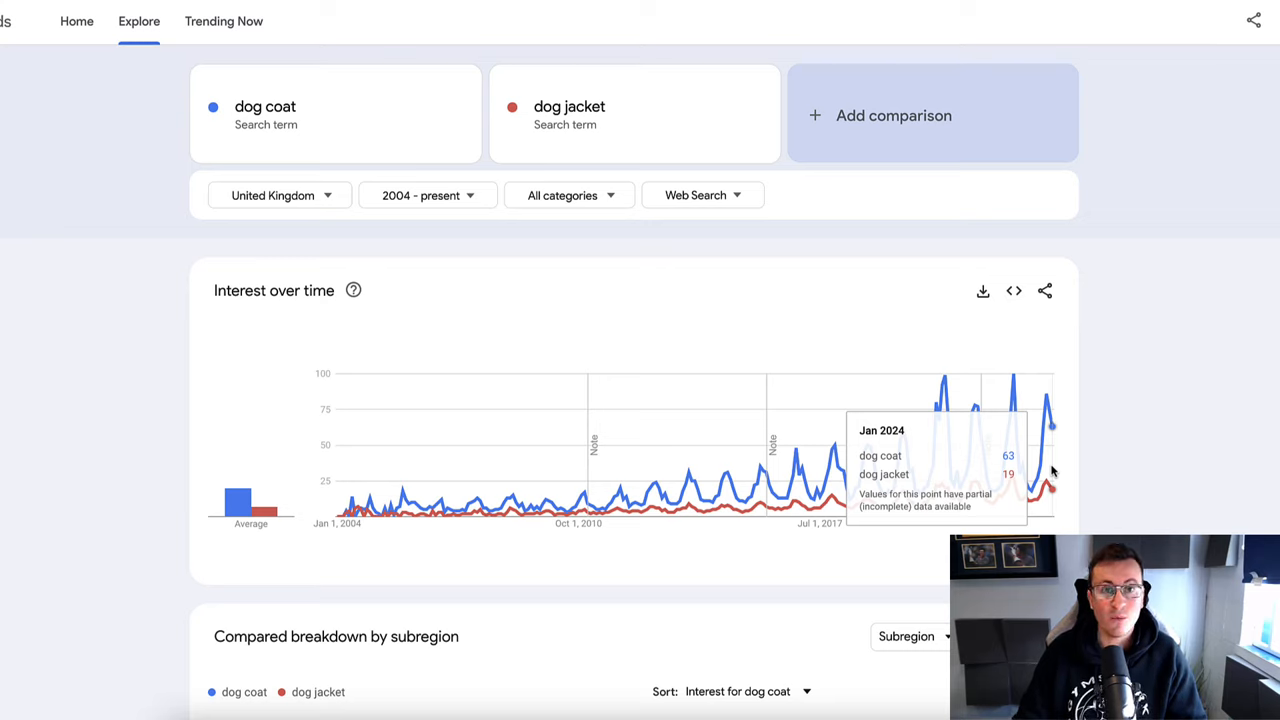
{"action": "mouse_move", "coordinate": [1024, 476]}
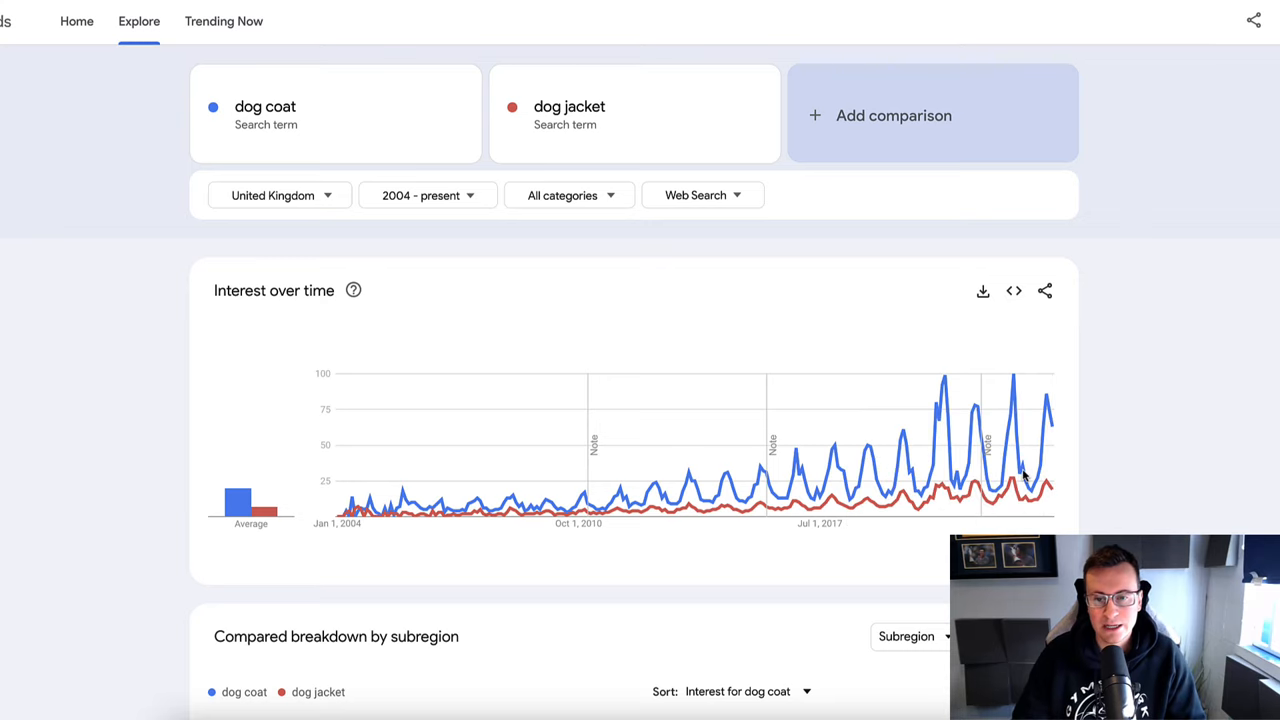
{"action": "mouse_move", "coordinate": [1050, 490]}
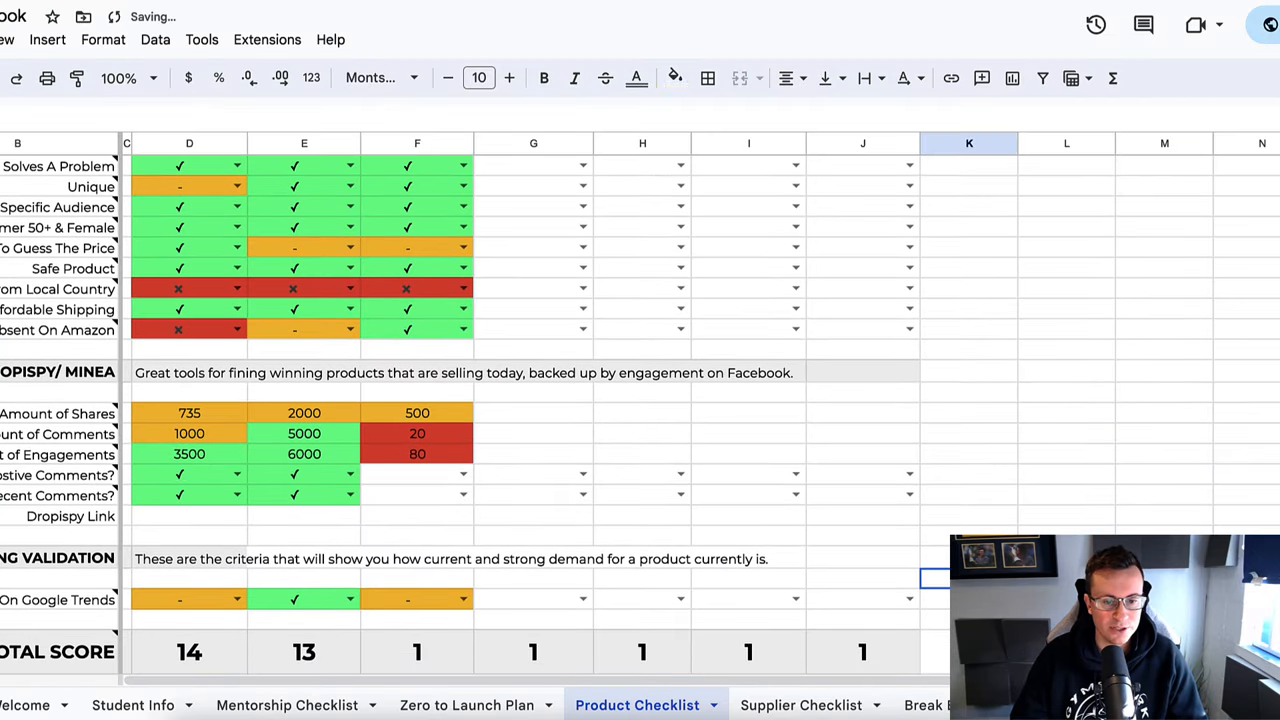
- Set the jacket's Google Trends rating to '-' and its total score to 10
{"action": "scroll", "scroll_direction": "down", "scroll_amount": 3}
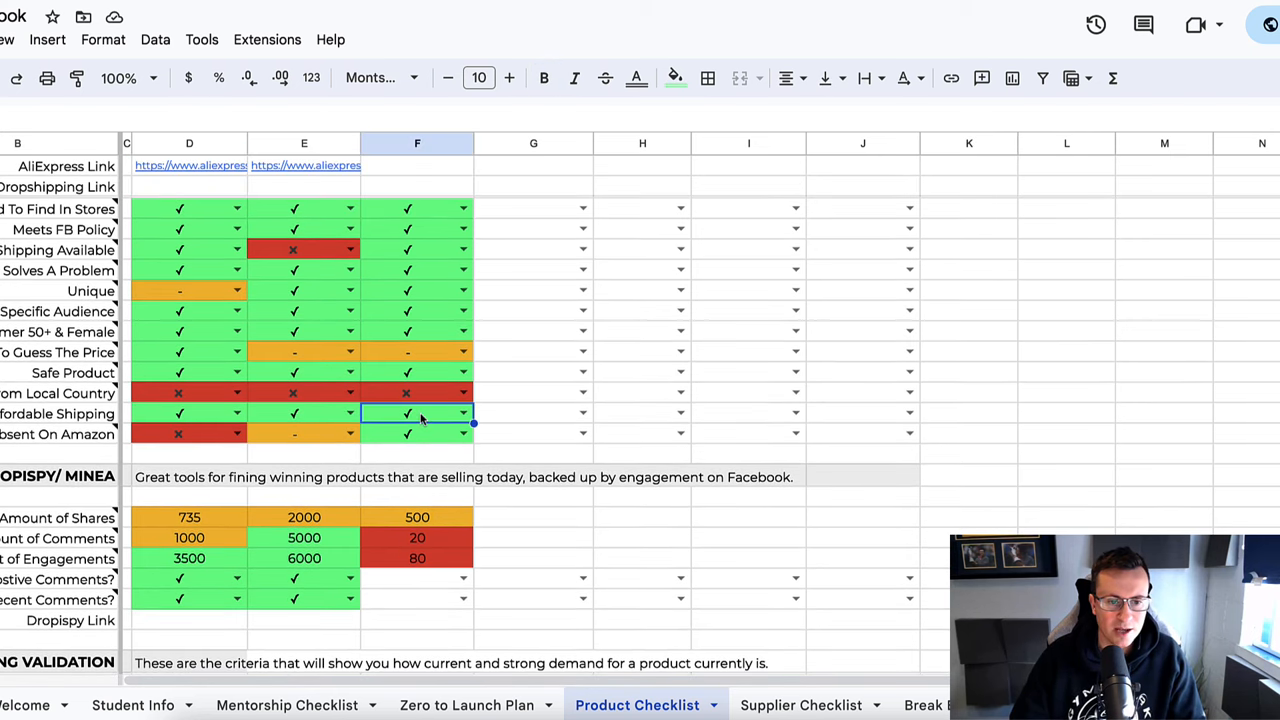
{"action": "left_click", "coordinate": [416, 290]}
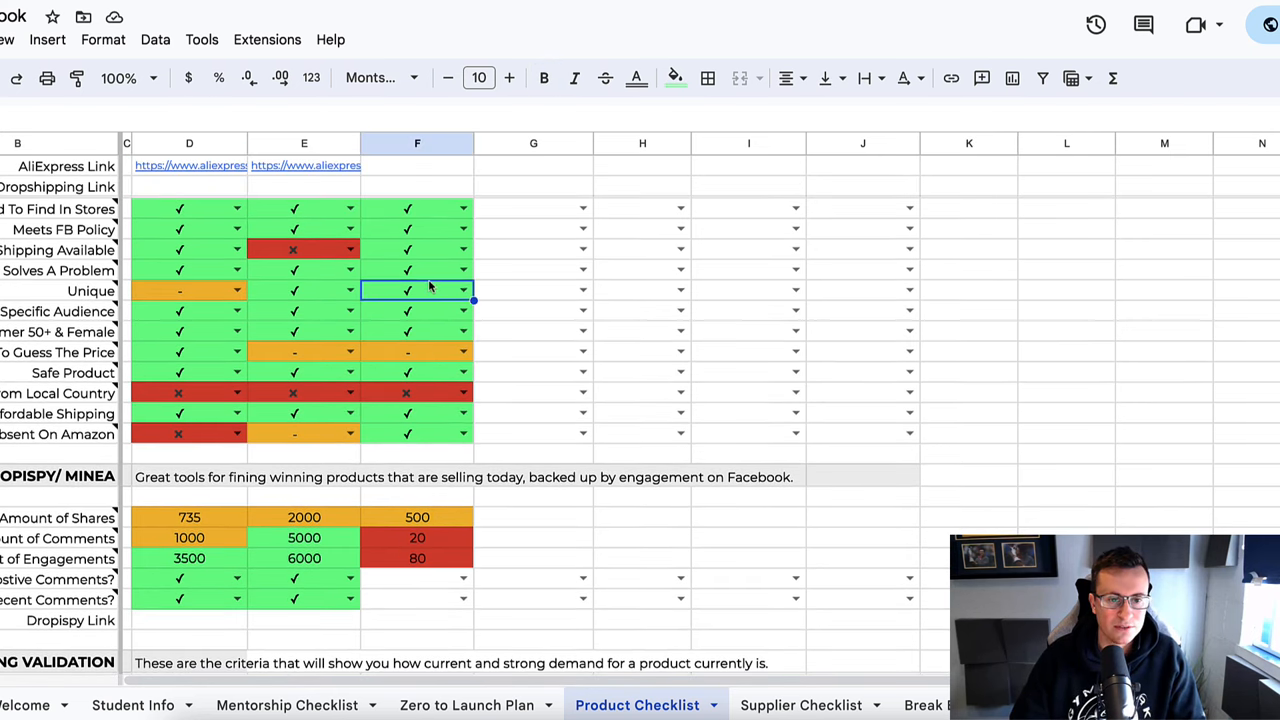
{"action": "scroll", "scroll_direction": "down", "scroll_amount": 3}
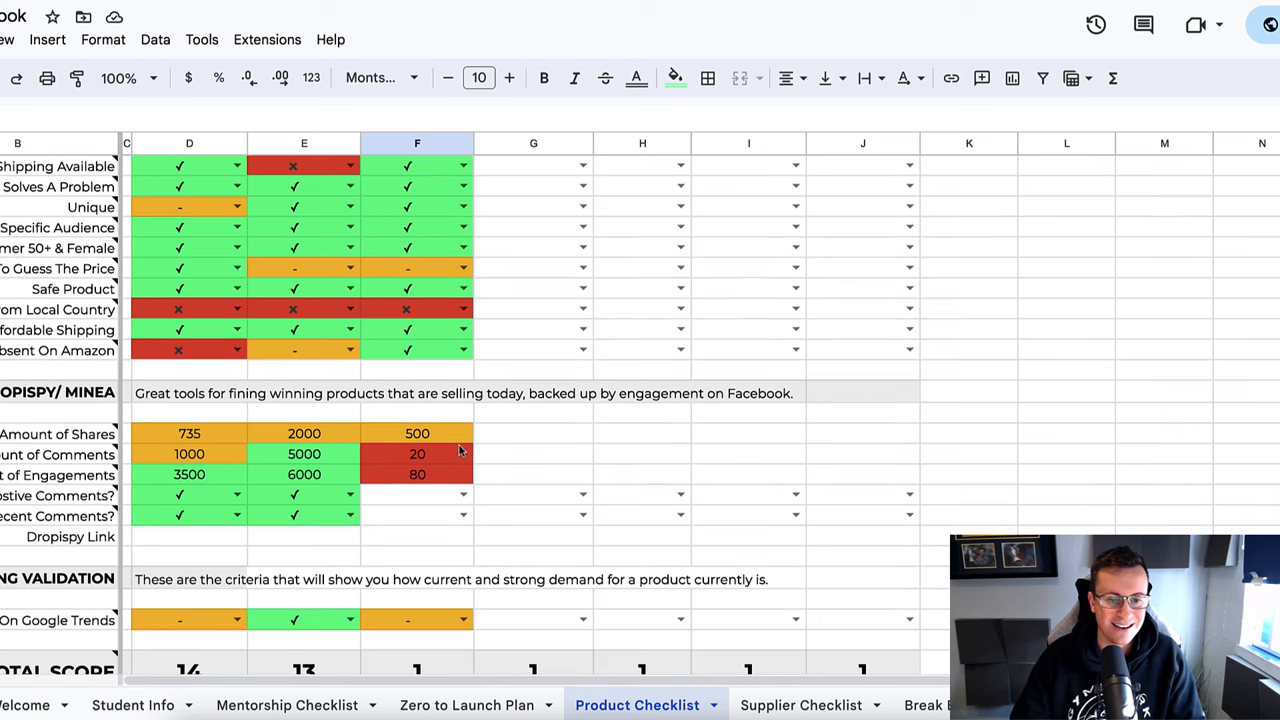
{"action": "left_click", "coordinate": [416, 514]}
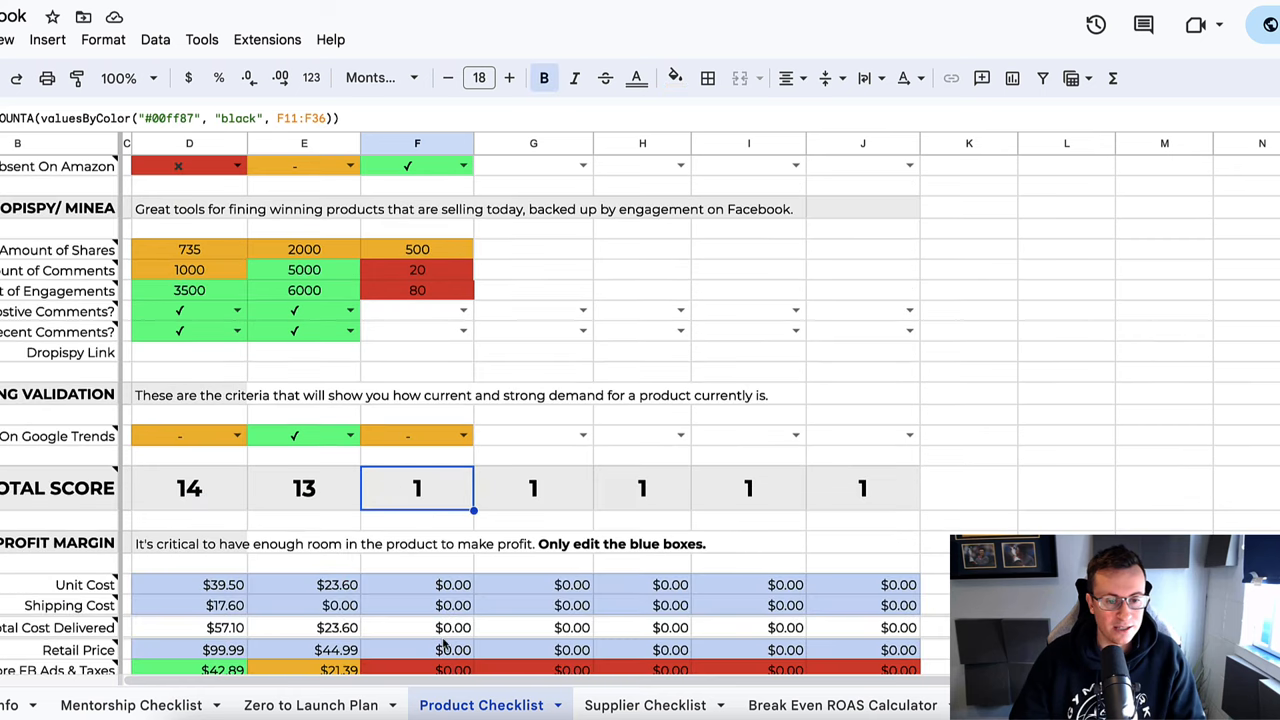
{"action": "type", "text": "10\\"}
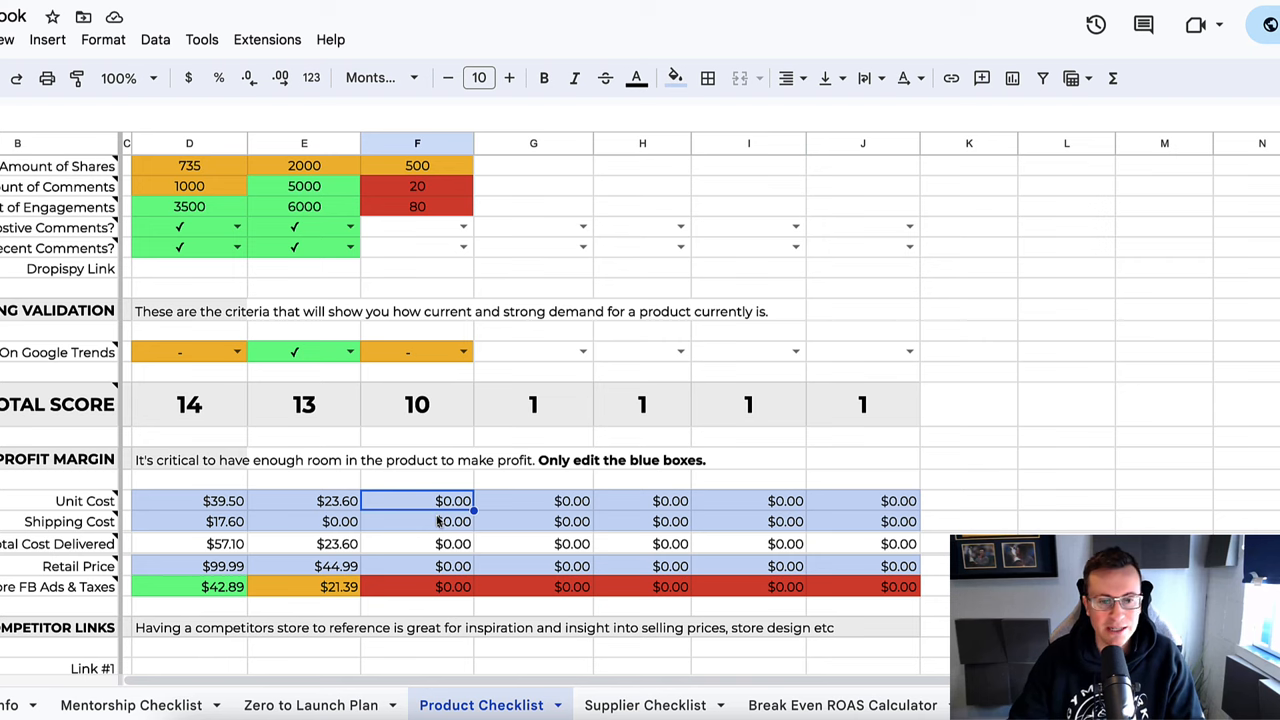
{"action": "mouse_move", "coordinate": [412, 518]}
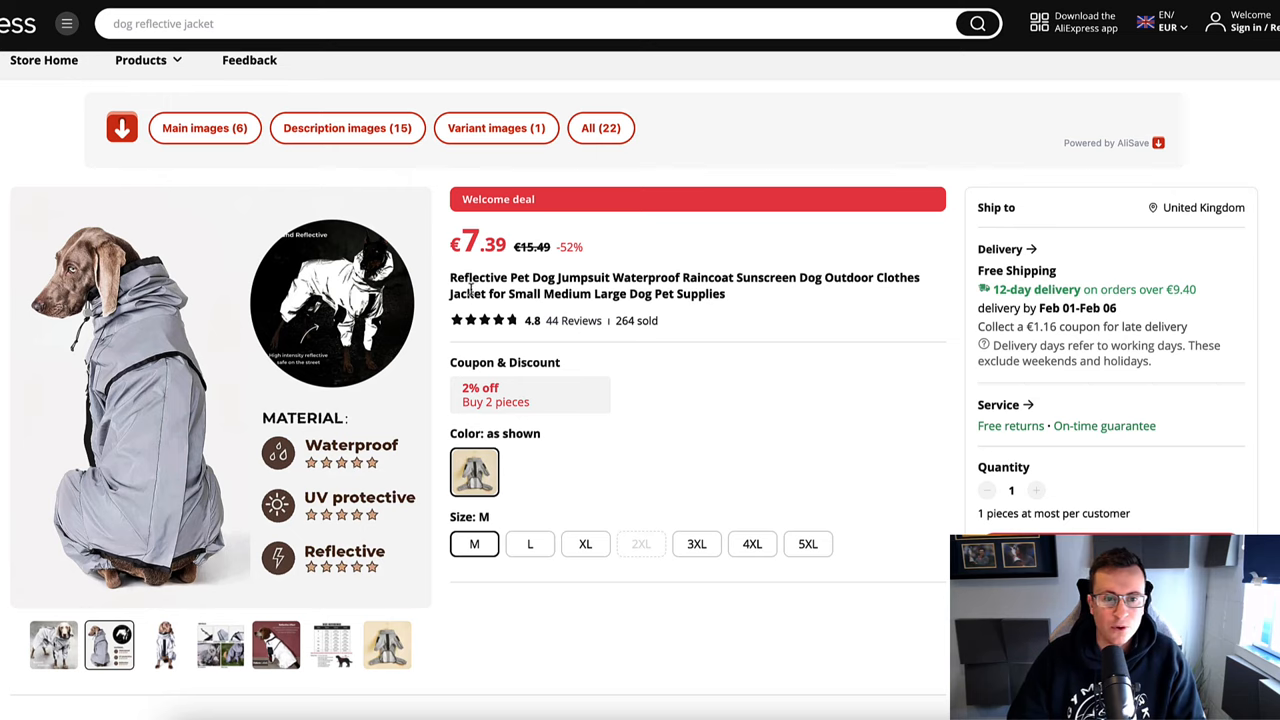
{"action": "mouse_move", "coordinate": [684, 360]}
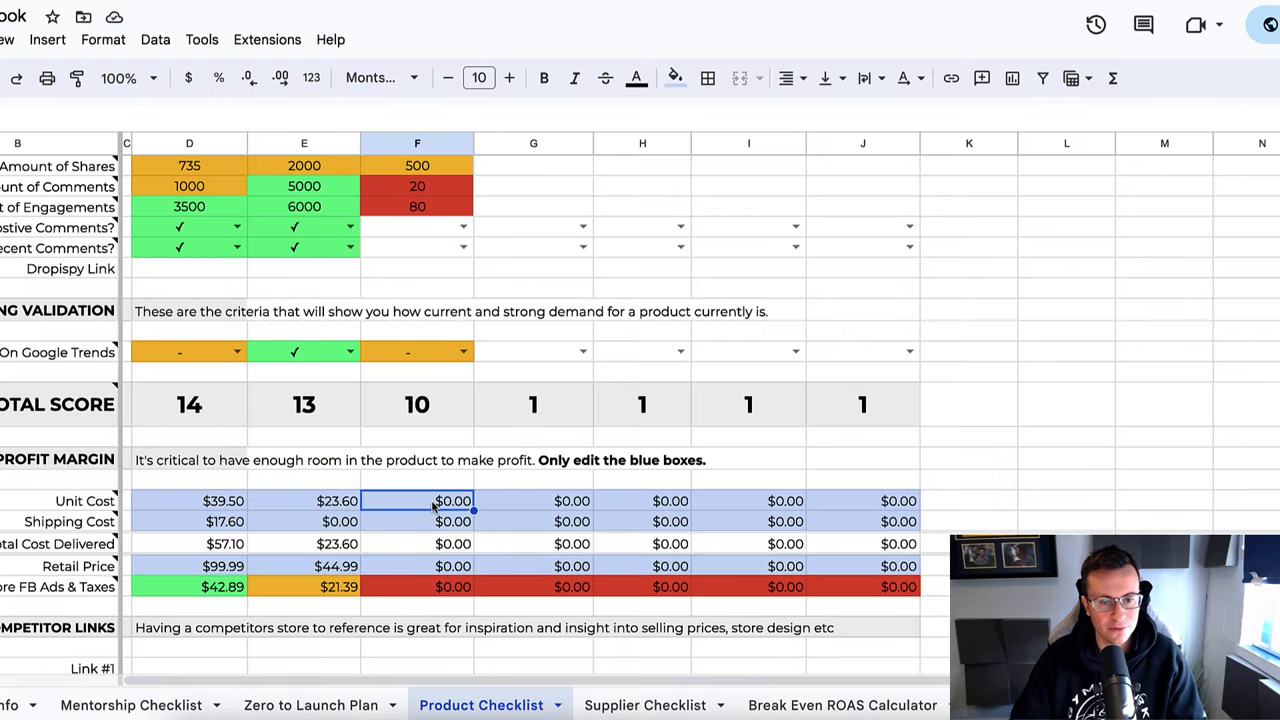
- Enter $10 unit cost and $35 retail price, leaving a $25 margin for the jacket
{"action": "type", "text": "10"}
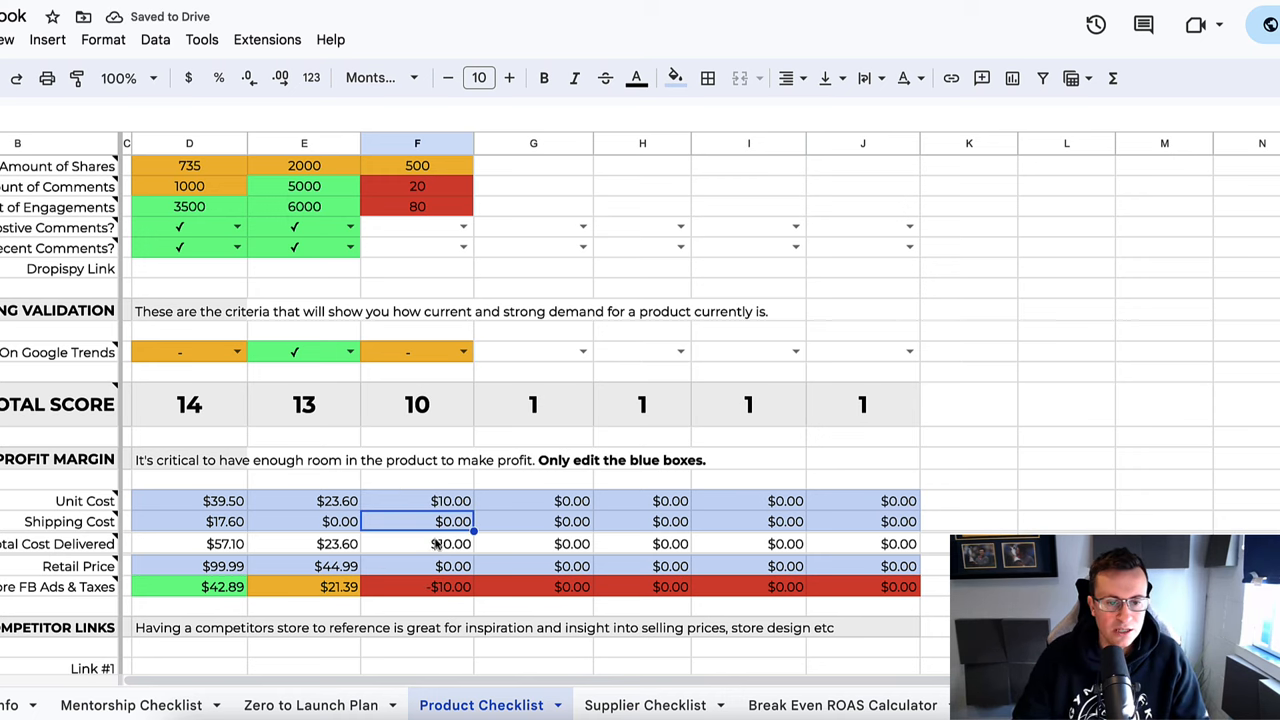
{"action": "left_click", "coordinate": [416, 564]}
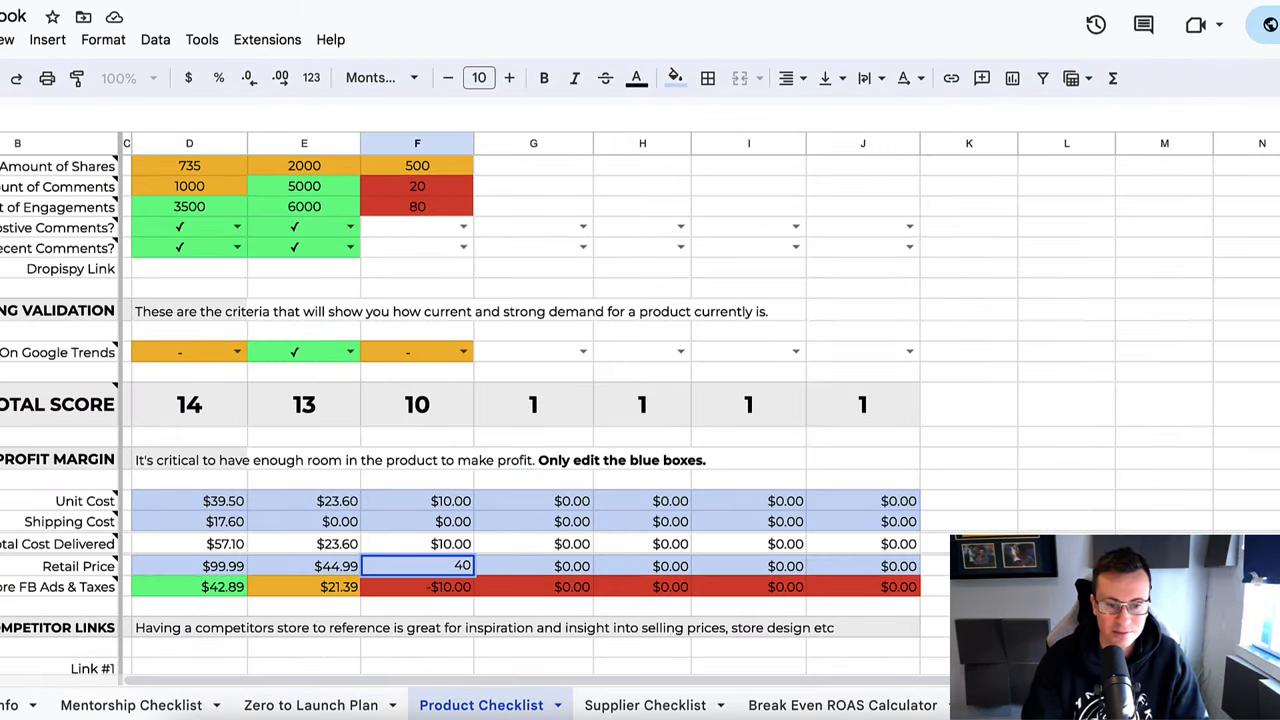
{"action": "type", "text": "40.00"}
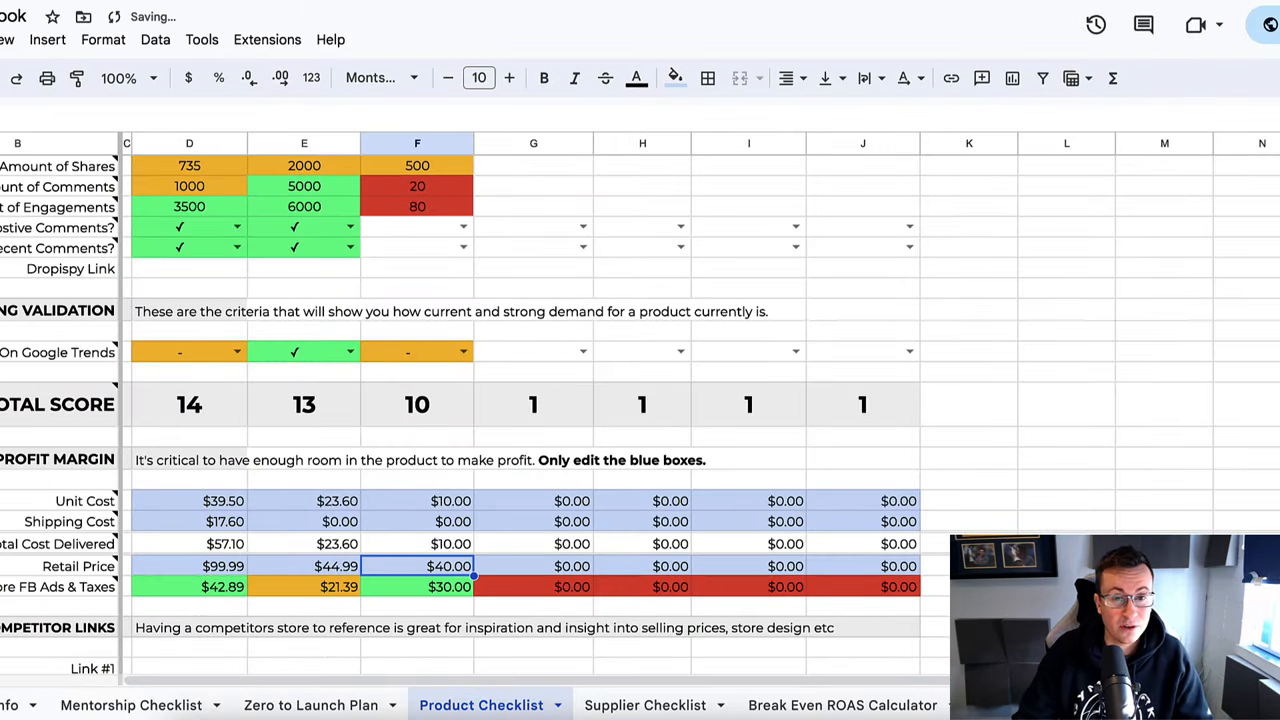
{"action": "left_click", "coordinate": [416, 588]}
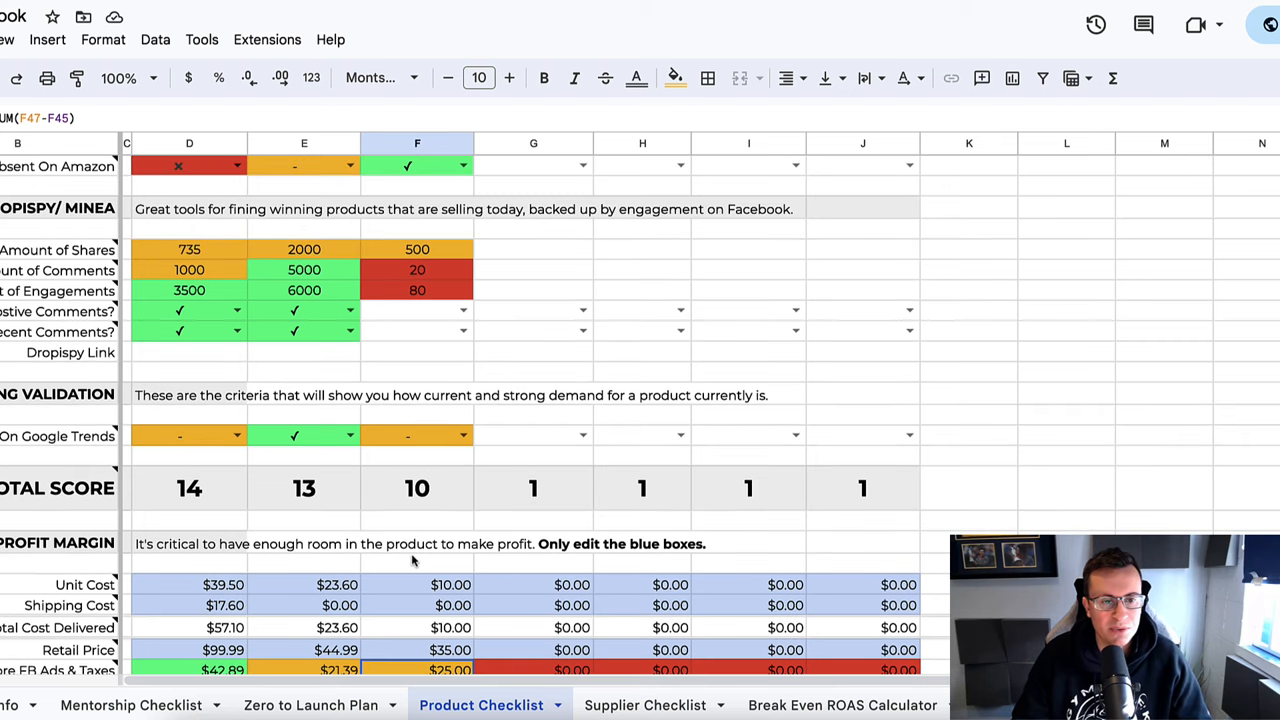
- Review the top of the sheet, then expand the YouTube video's full description
{"action": "scroll", "scroll_direction": "up", "scroll_amount": 3}
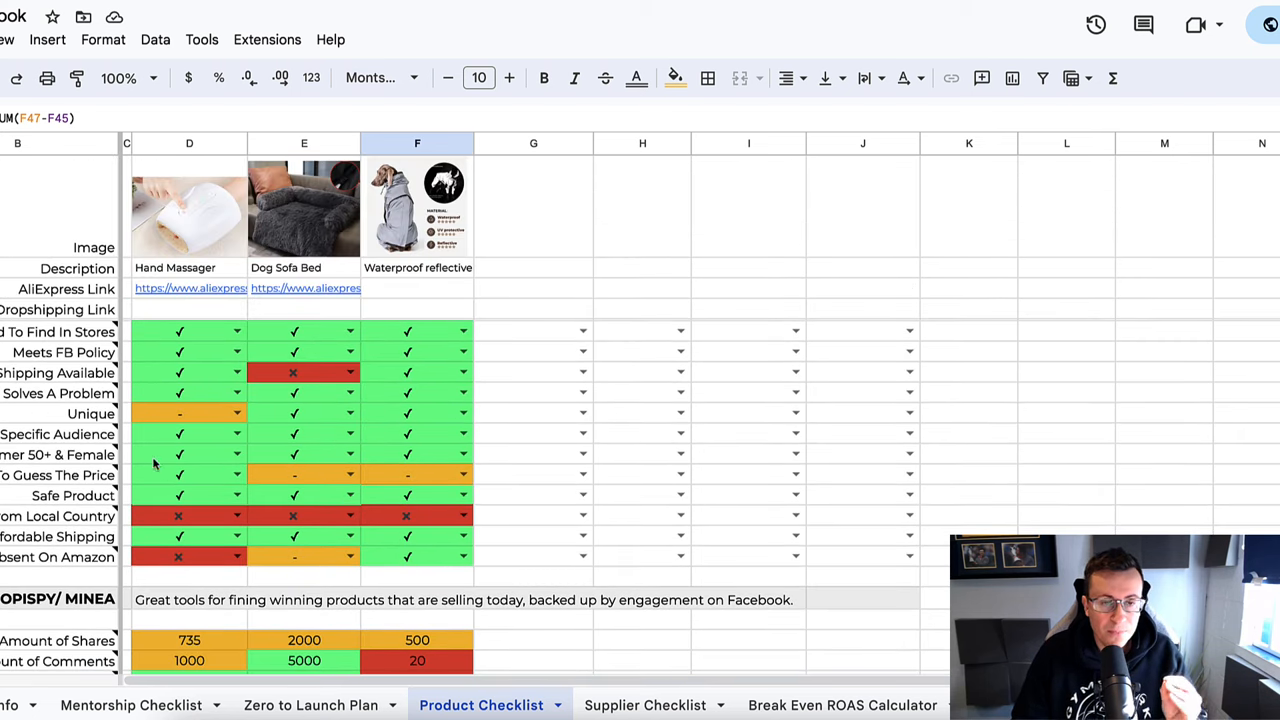
{"action": "left_click", "coordinate": [56, 434]}
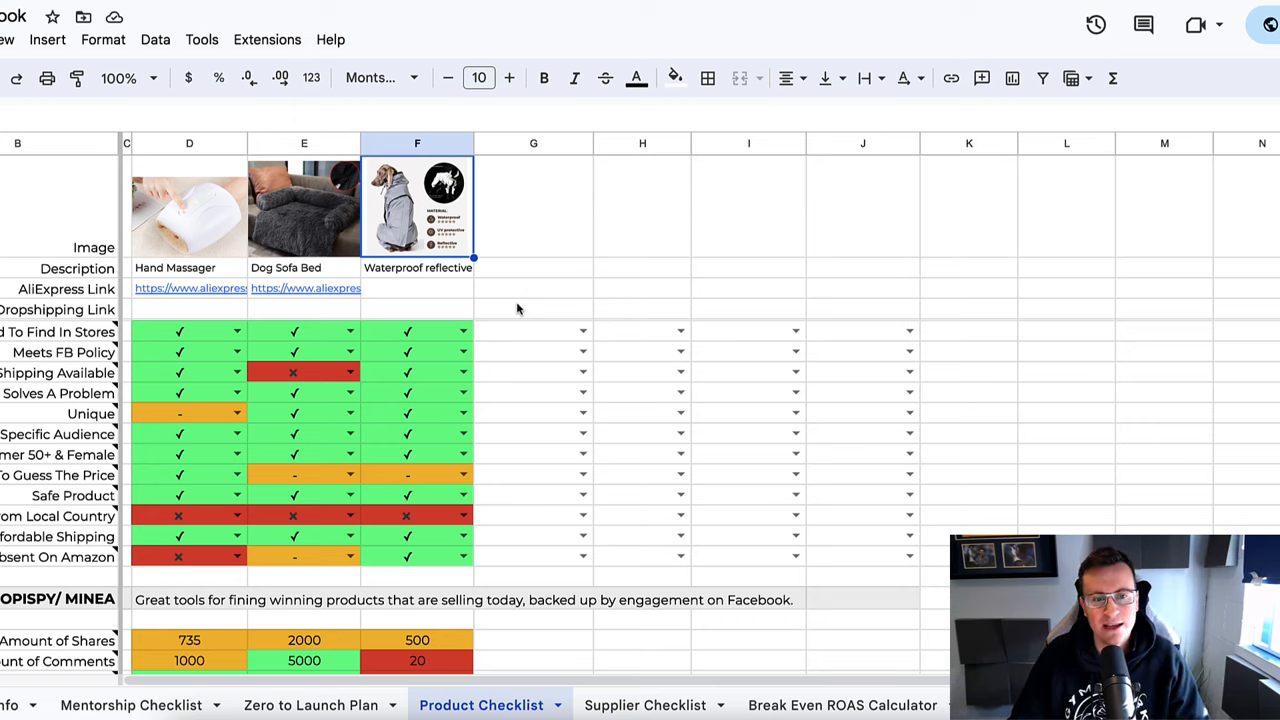
{"action": "mouse_move", "coordinate": [676, 228]}
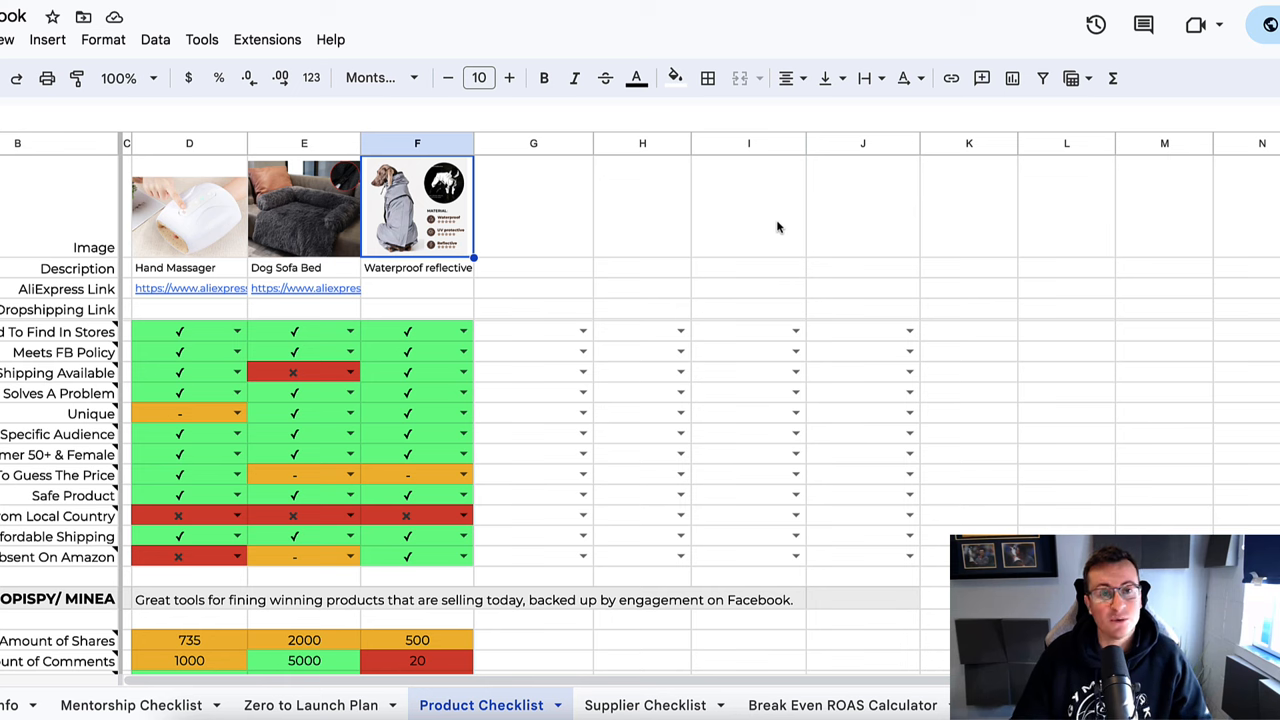
{"action": "mouse_move", "coordinate": [672, 212]}
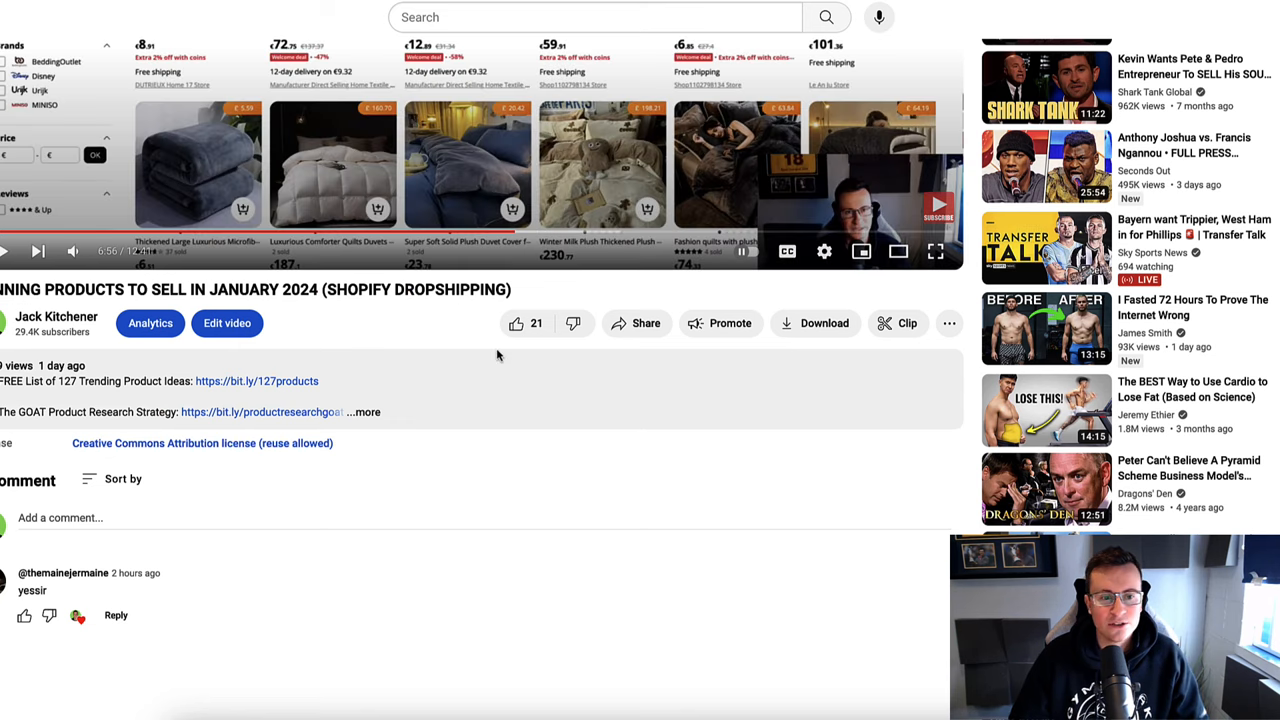
{"action": "left_click", "coordinate": [364, 412]}
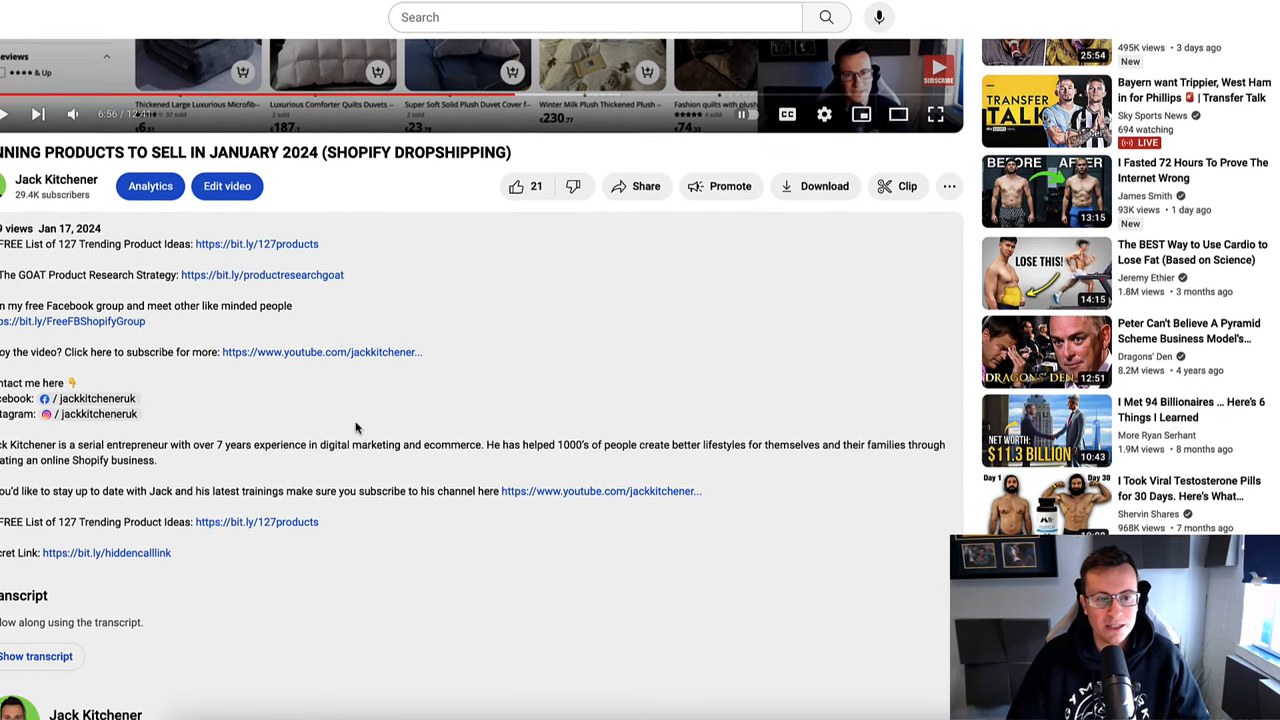